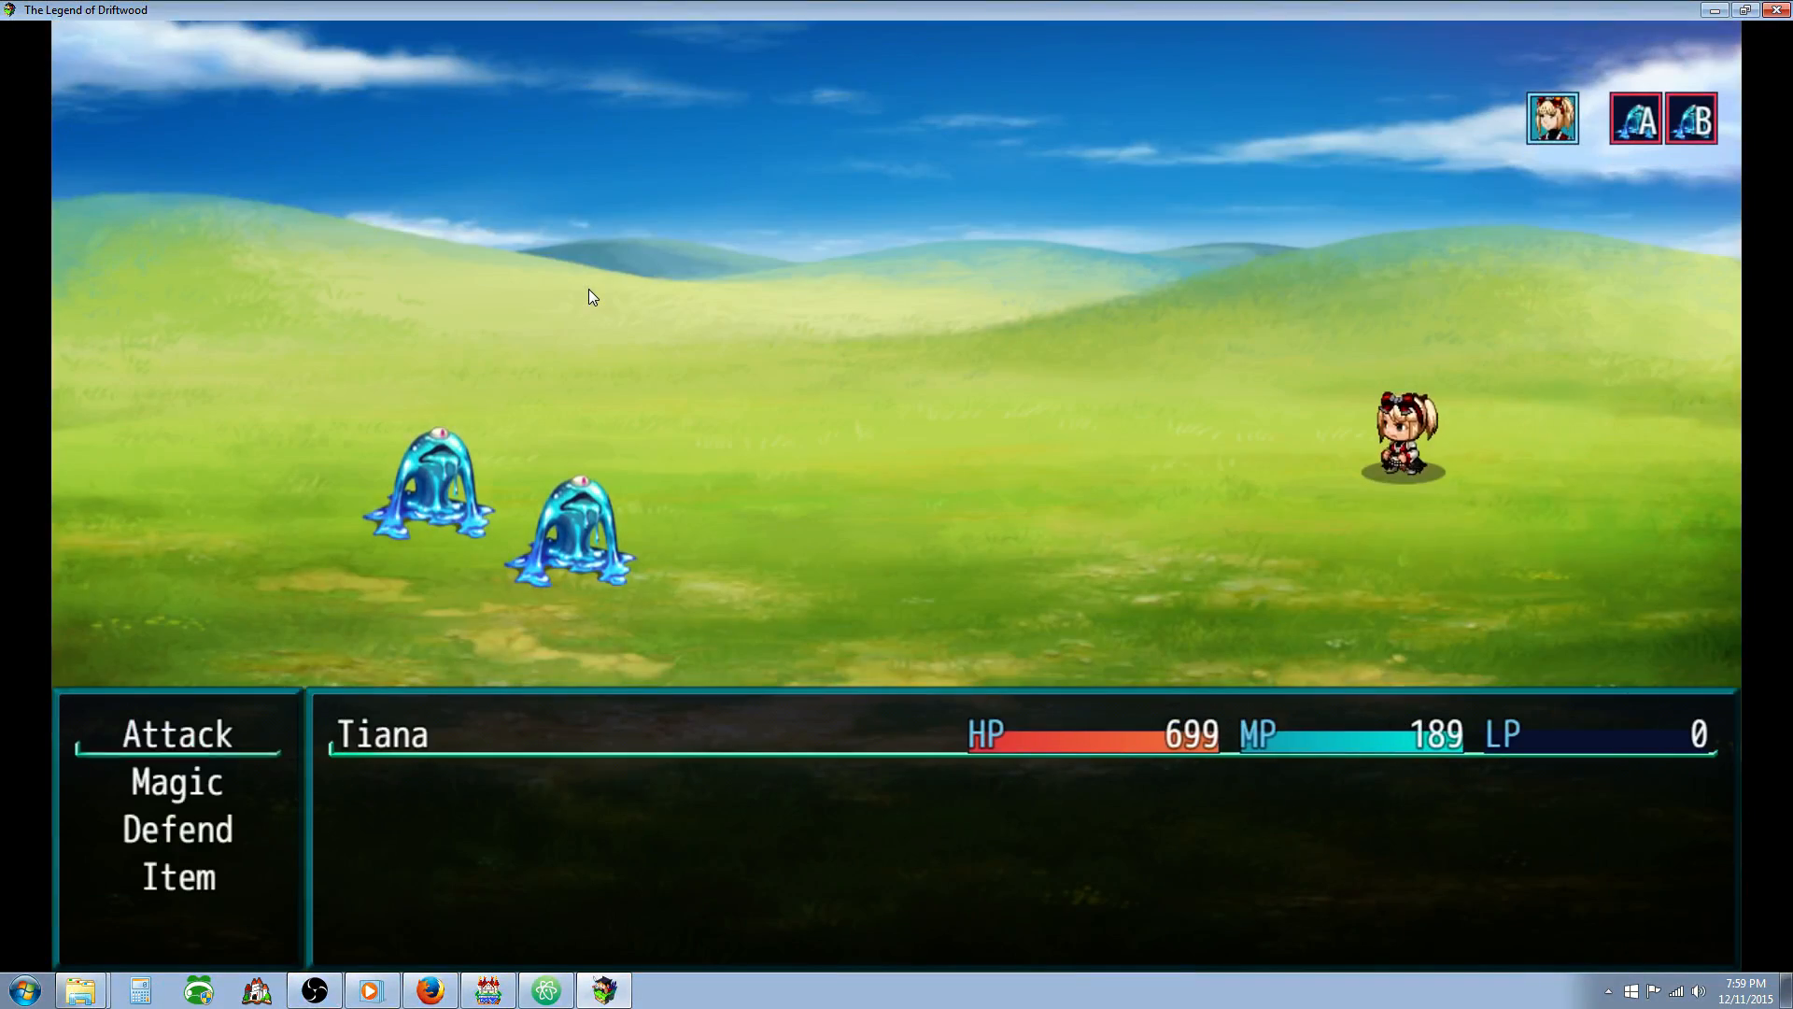
# Move the battle command to Magic and close the playtest to return to the World Map
pyautogui.press('down')
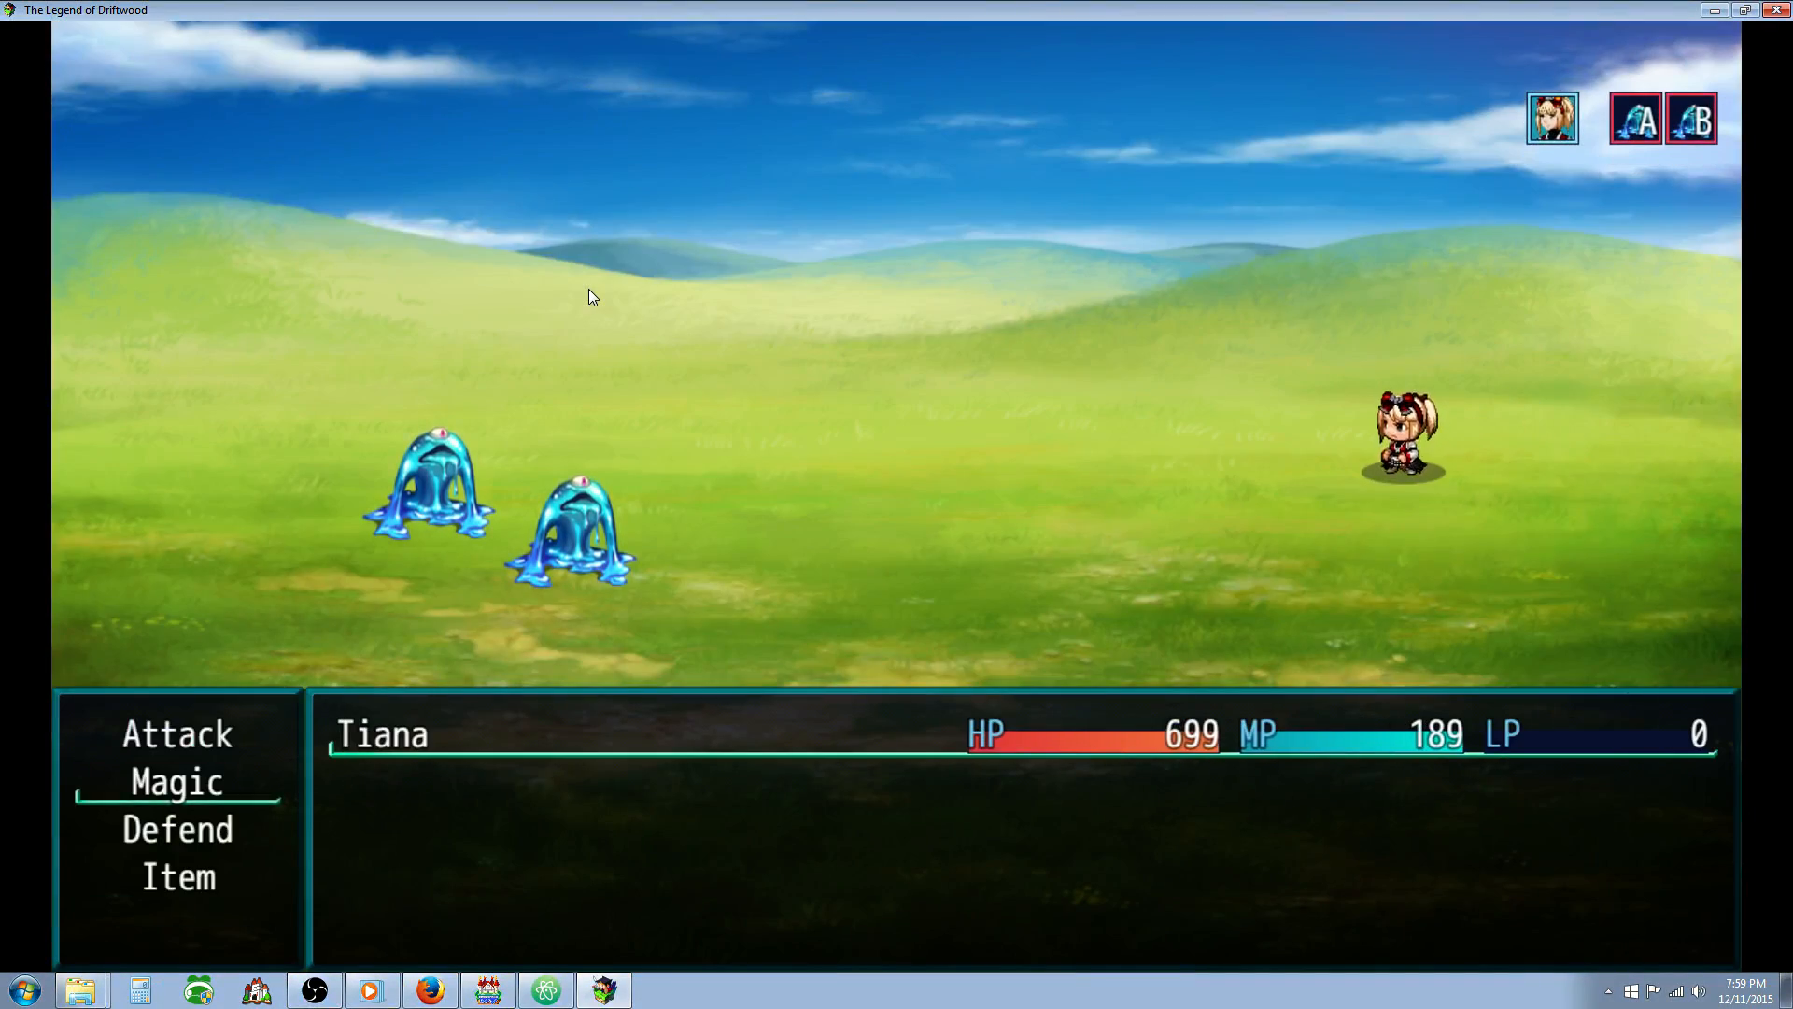
pyautogui.click(177, 781)
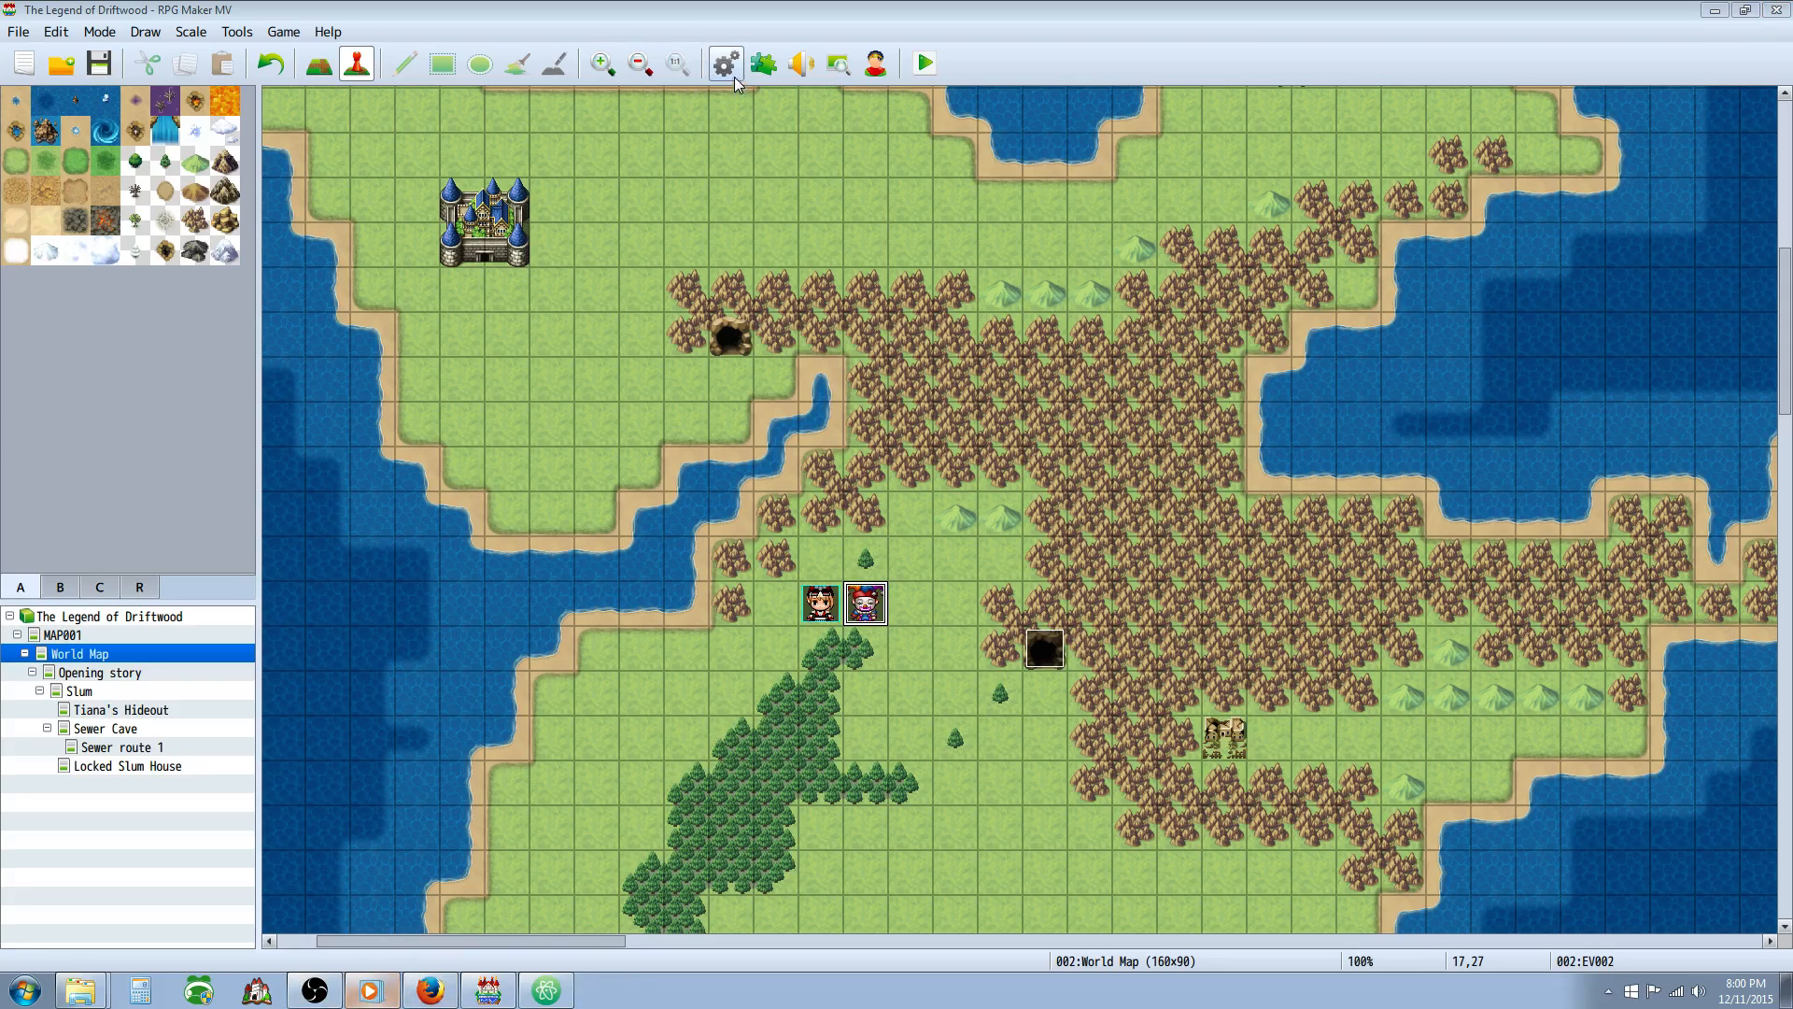
# Show the Database's Common Event 0005 Random, whose Control Variables sets Random Attack to random 1..3
pyautogui.click(724, 62)
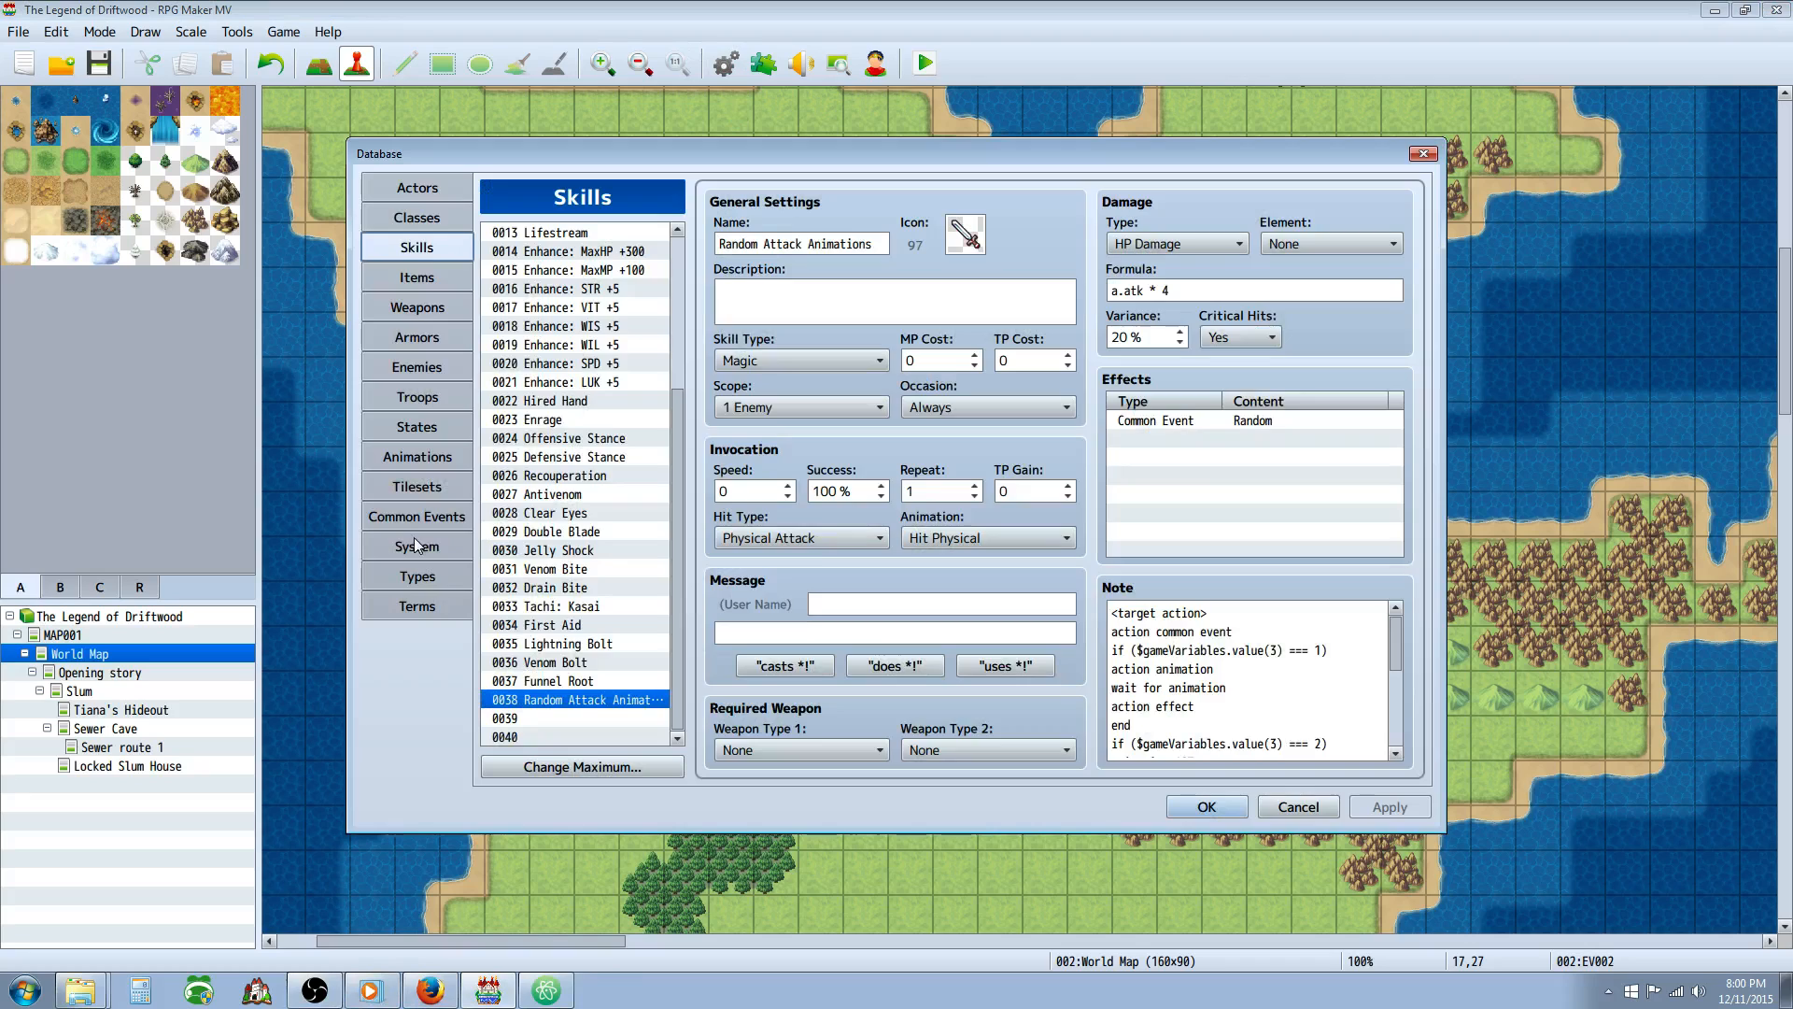
pyautogui.click(416, 516)
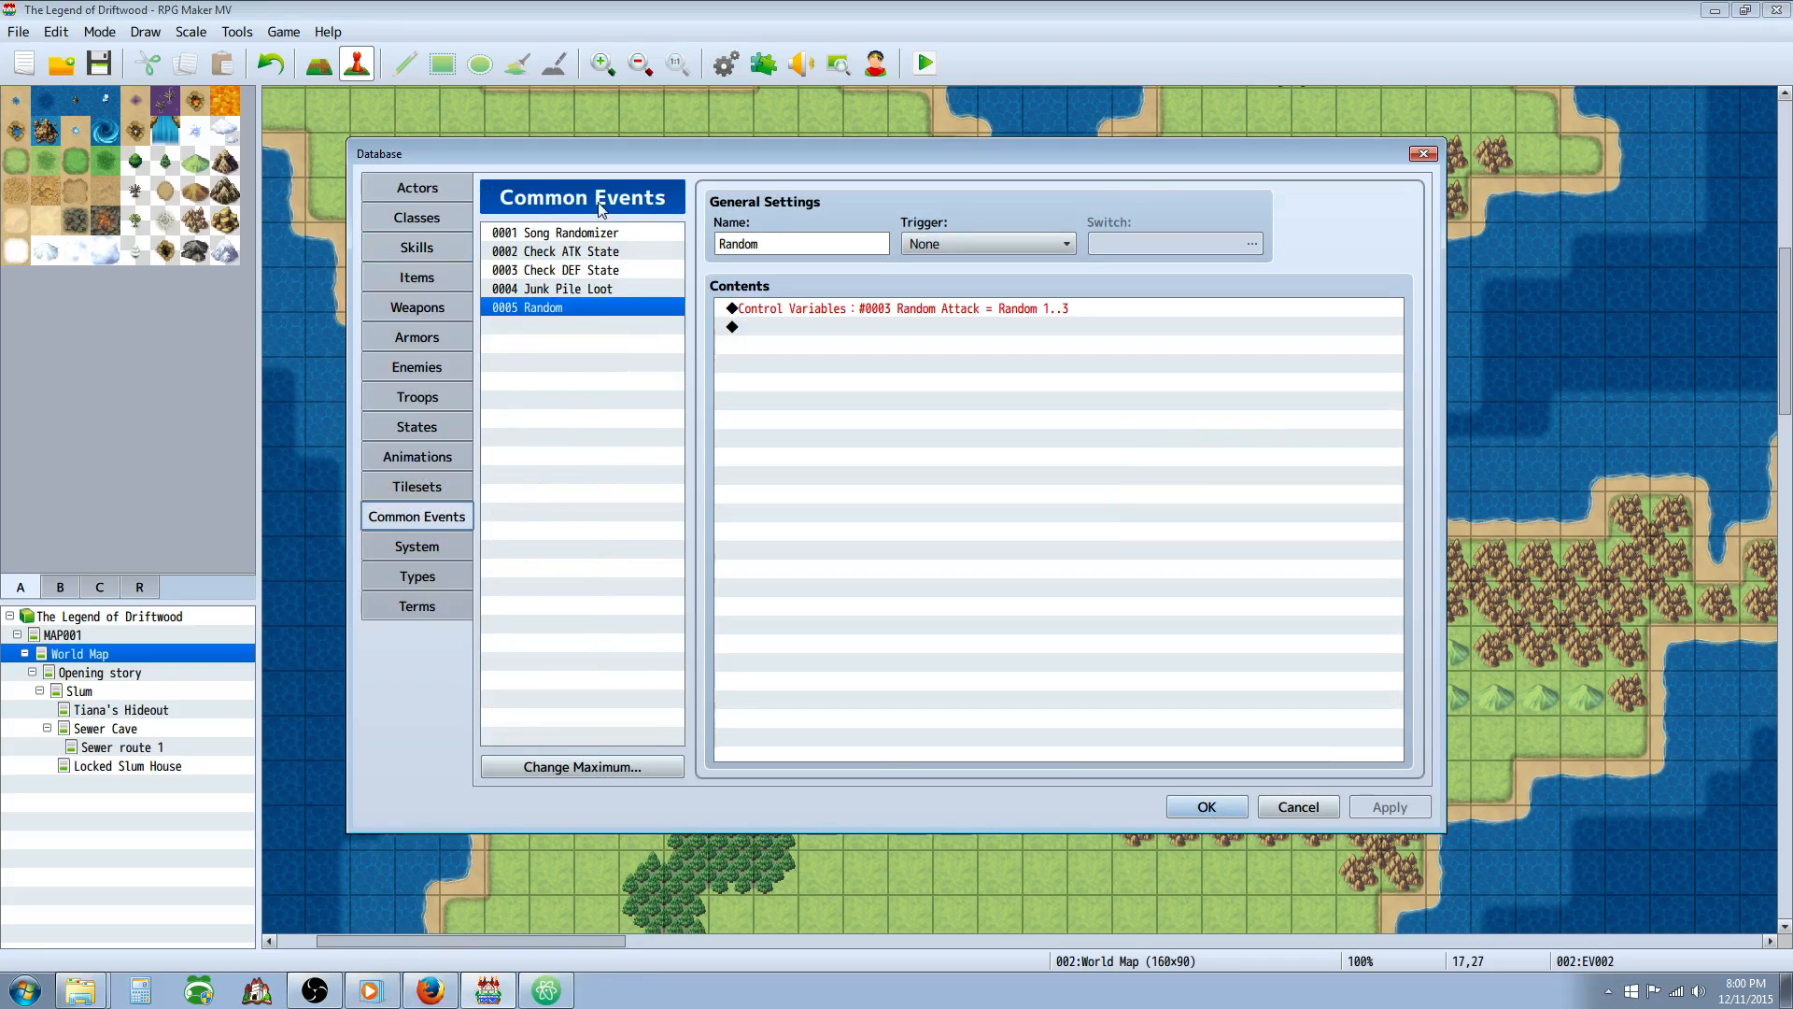
pyautogui.moveTo(832, 275)
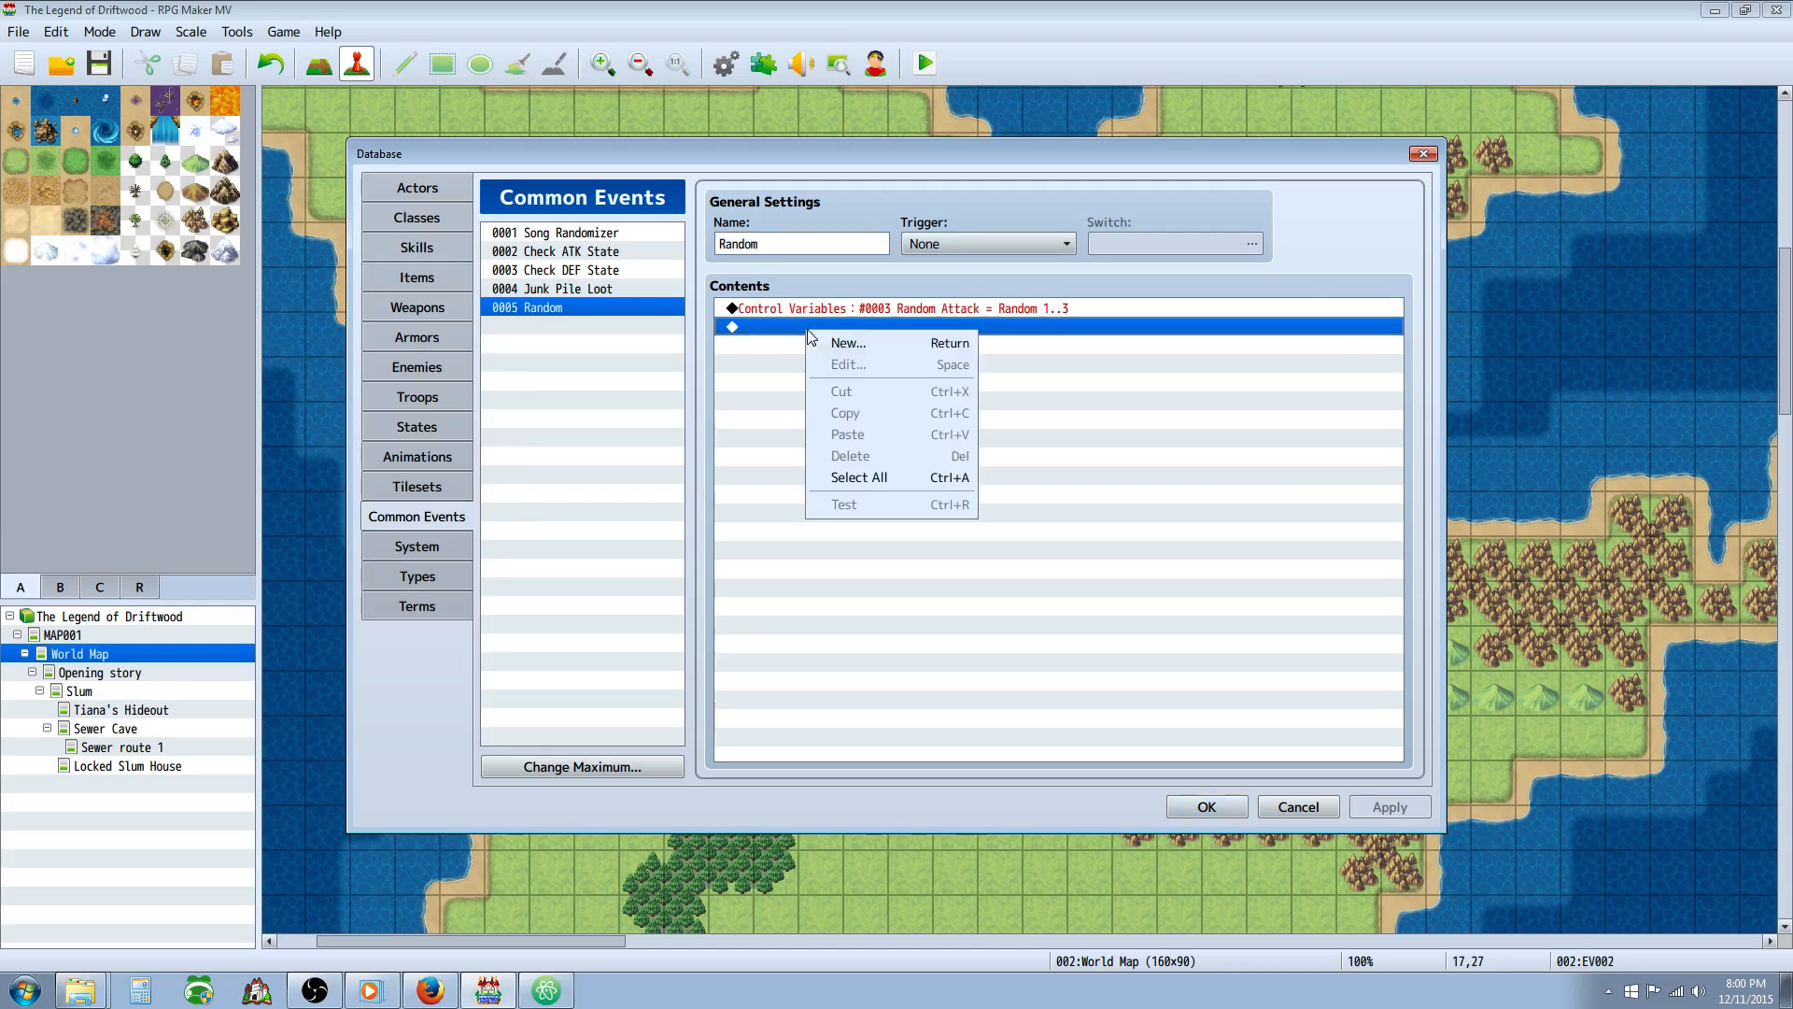
pyautogui.click(847, 342)
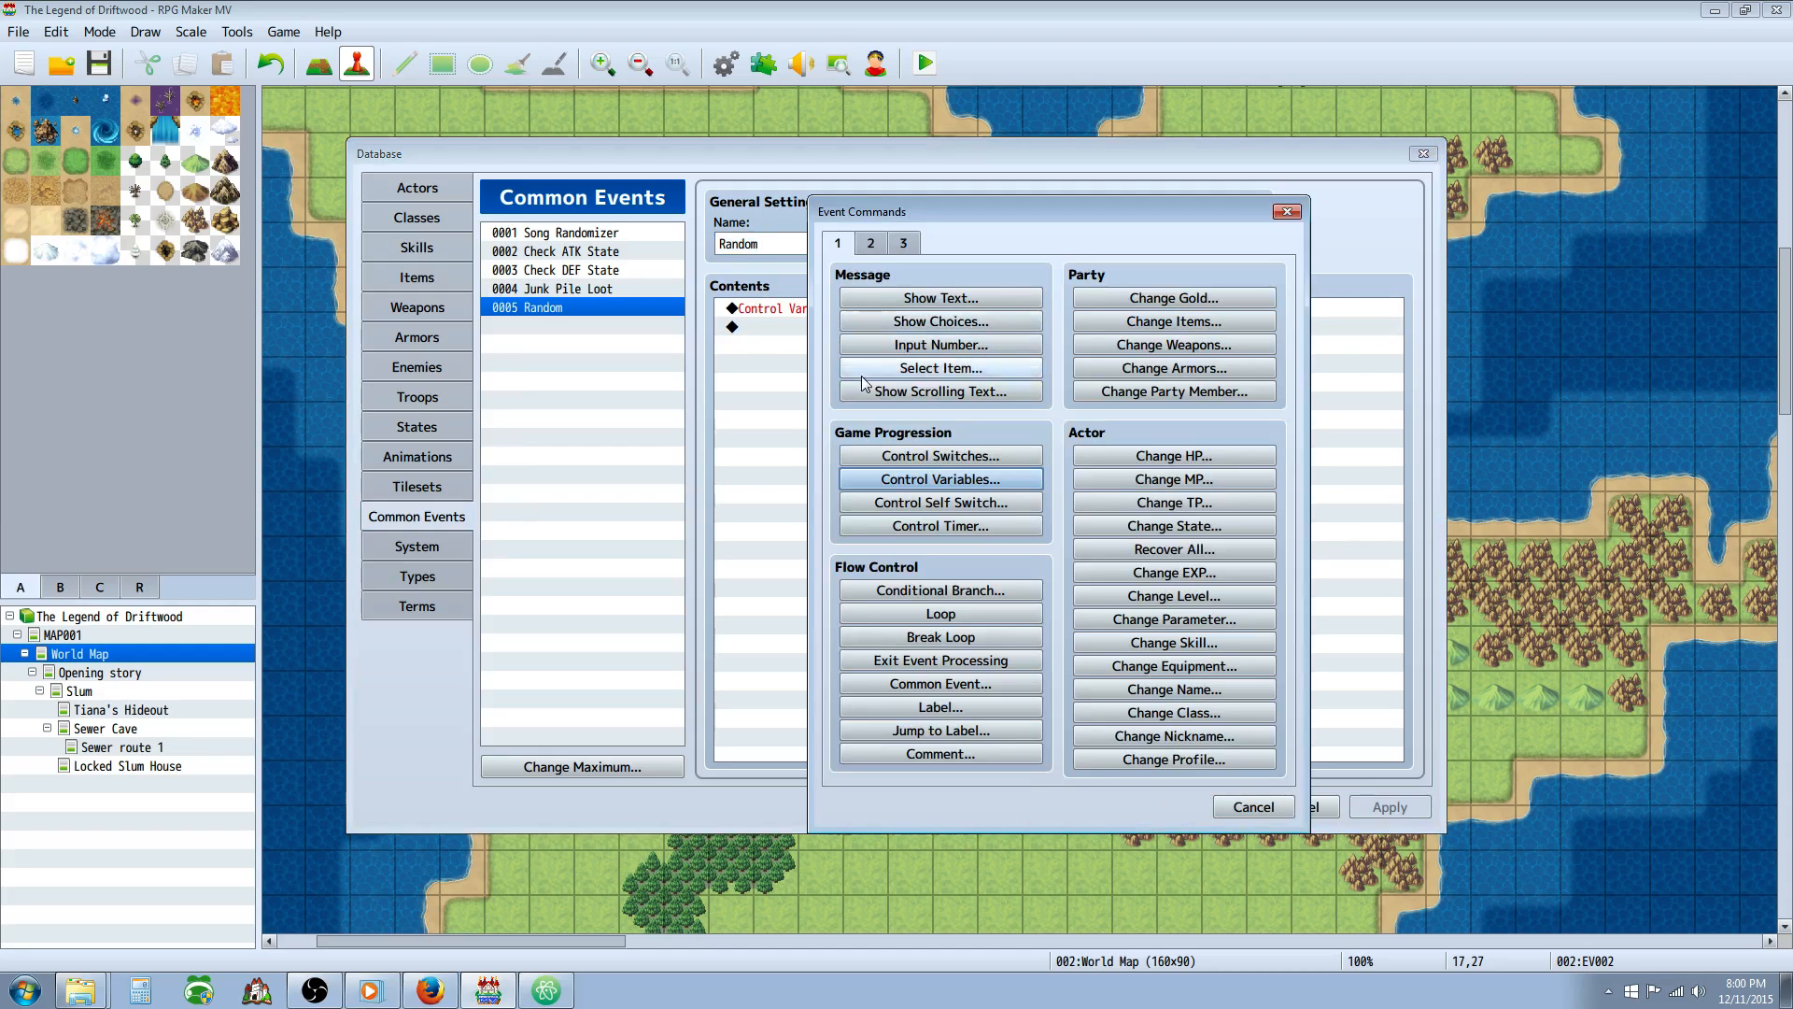
pyautogui.click(938, 478)
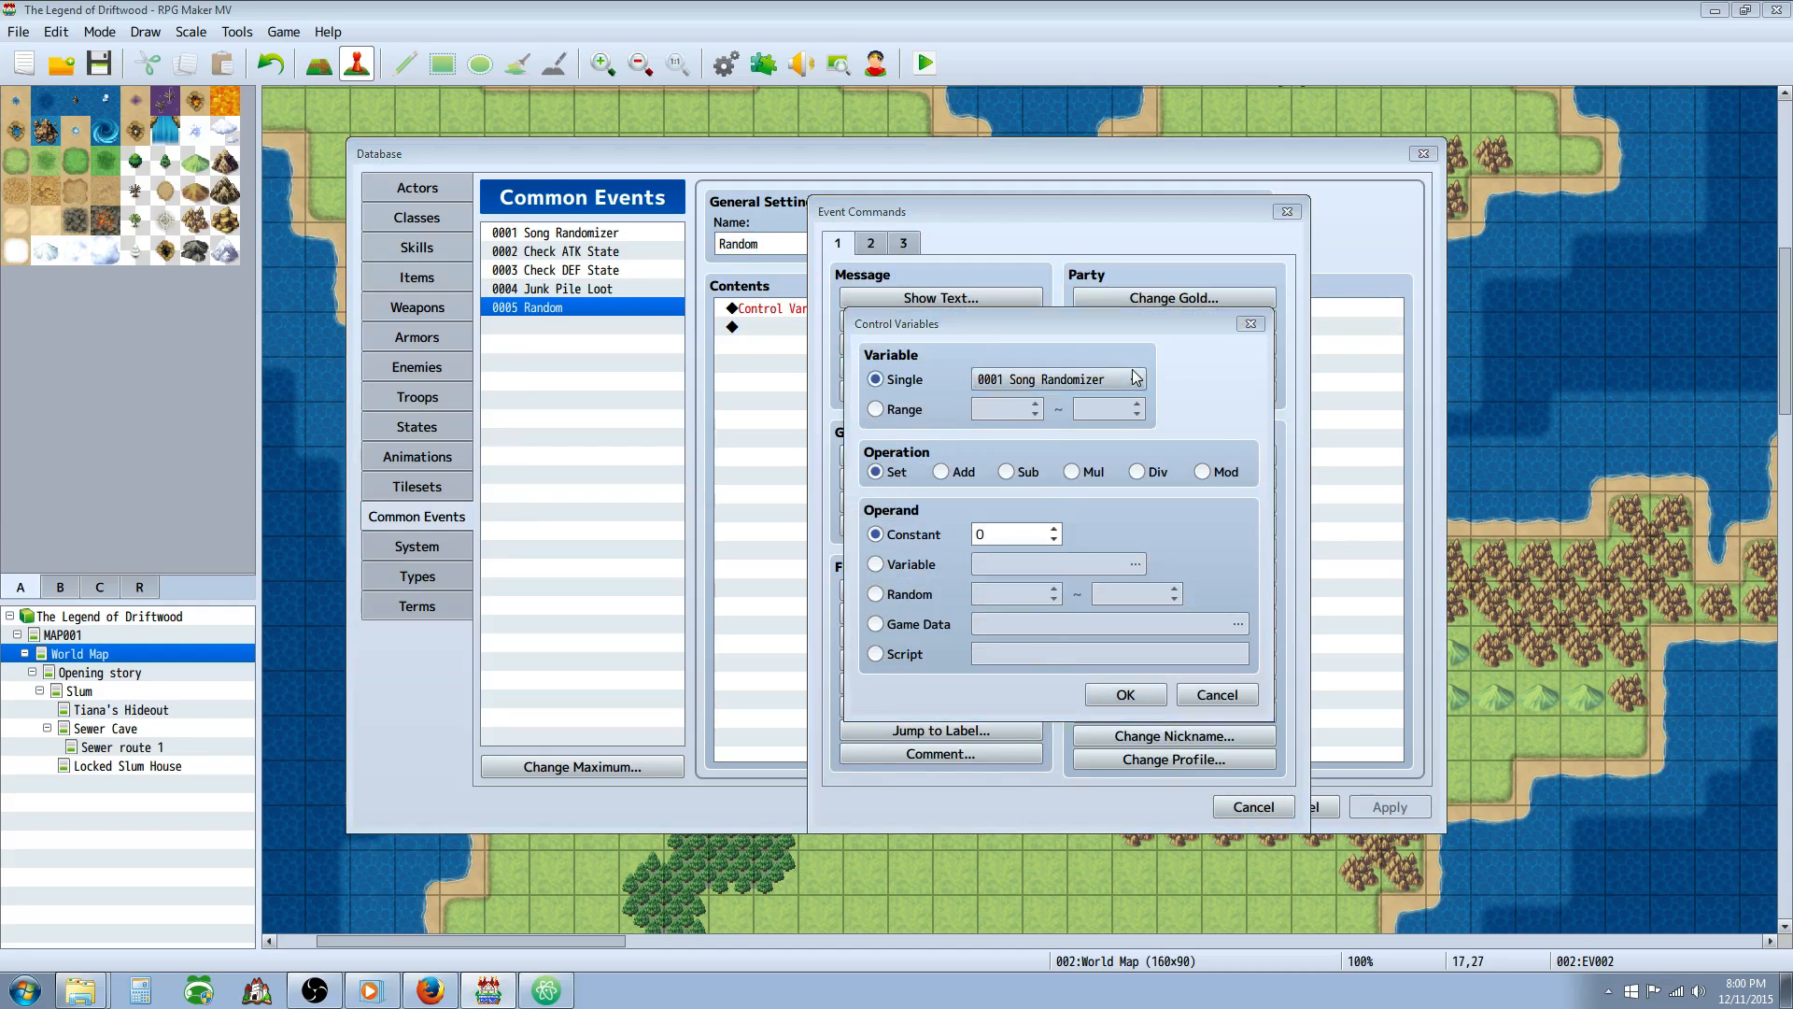
pyautogui.click(1129, 378)
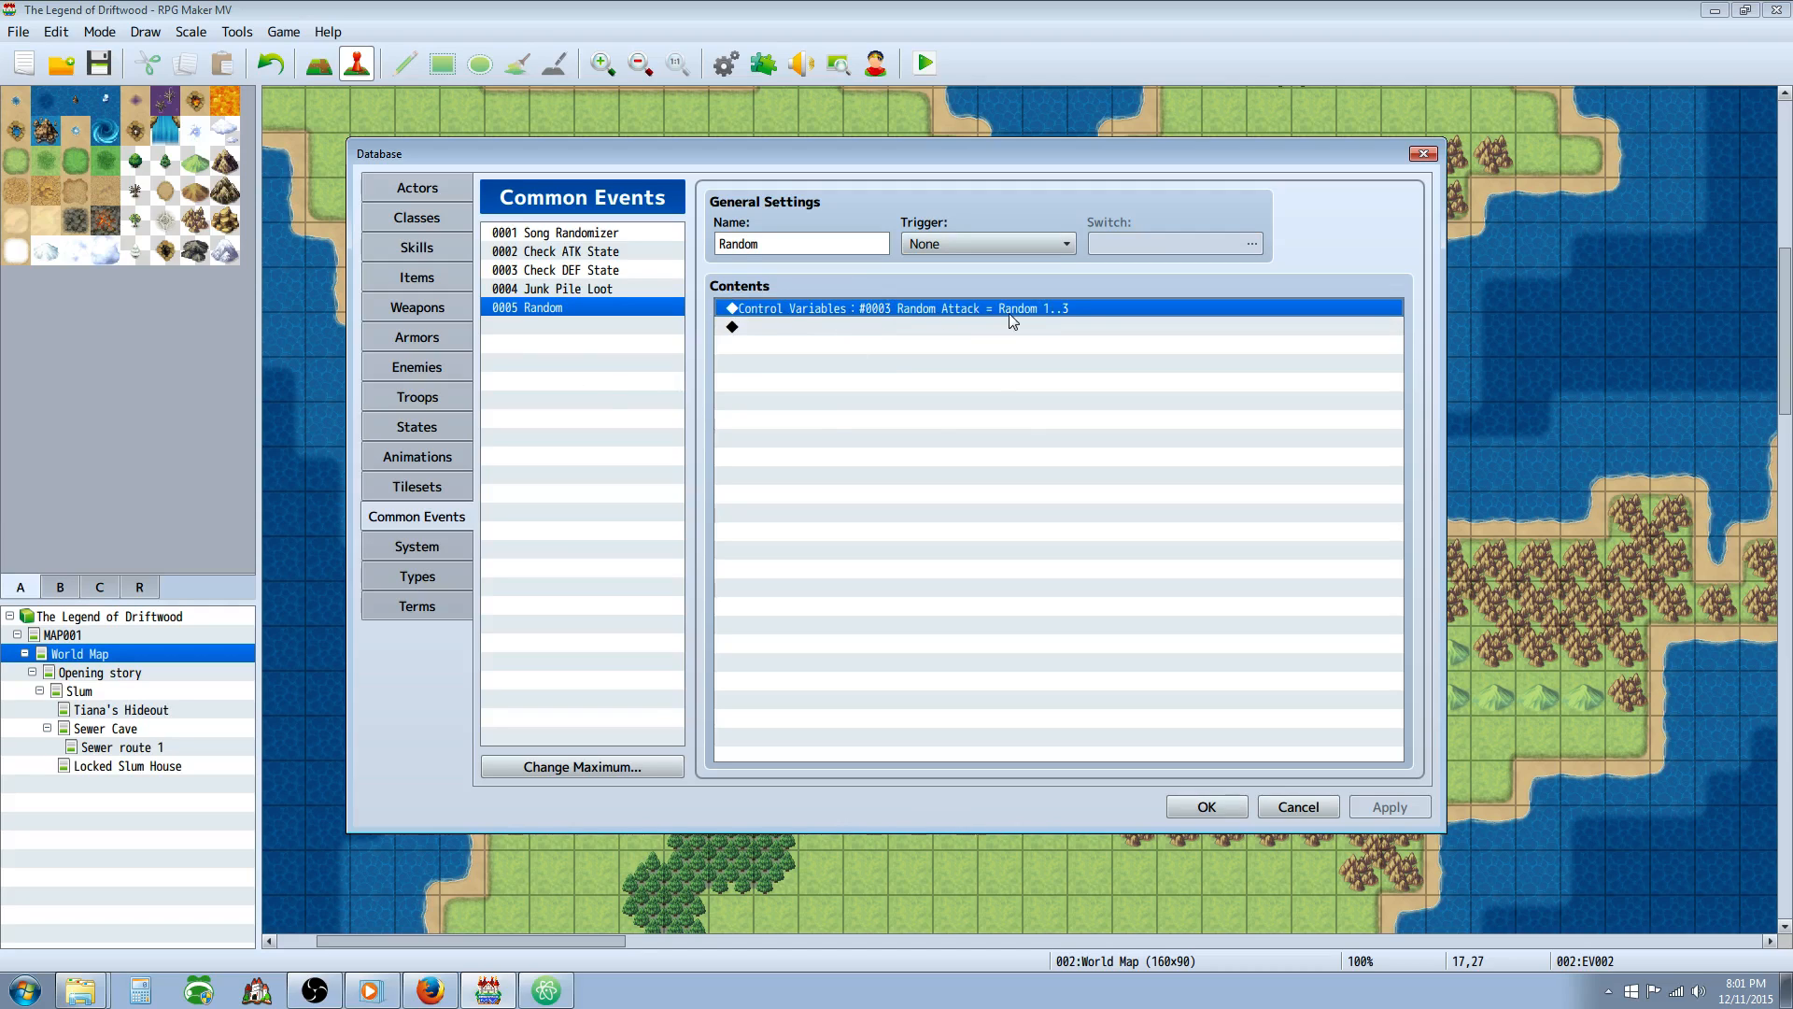
pyautogui.moveTo(514, 284)
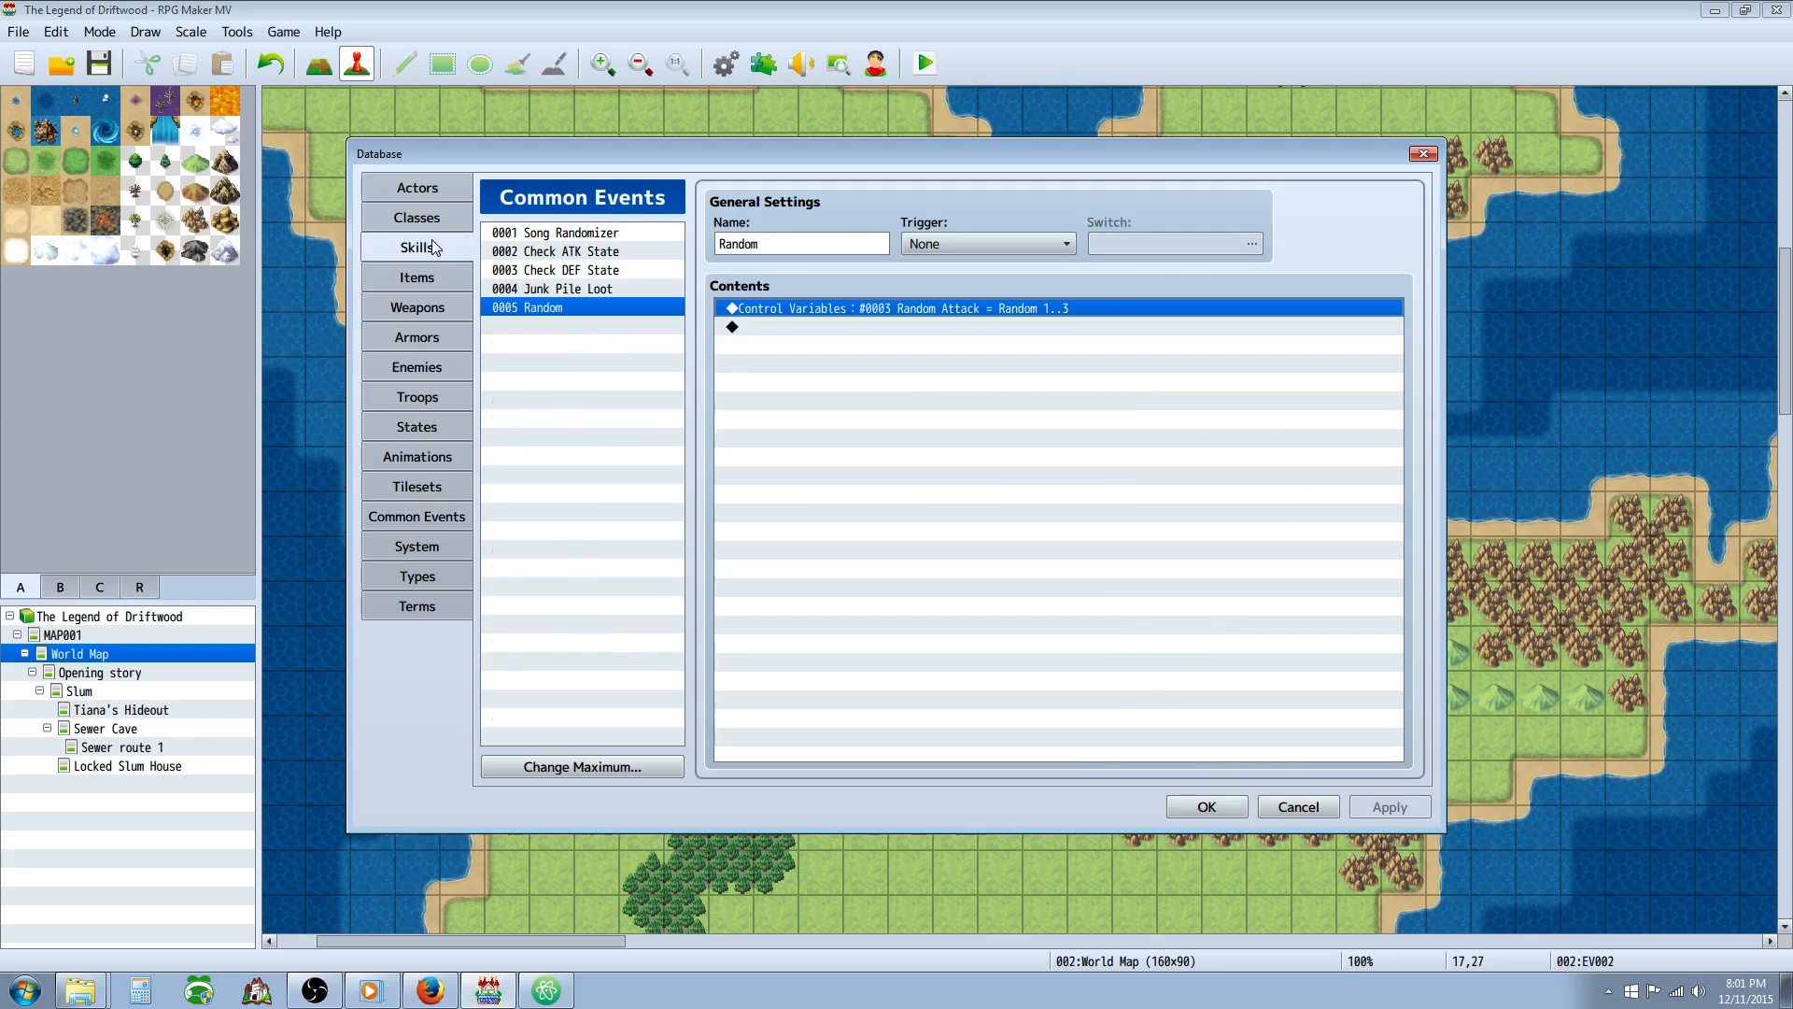
# Select skill 0038 Random Attack Animations in the Skills list to show its note tags
pyautogui.click(416, 245)
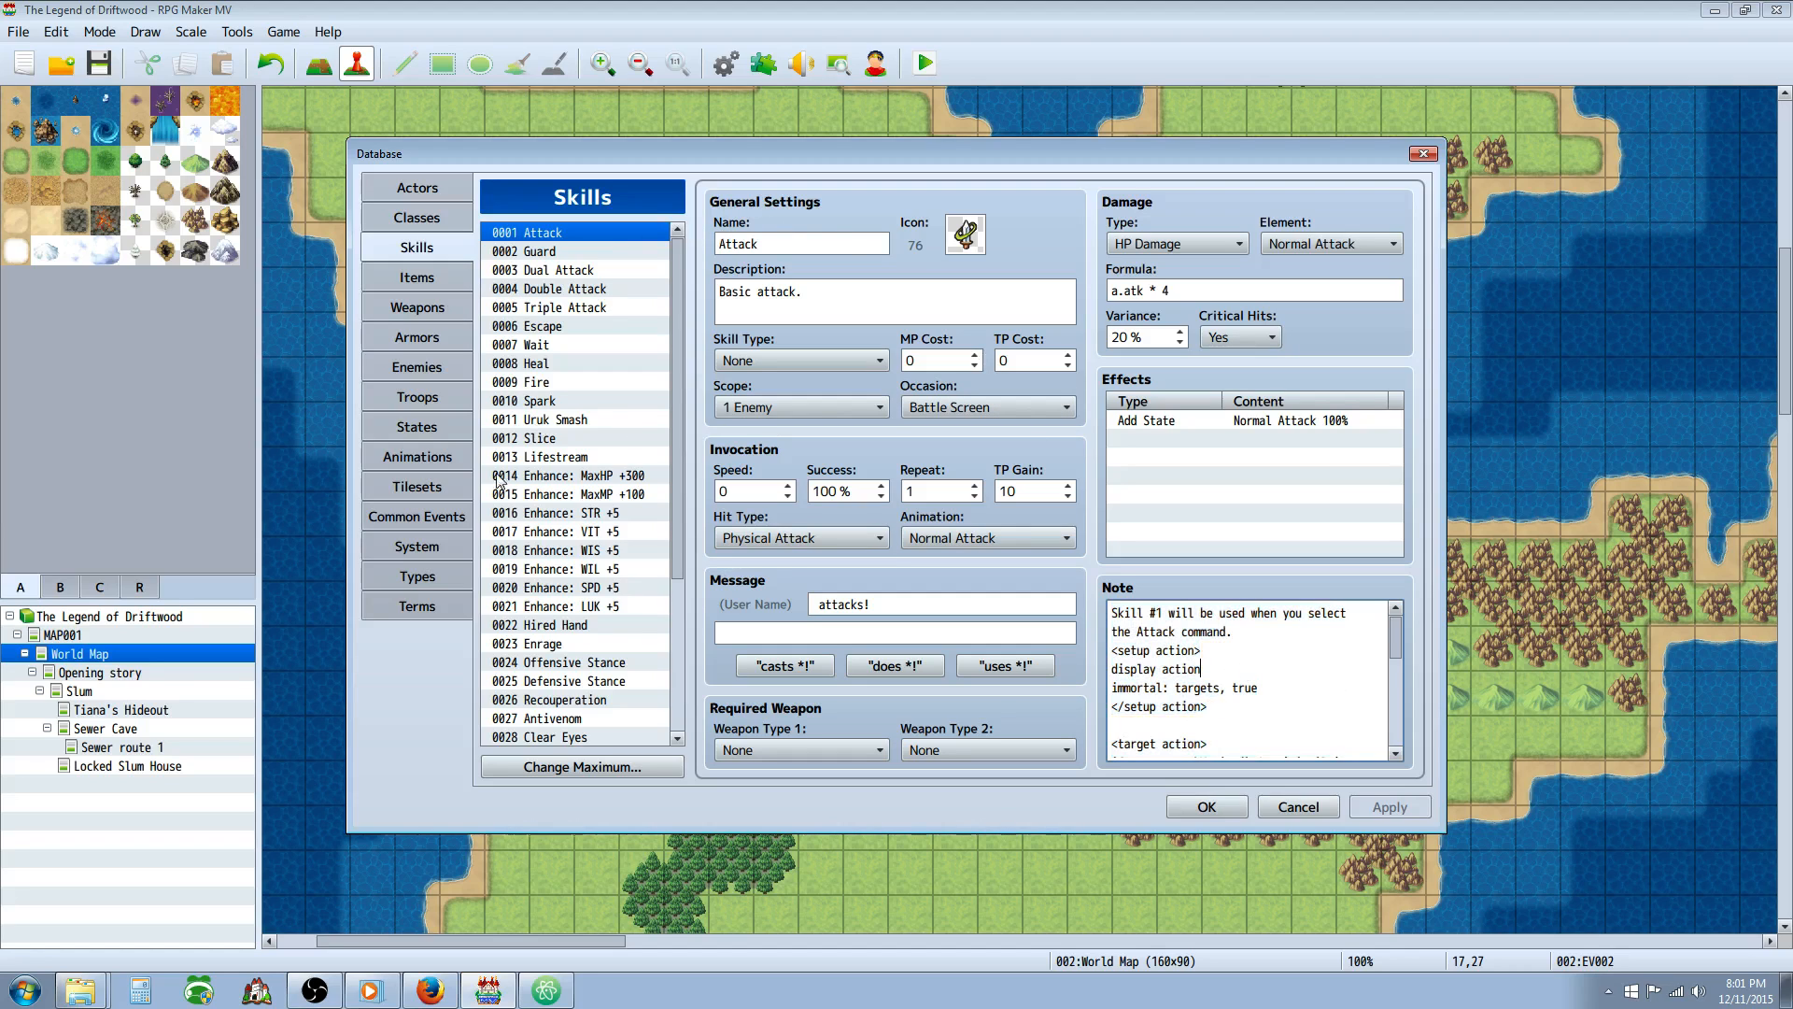
pyautogui.scroll(-3)
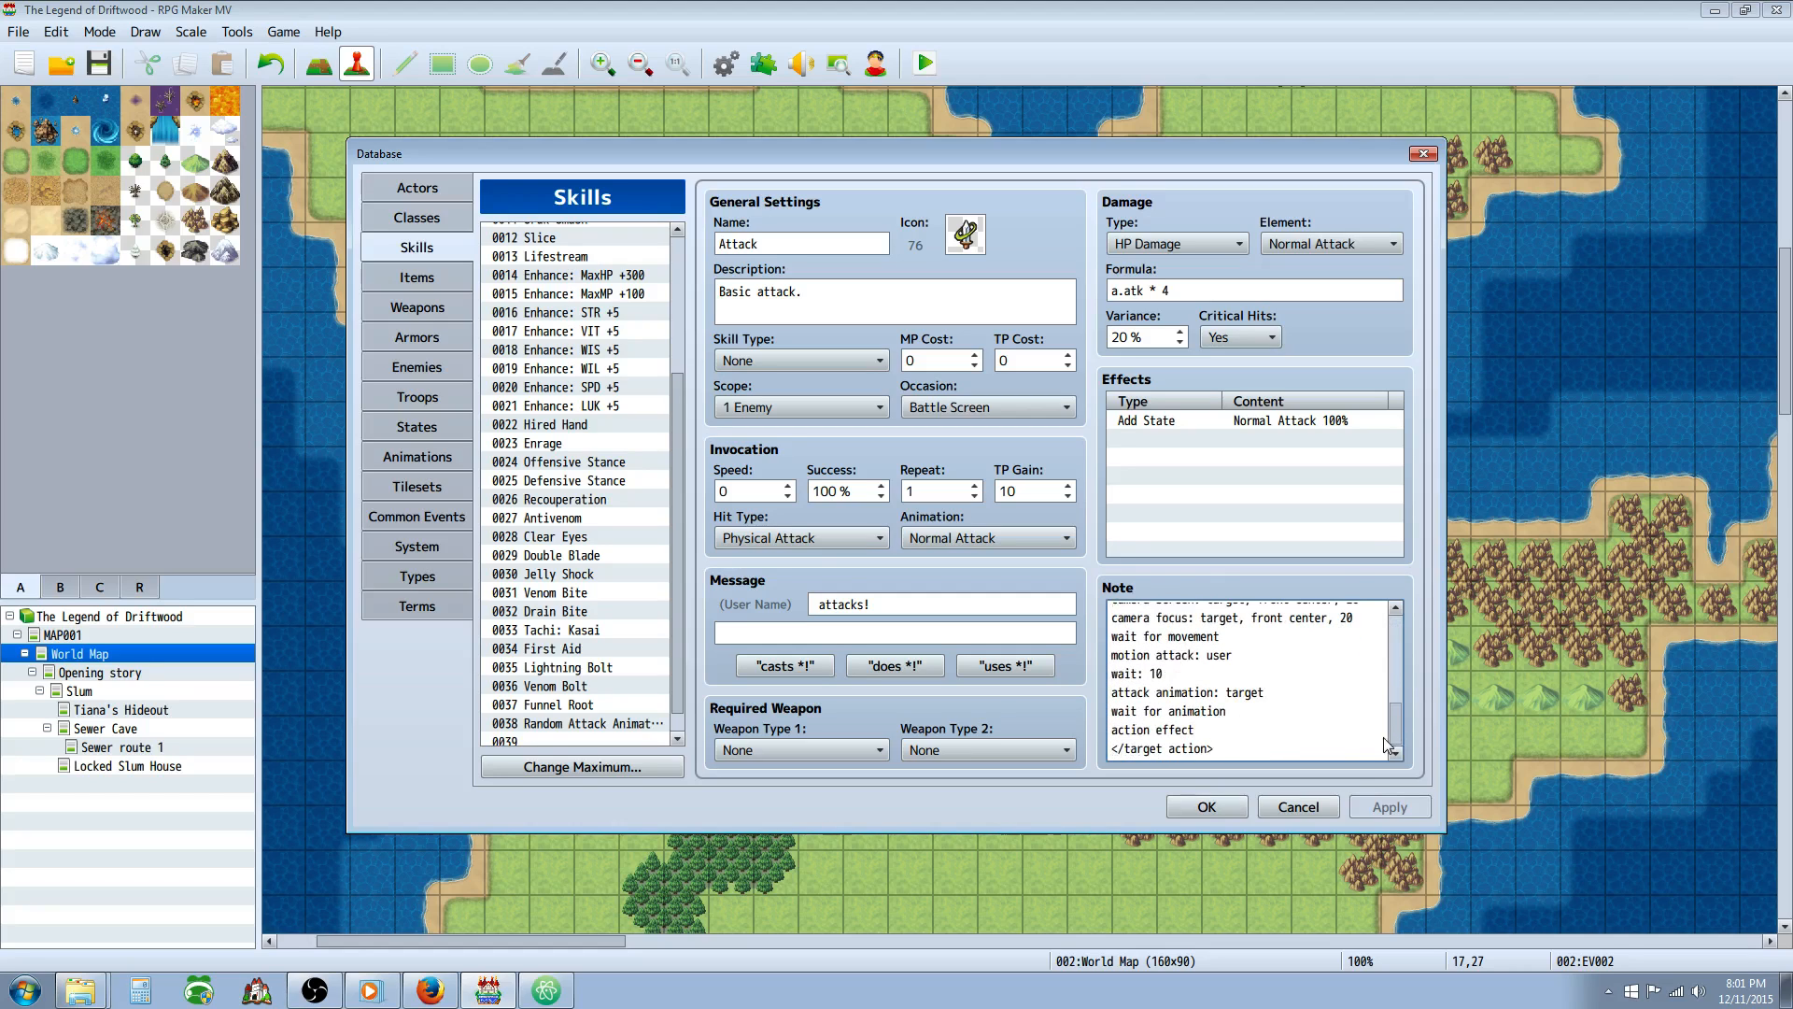
pyautogui.click(575, 722)
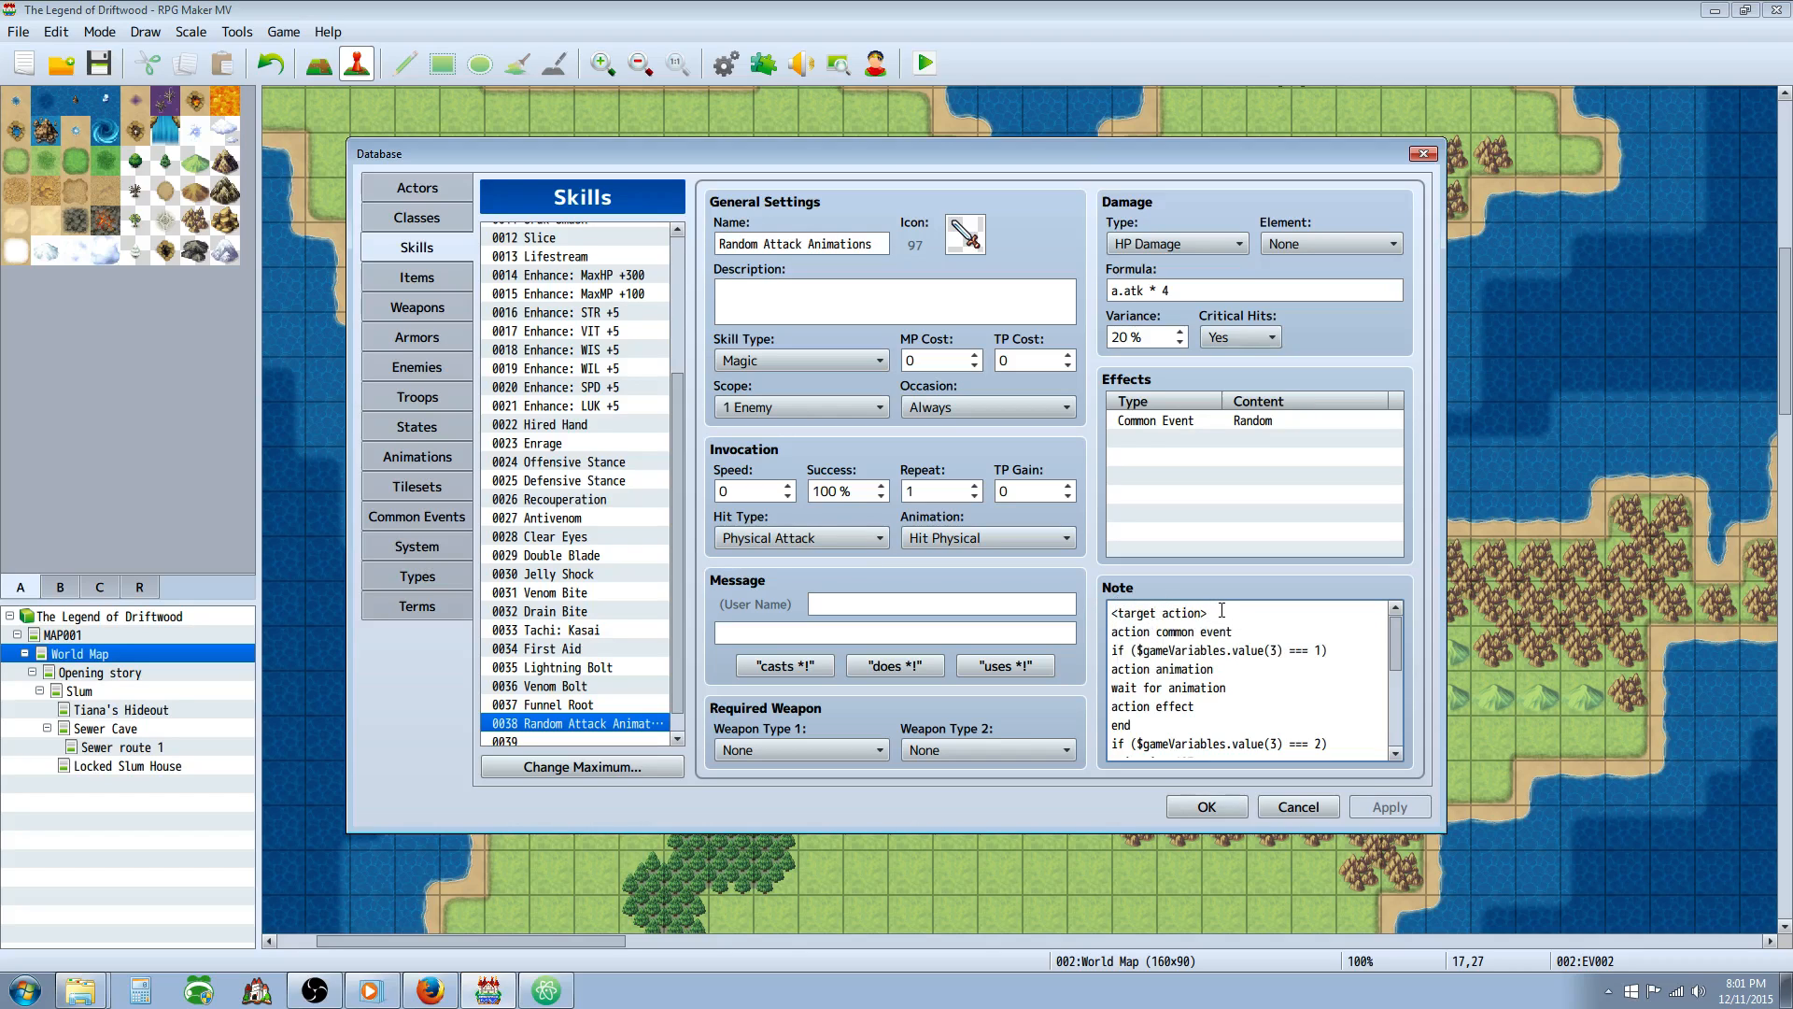
pyautogui.write('whole ac')
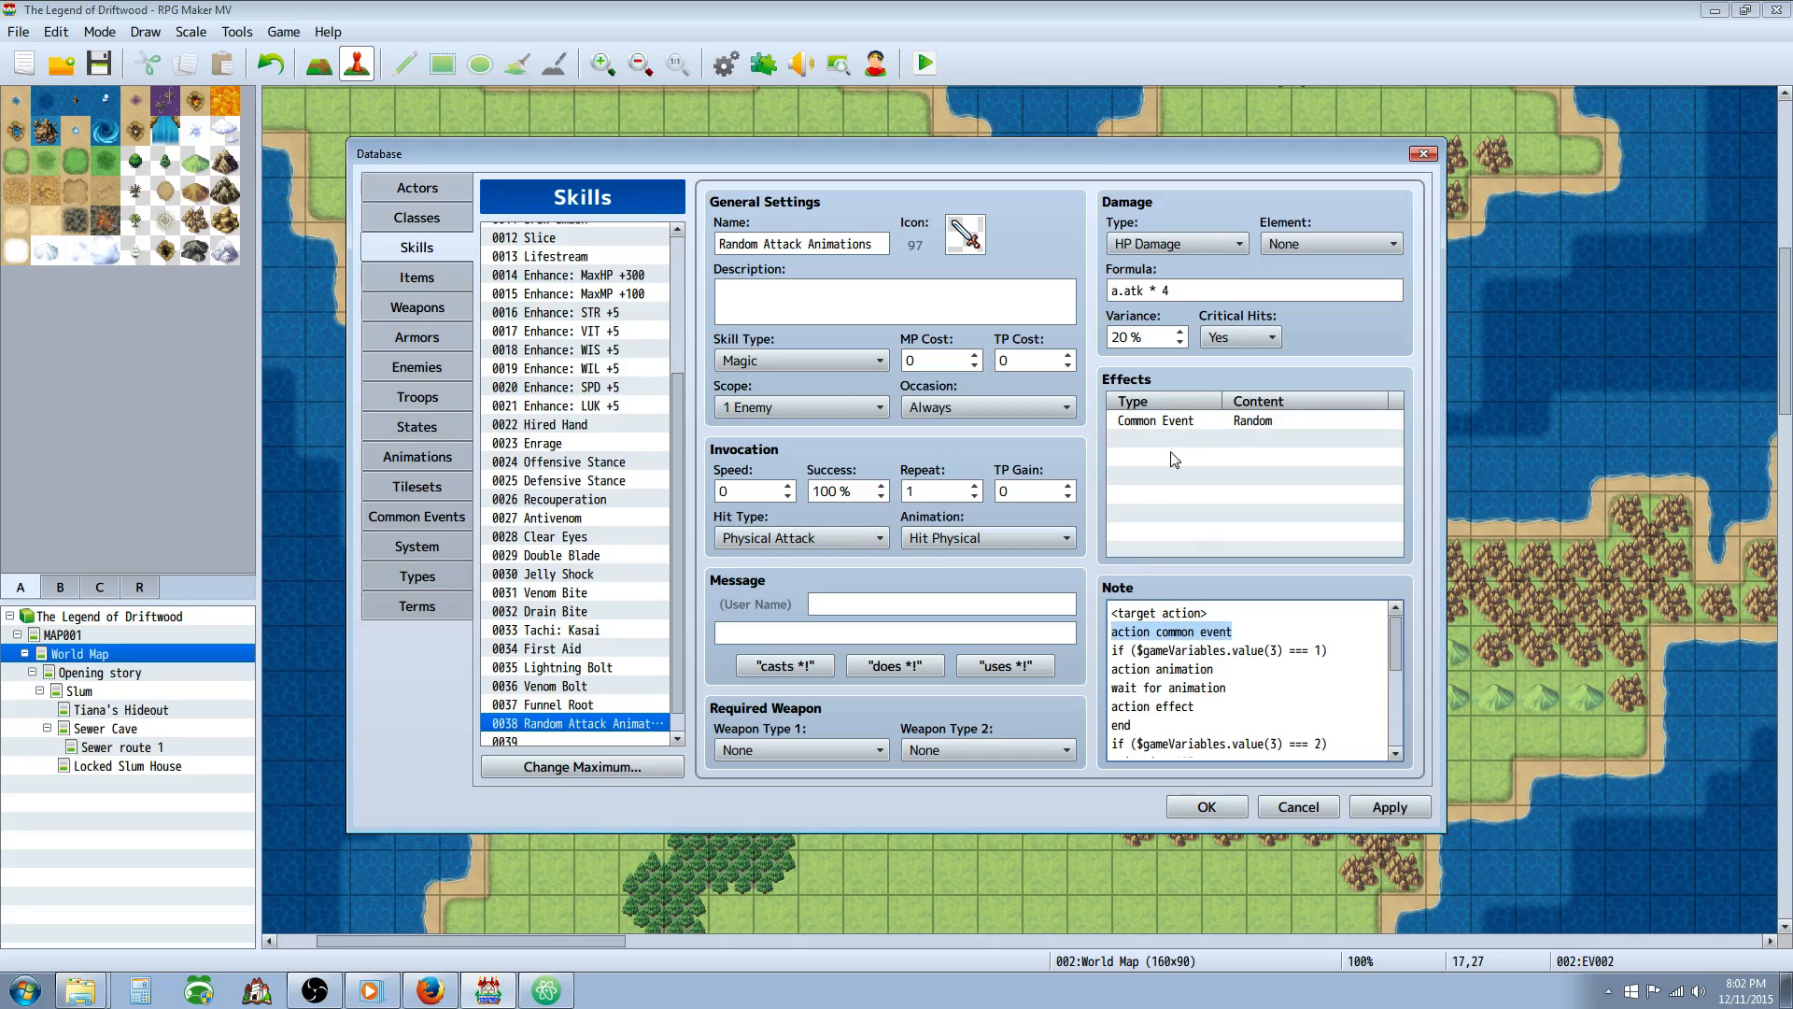
pyautogui.moveTo(1167, 444)
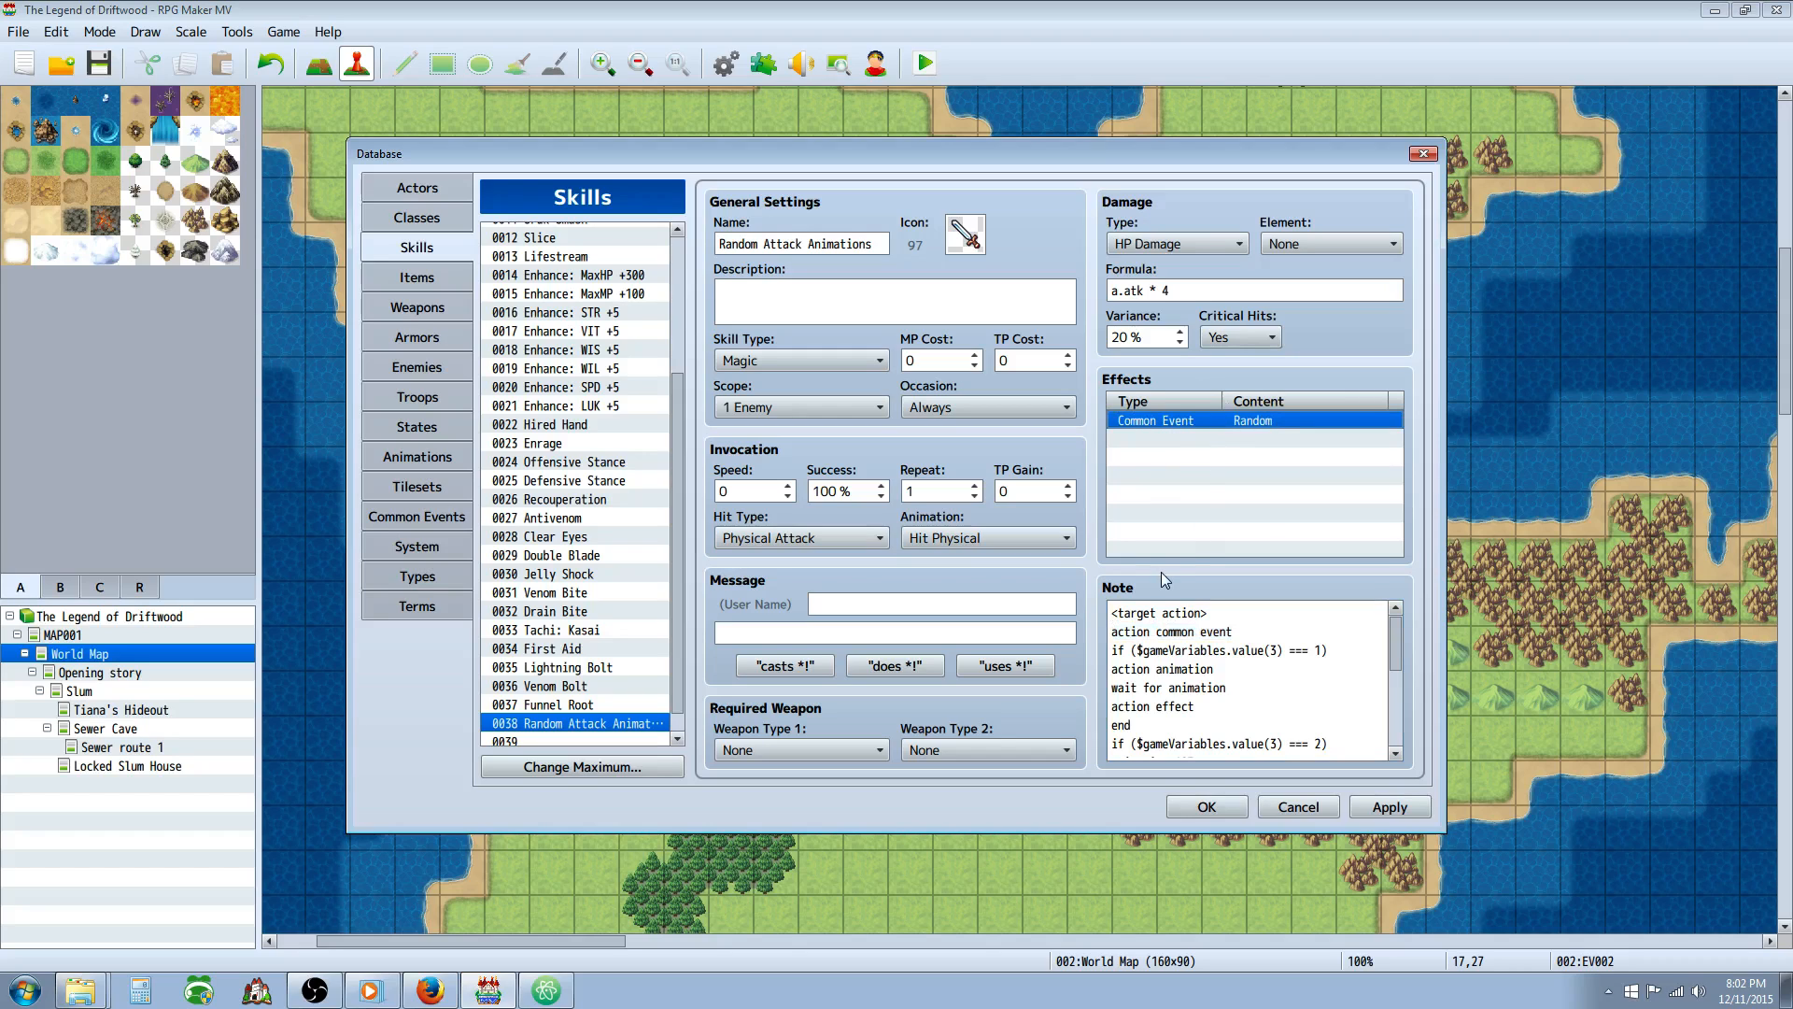
pyautogui.click(1177, 631)
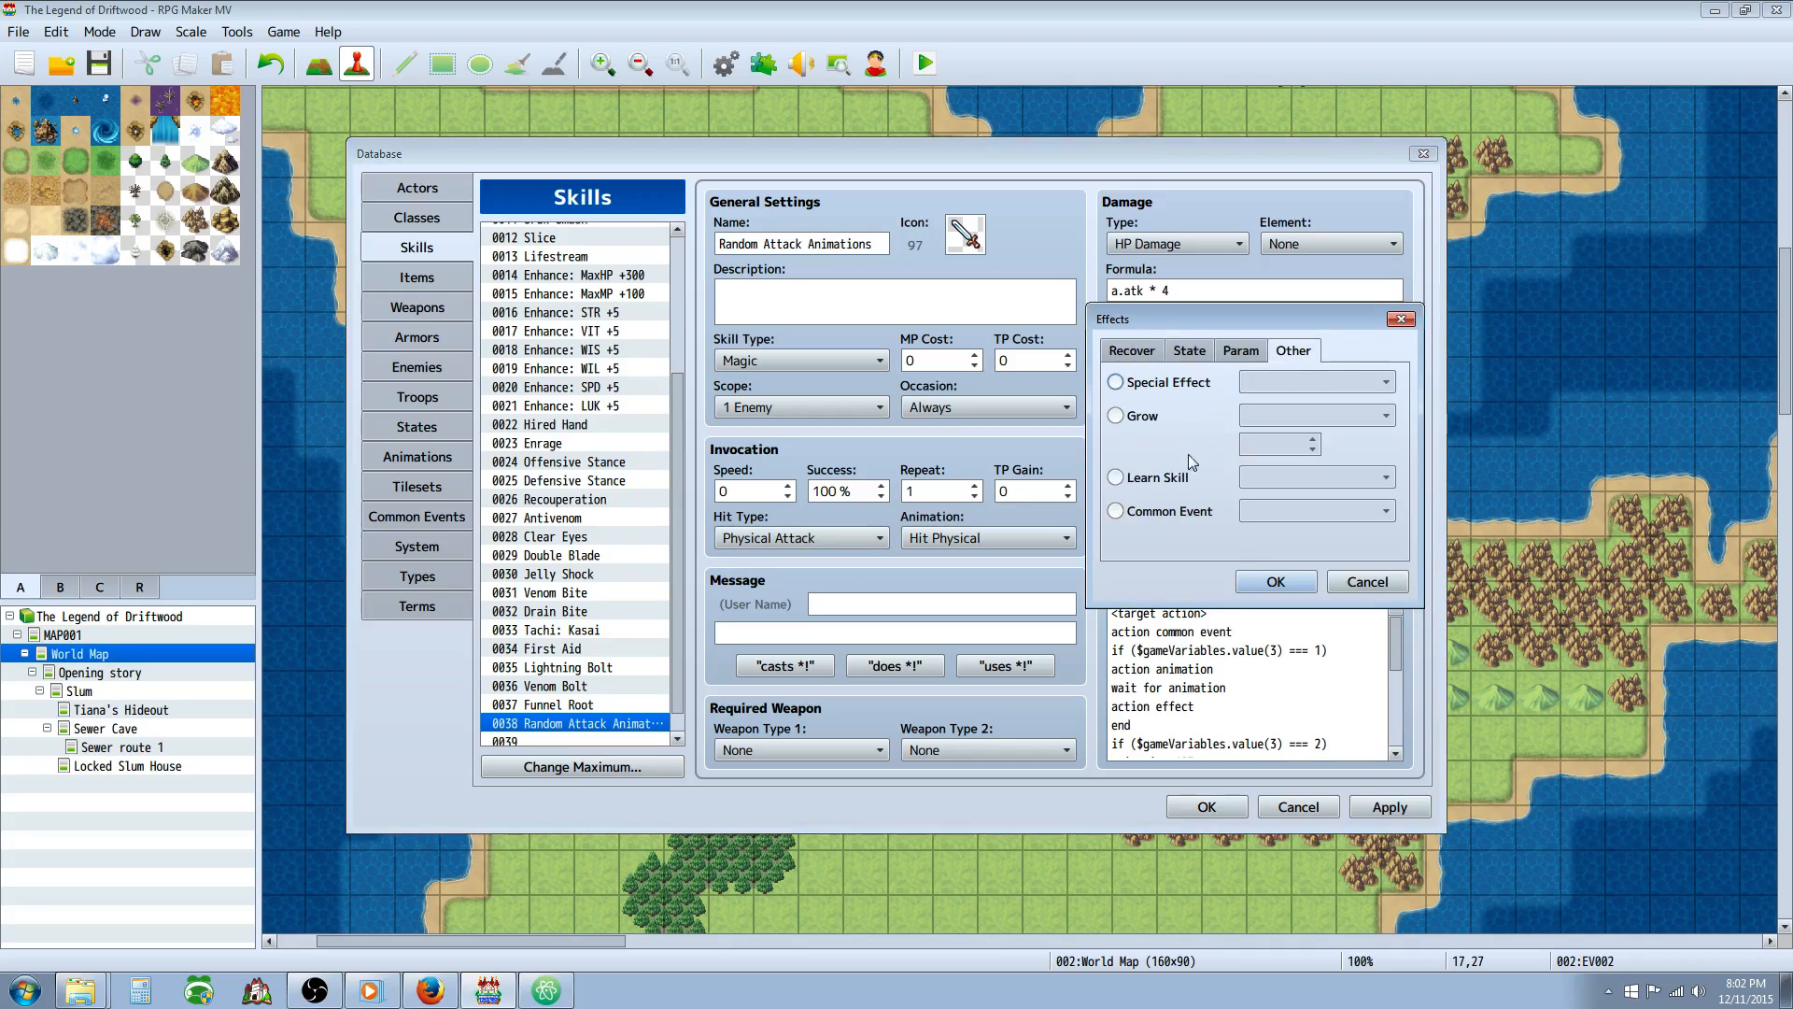
pyautogui.click(1115, 511)
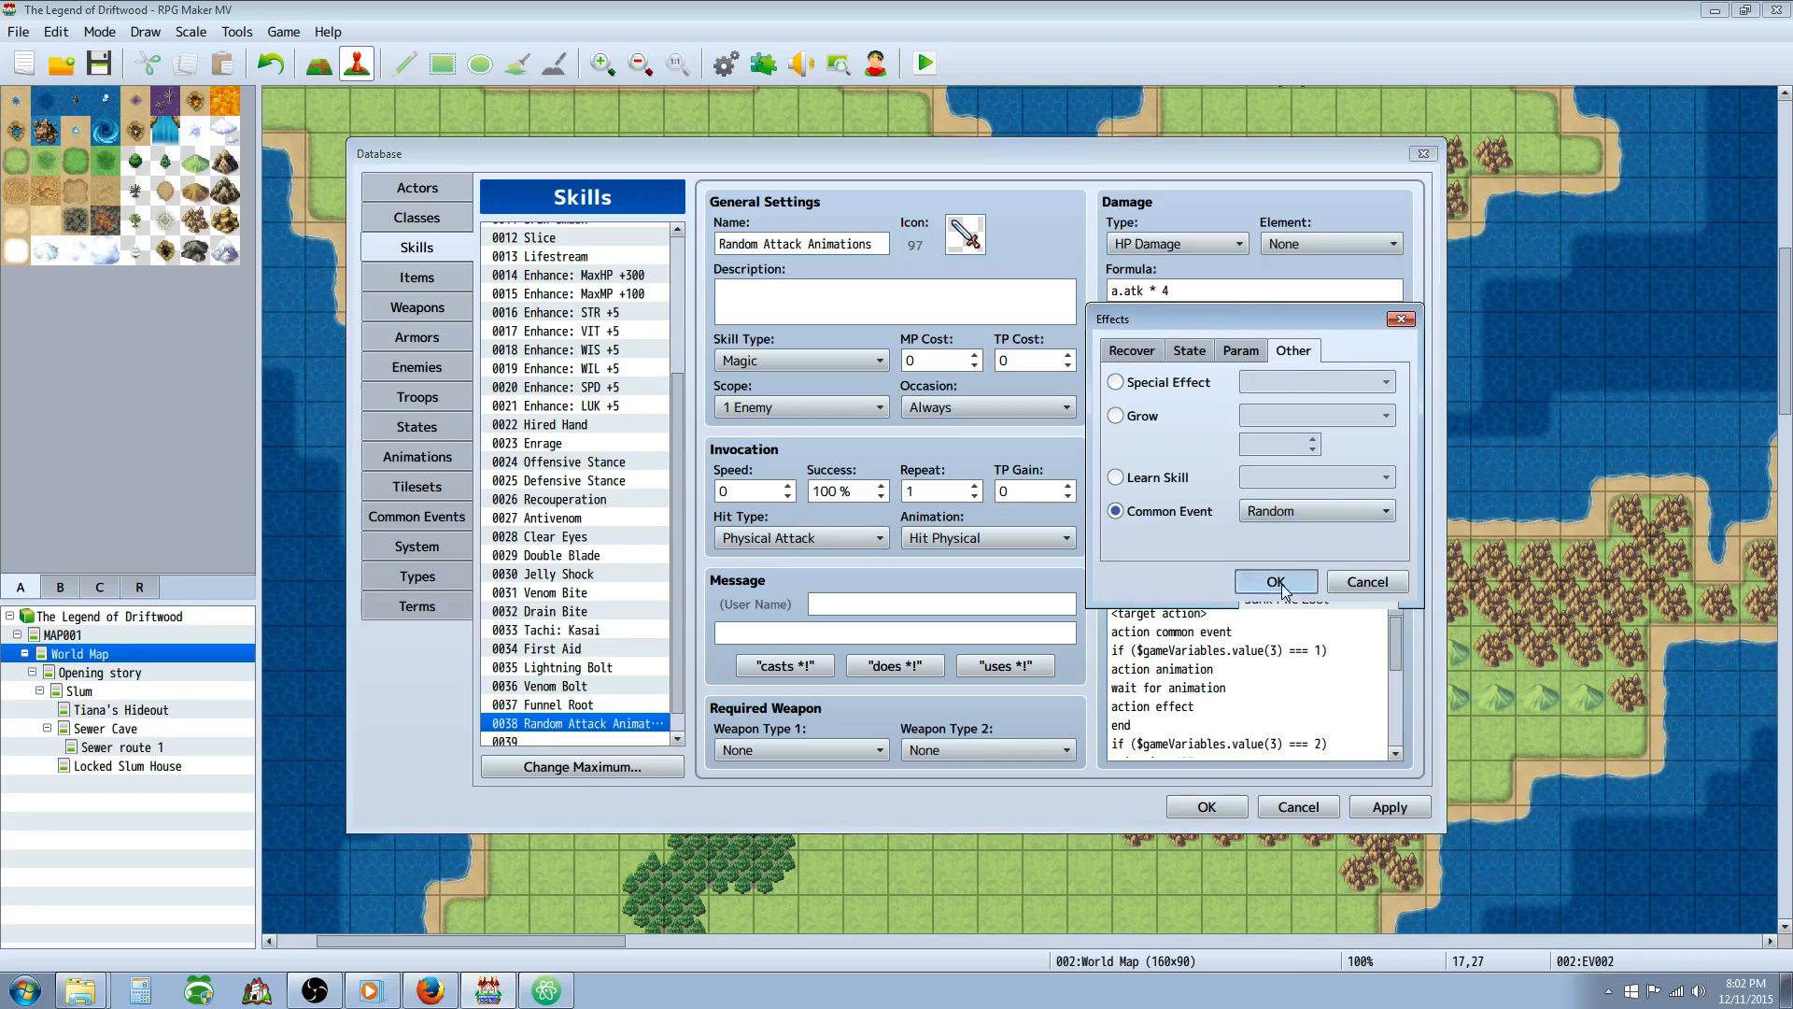
pyautogui.click(1274, 581)
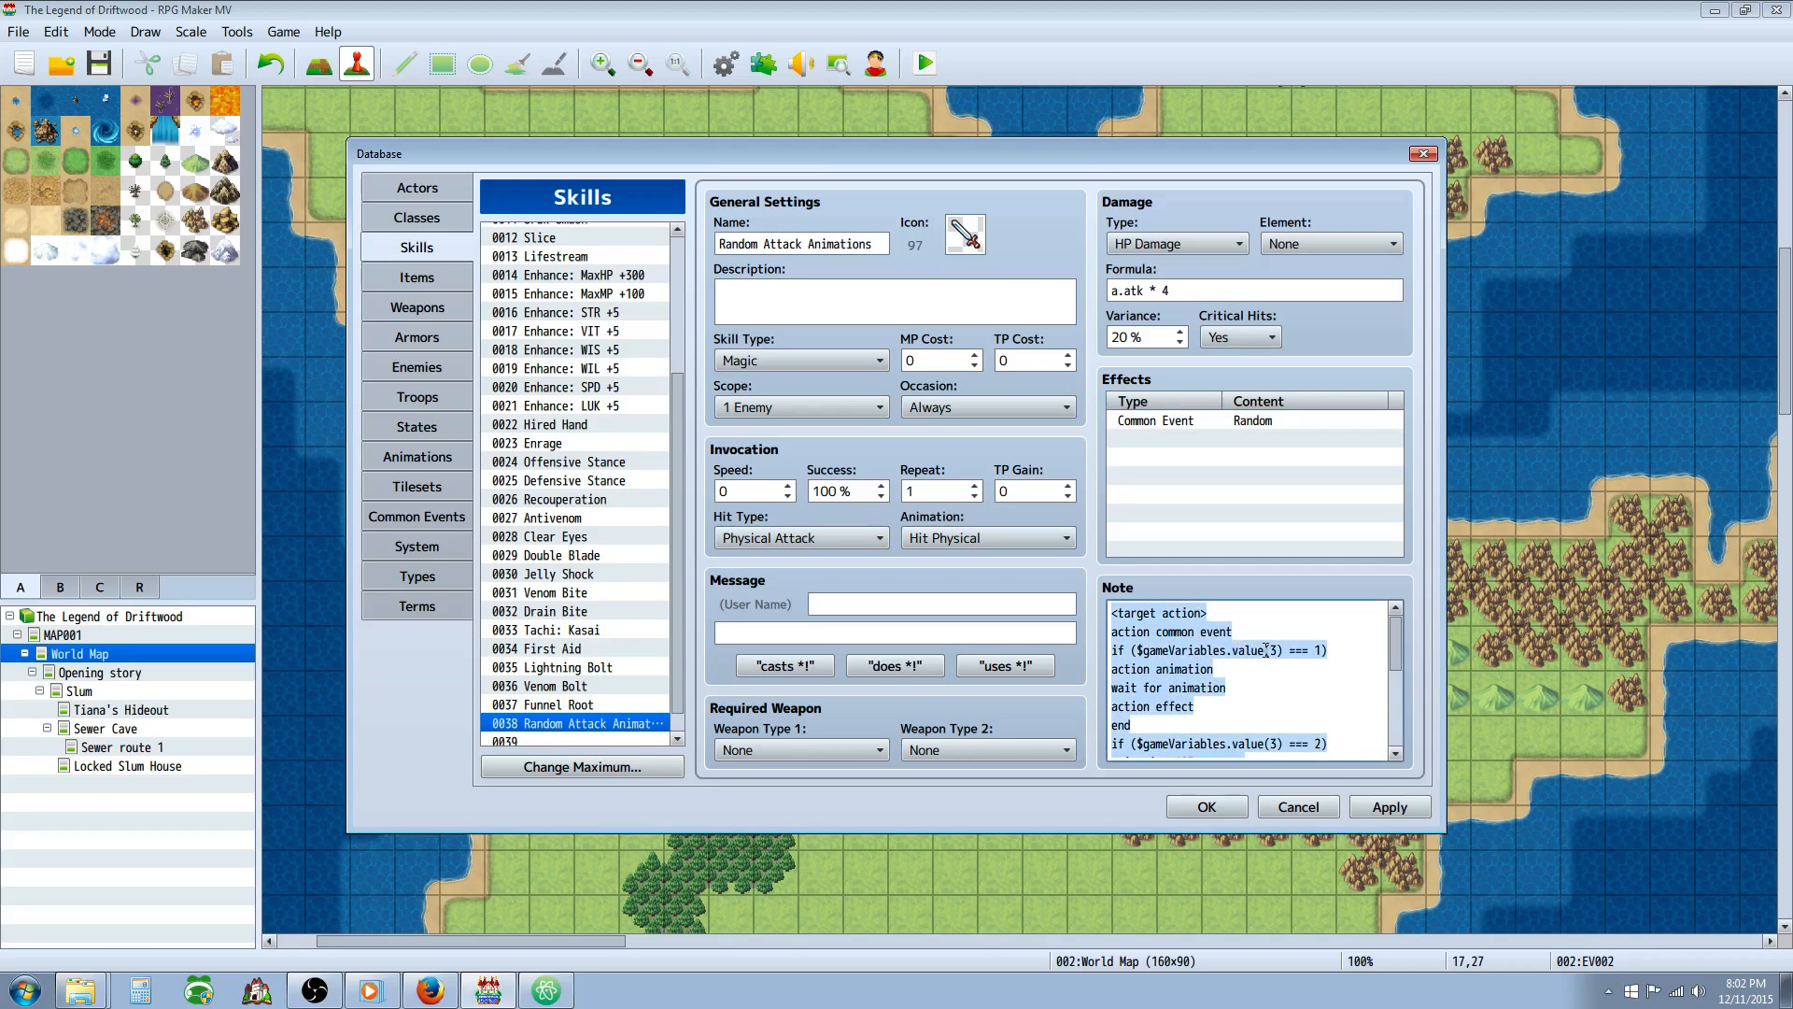
pyautogui.scroll(-3)
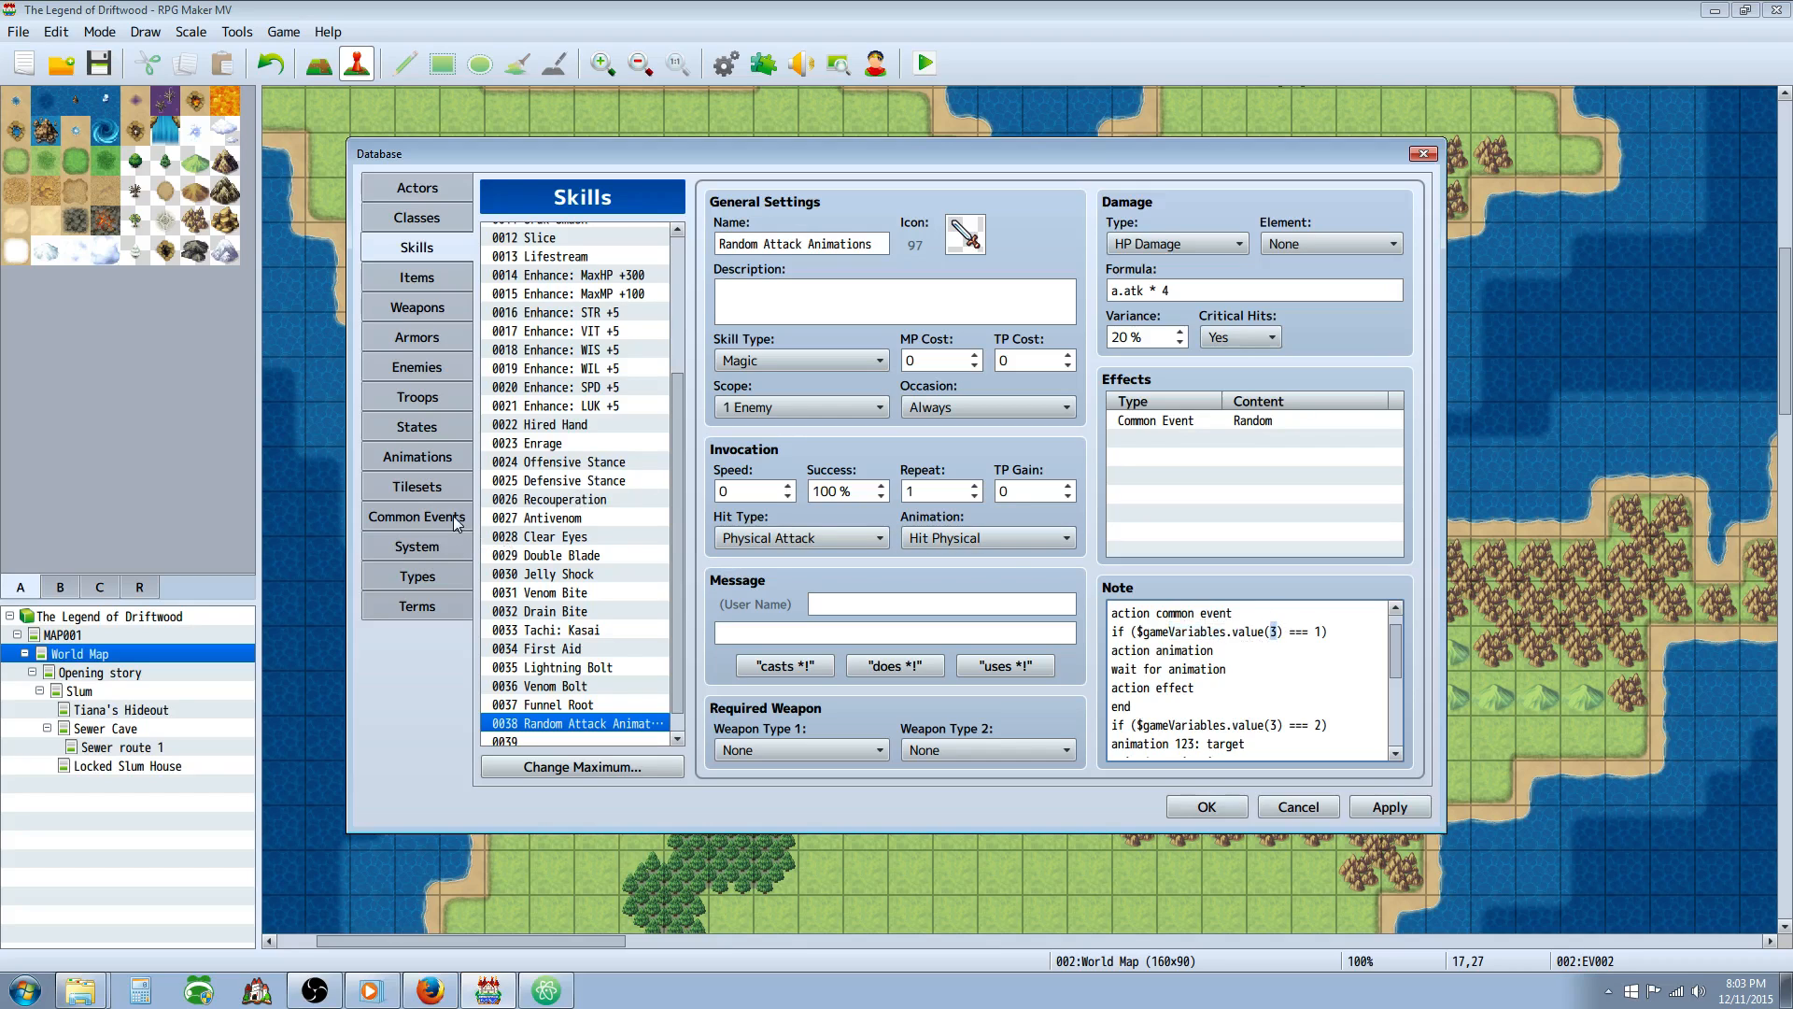
pyautogui.click(417, 515)
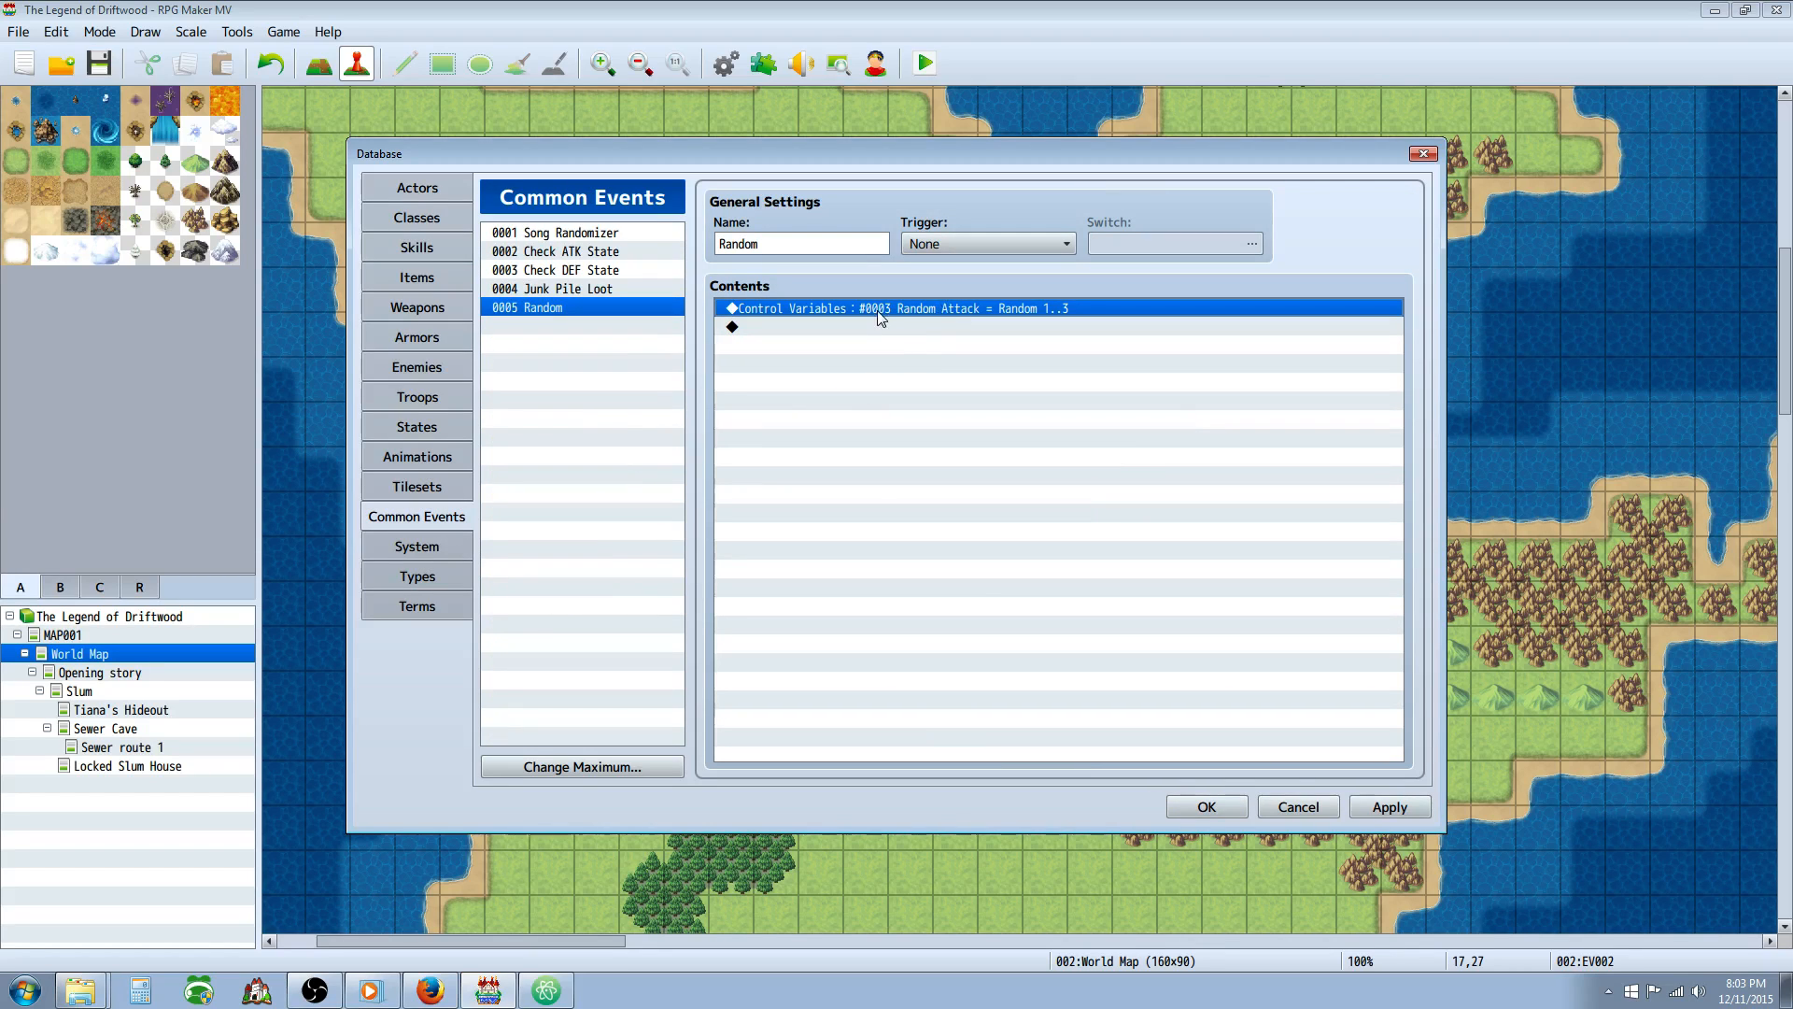
pyautogui.moveTo(858, 331)
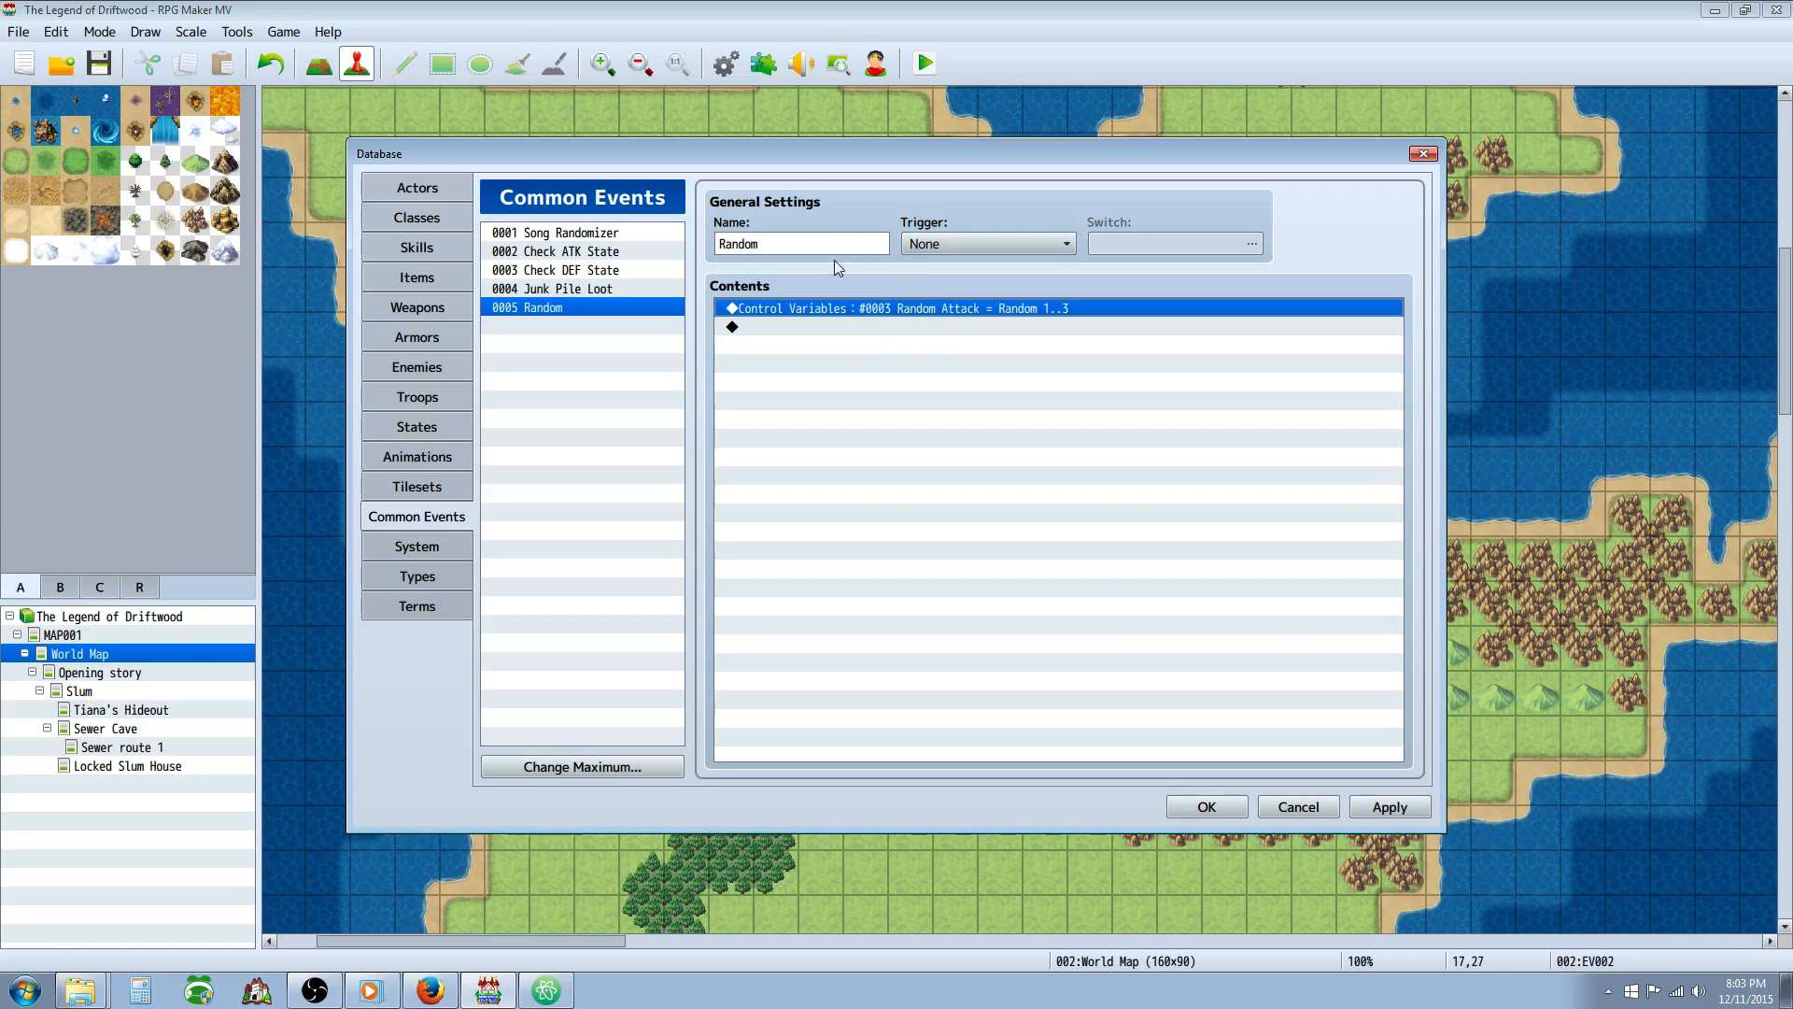
pyautogui.moveTo(412, 270)
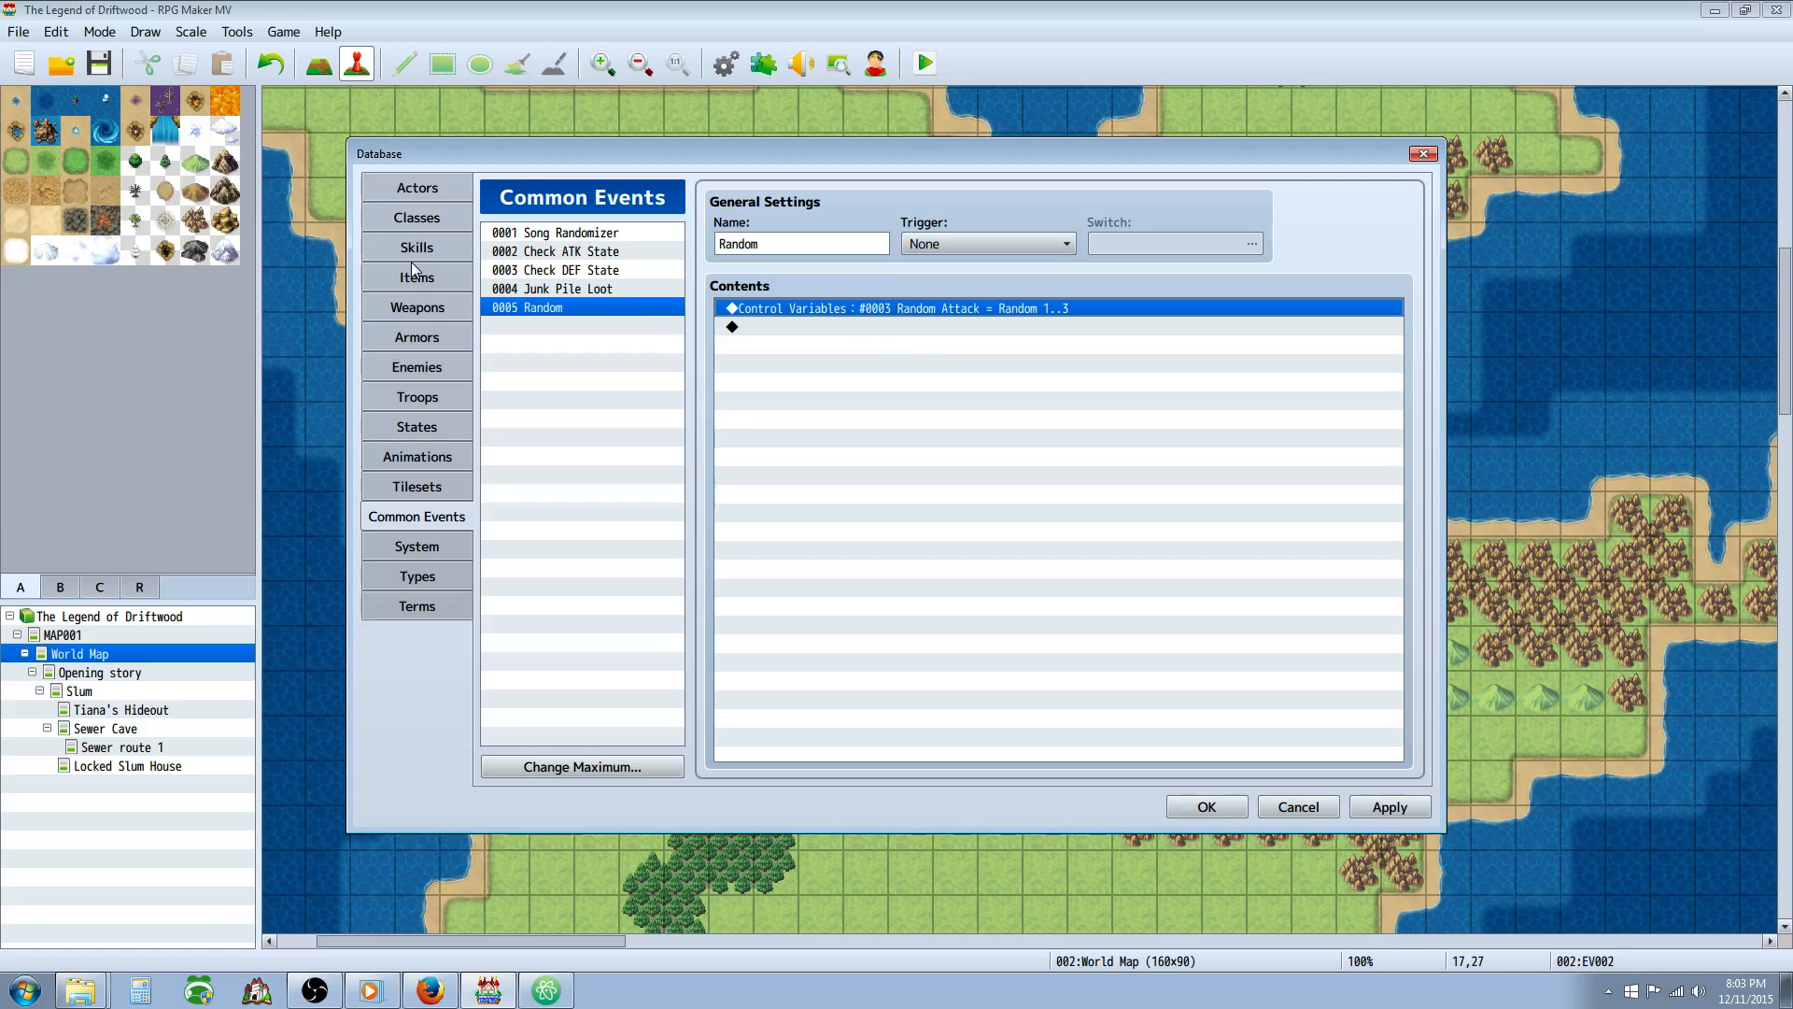
pyautogui.click(415, 246)
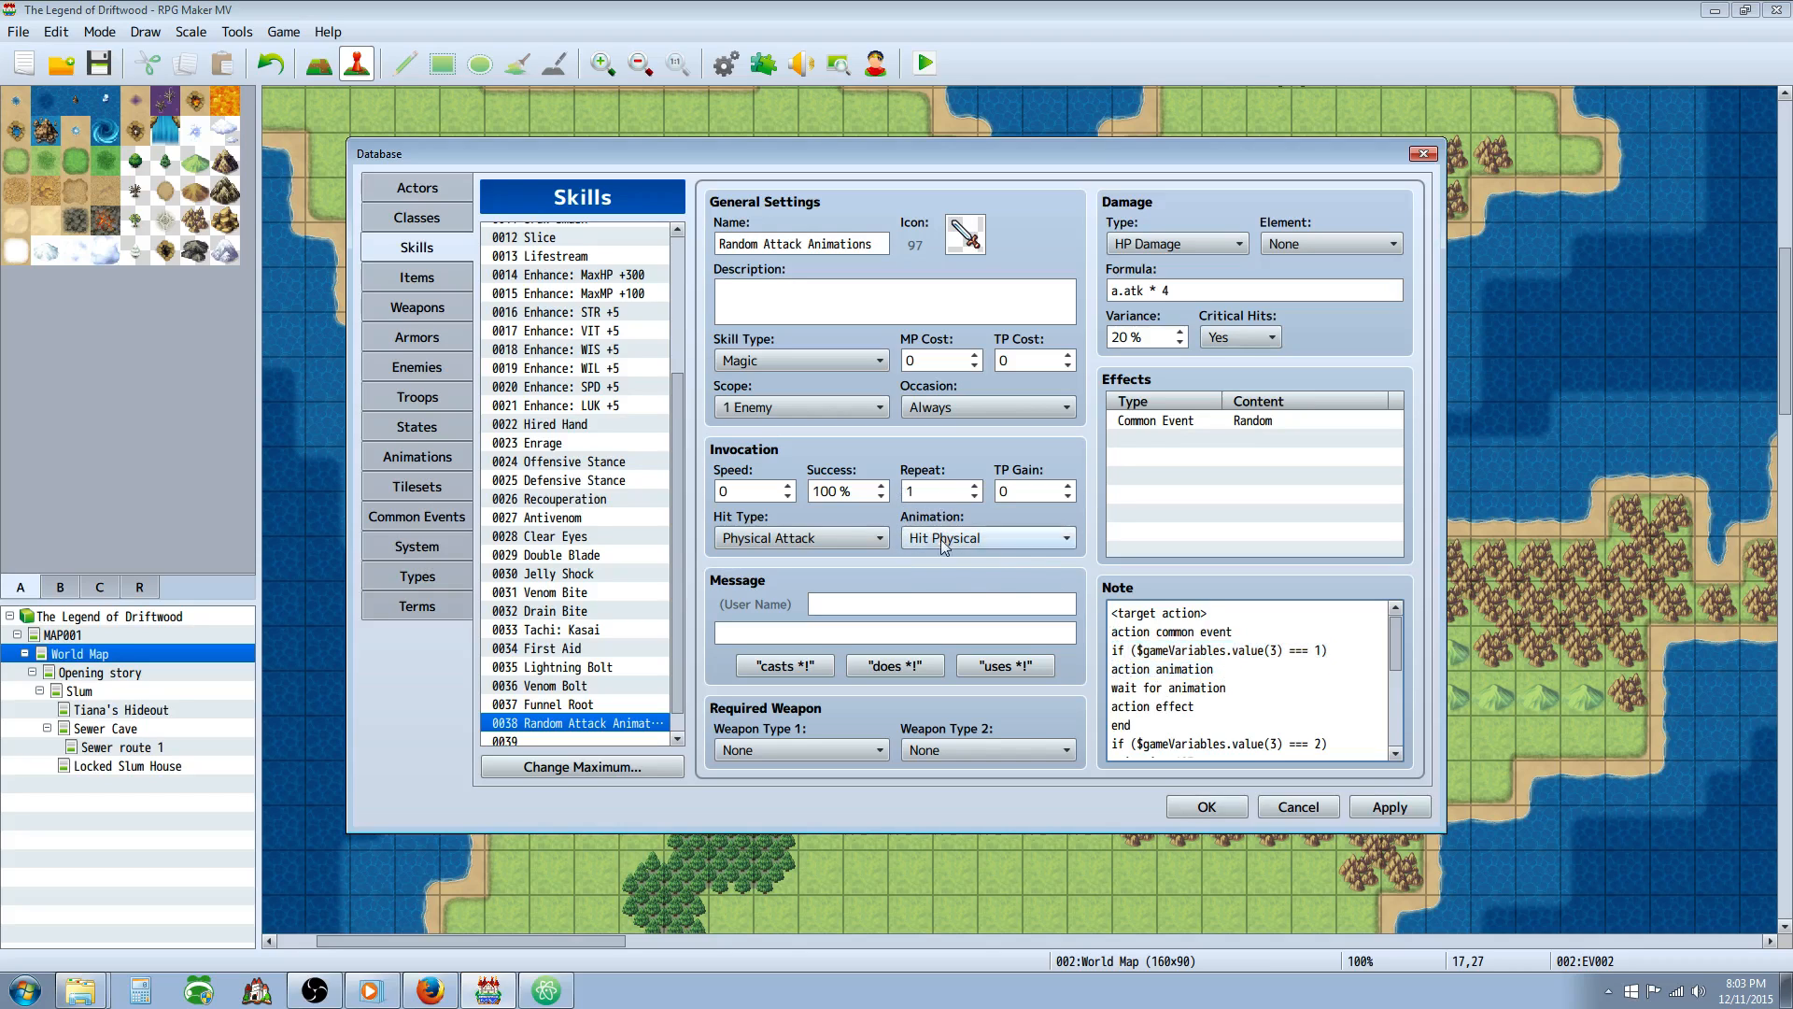
pyautogui.moveTo(1018, 587)
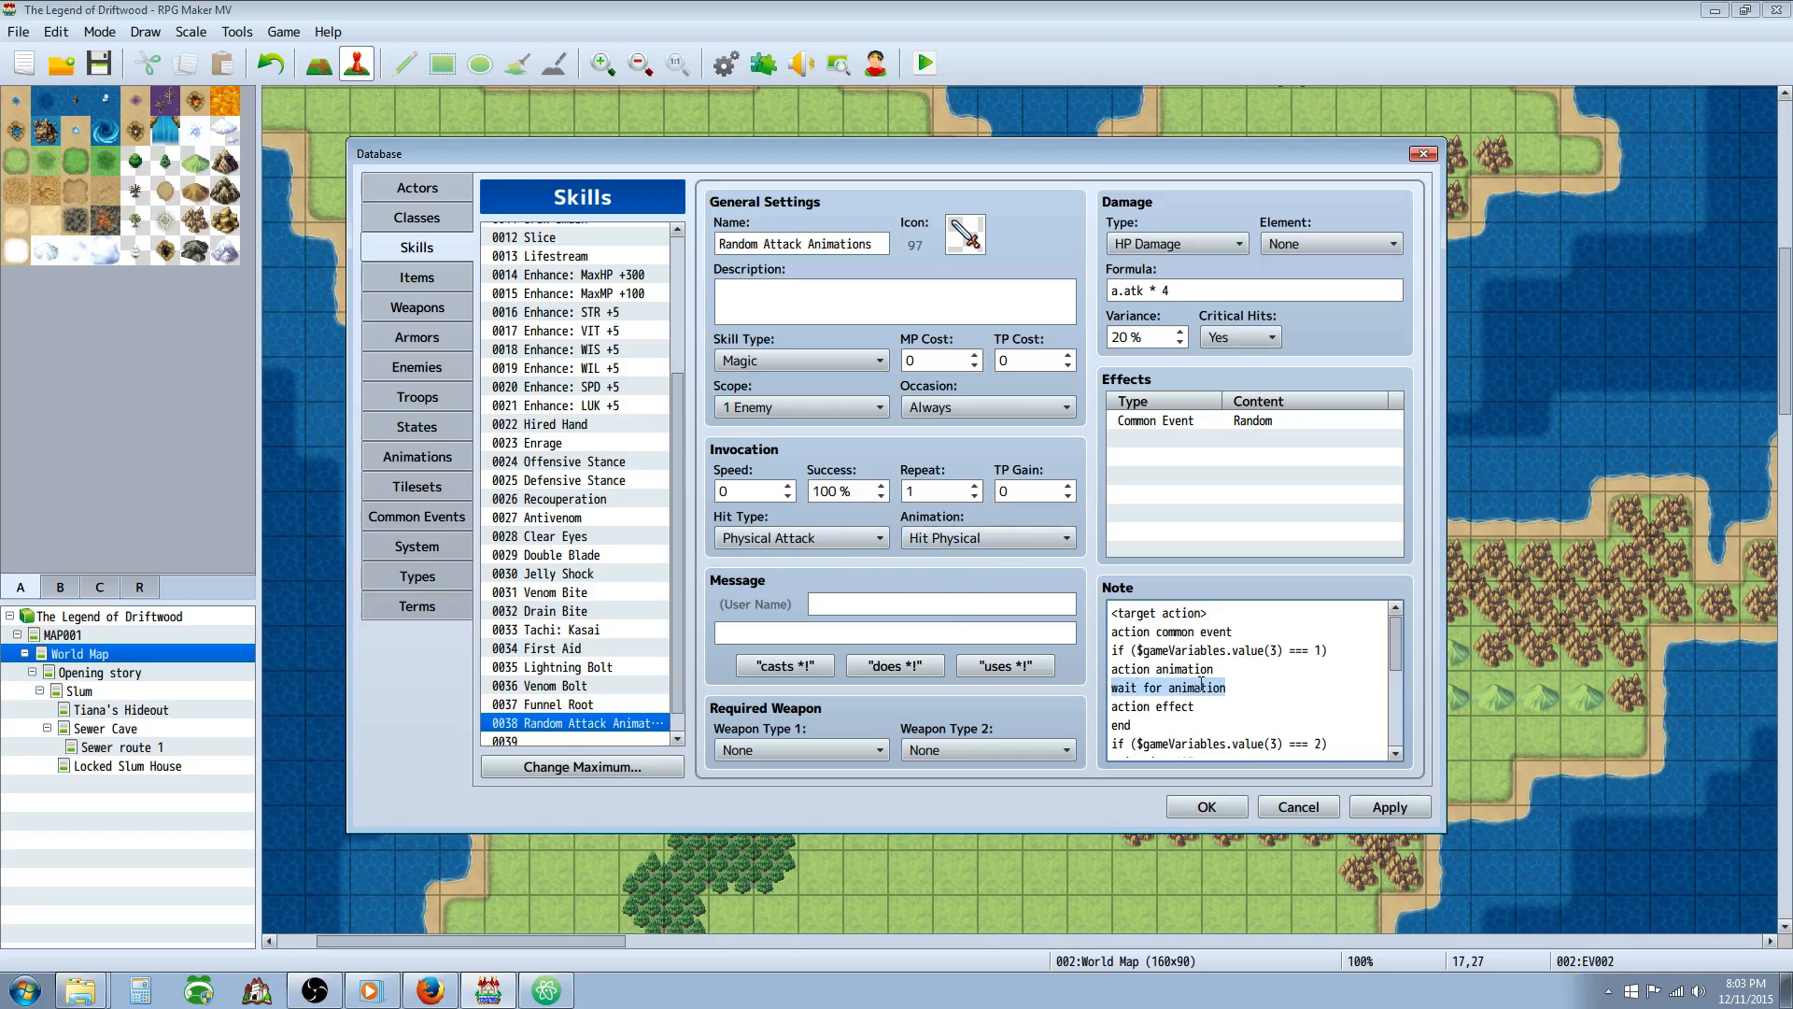
pyautogui.moveTo(1201, 687)
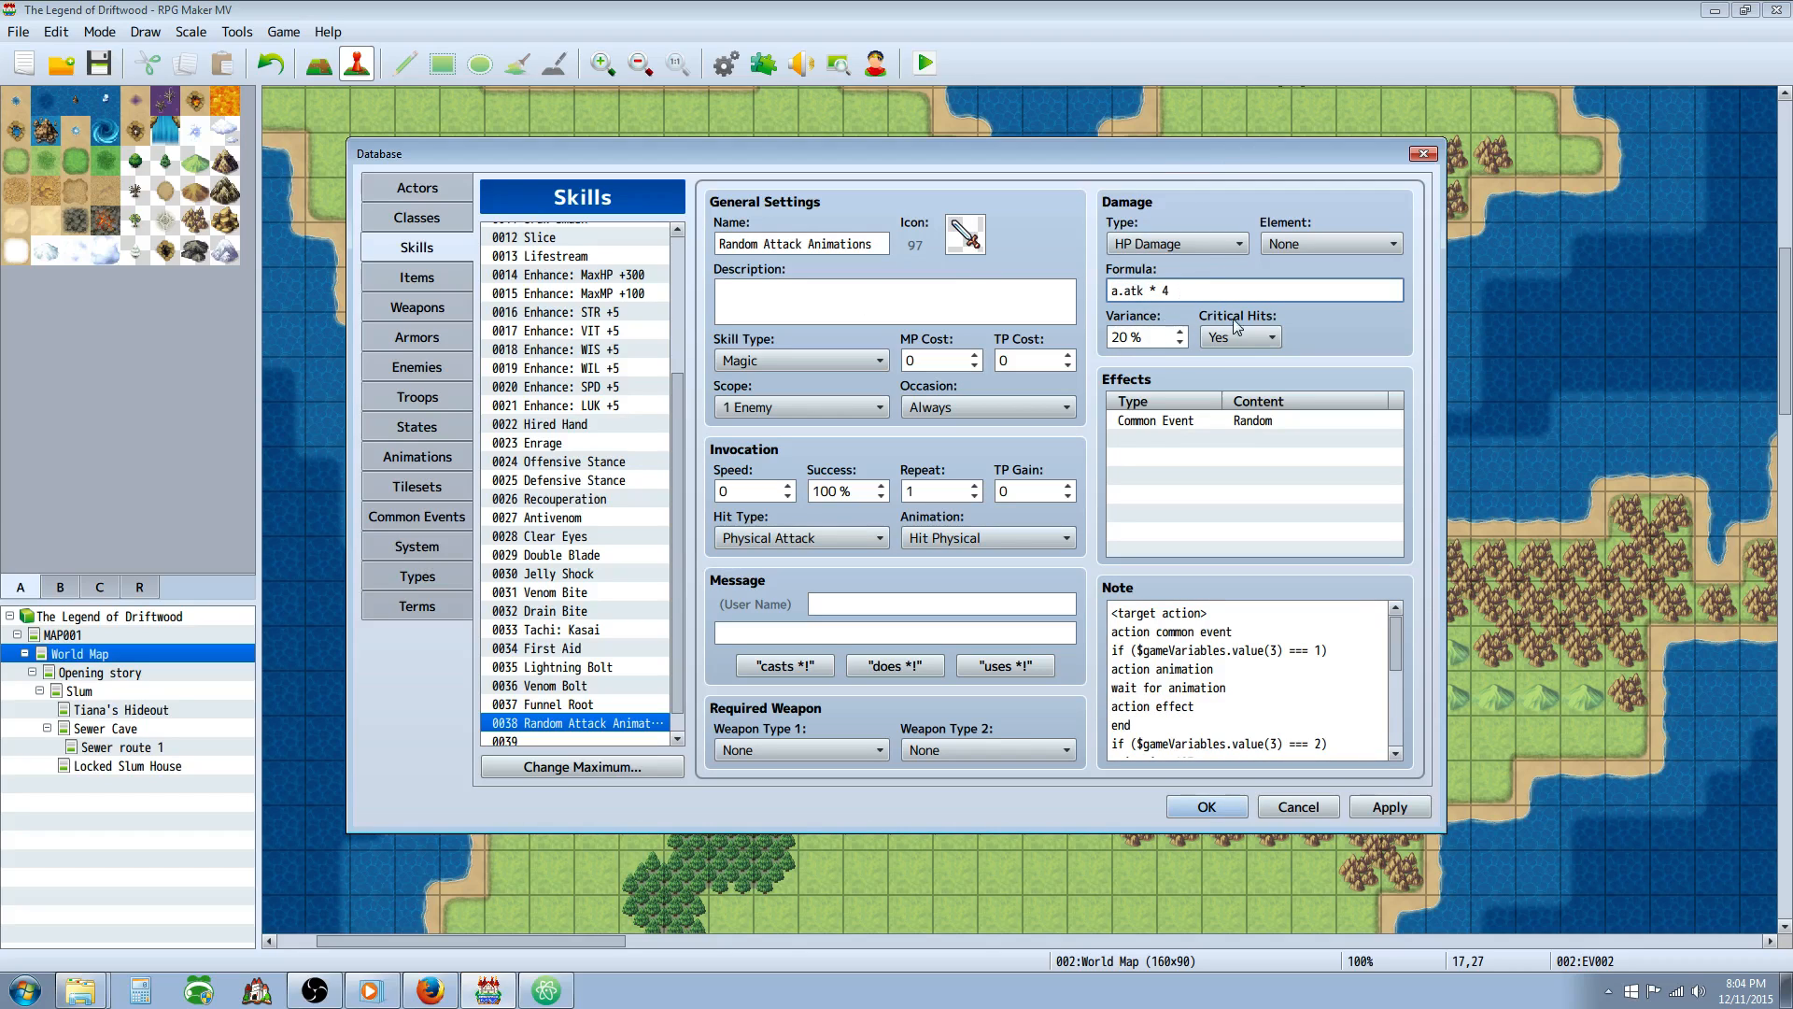
pyautogui.click(1223, 698)
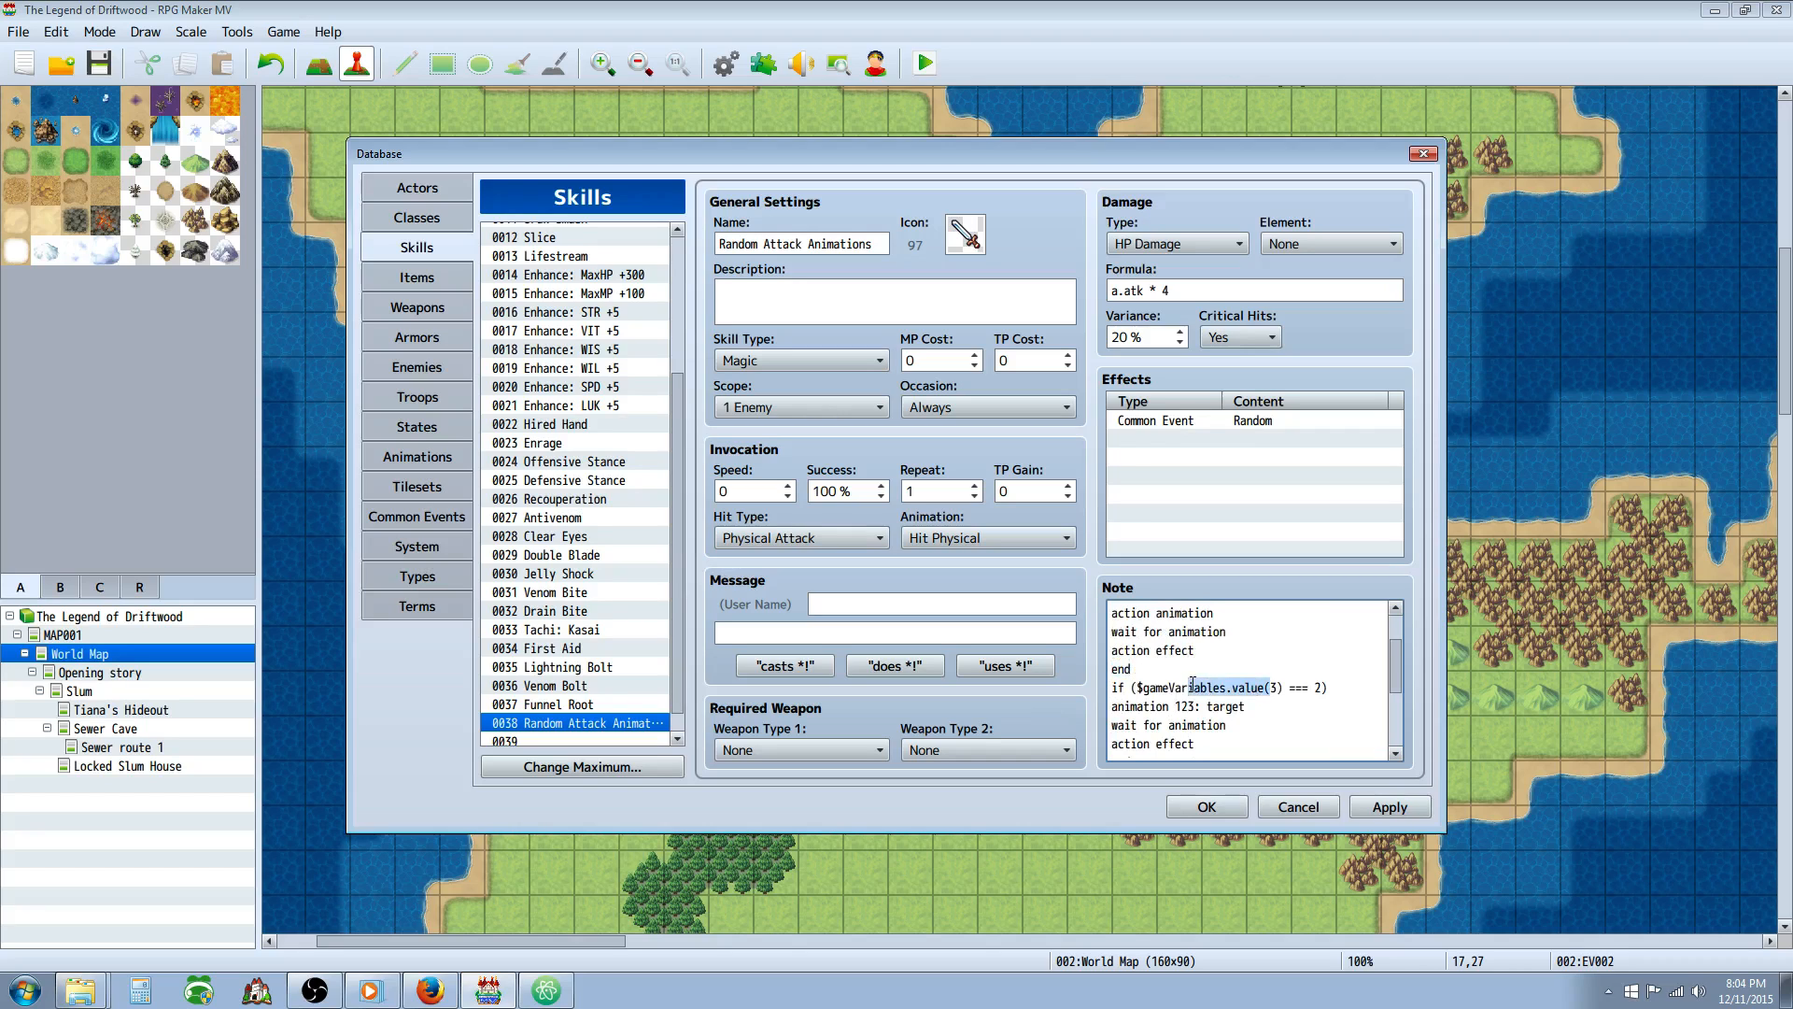
pyautogui.moveTo(1217, 709)
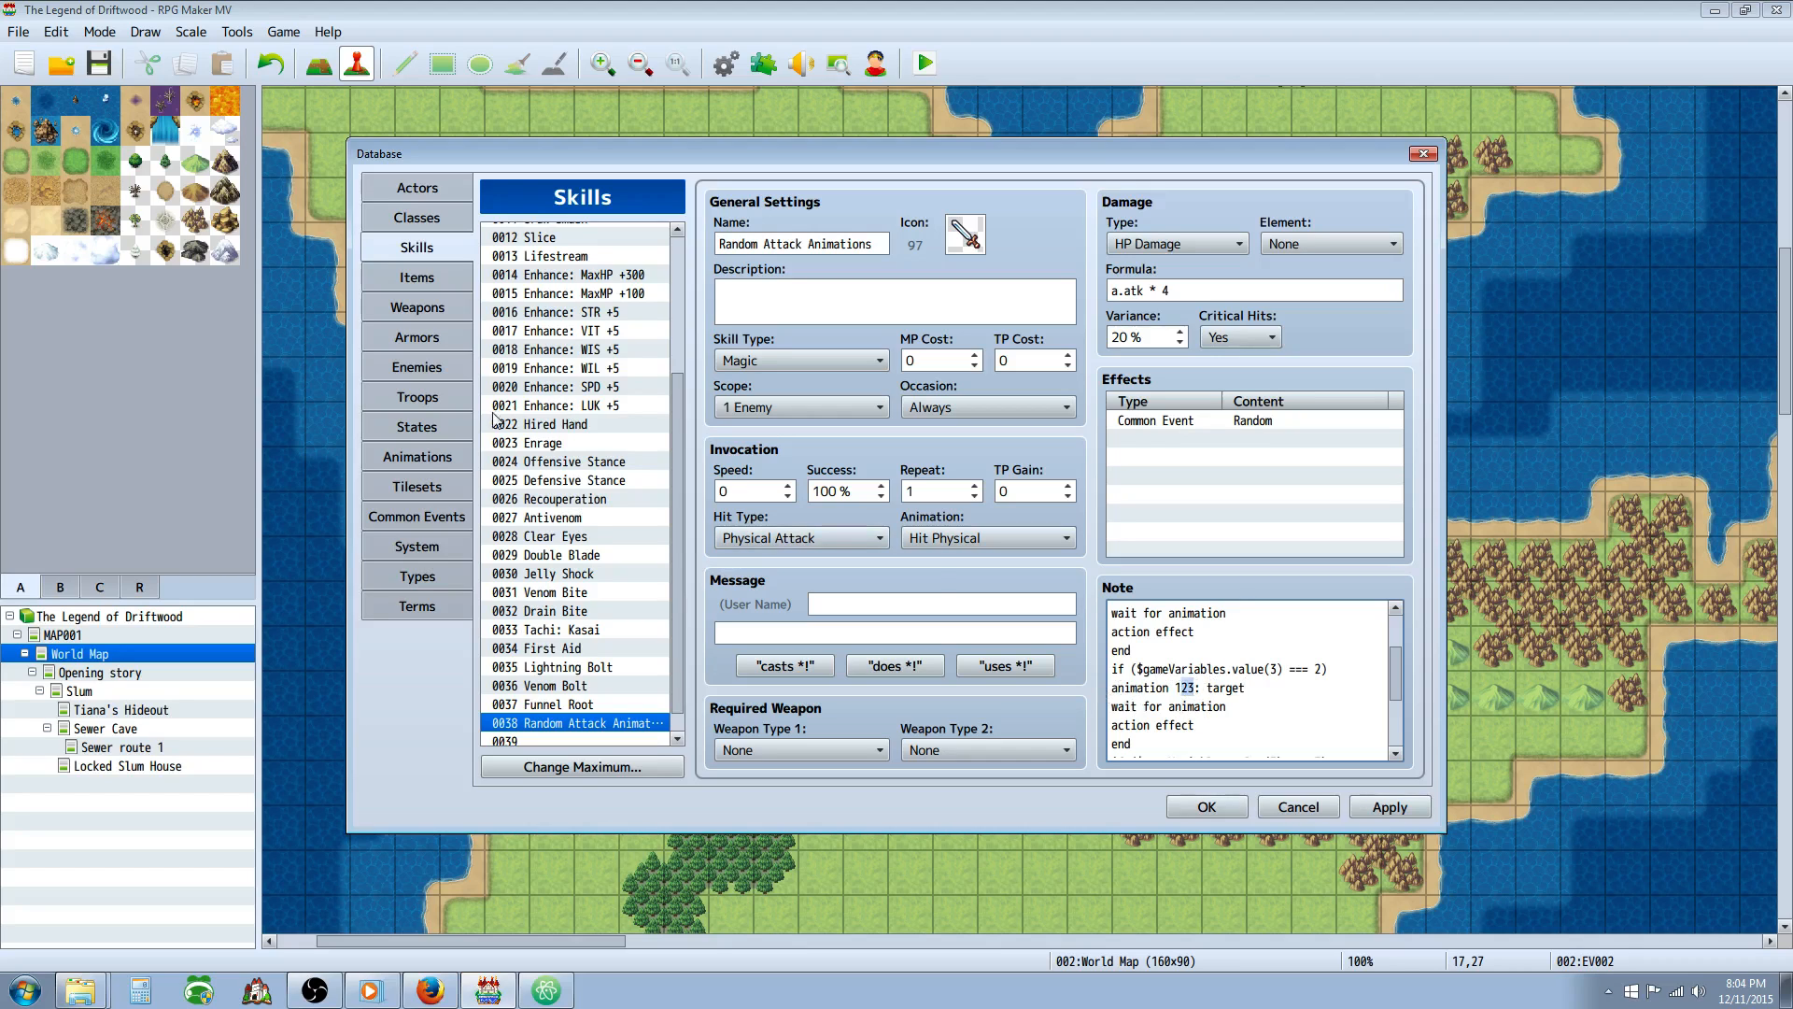
pyautogui.click(416, 455)
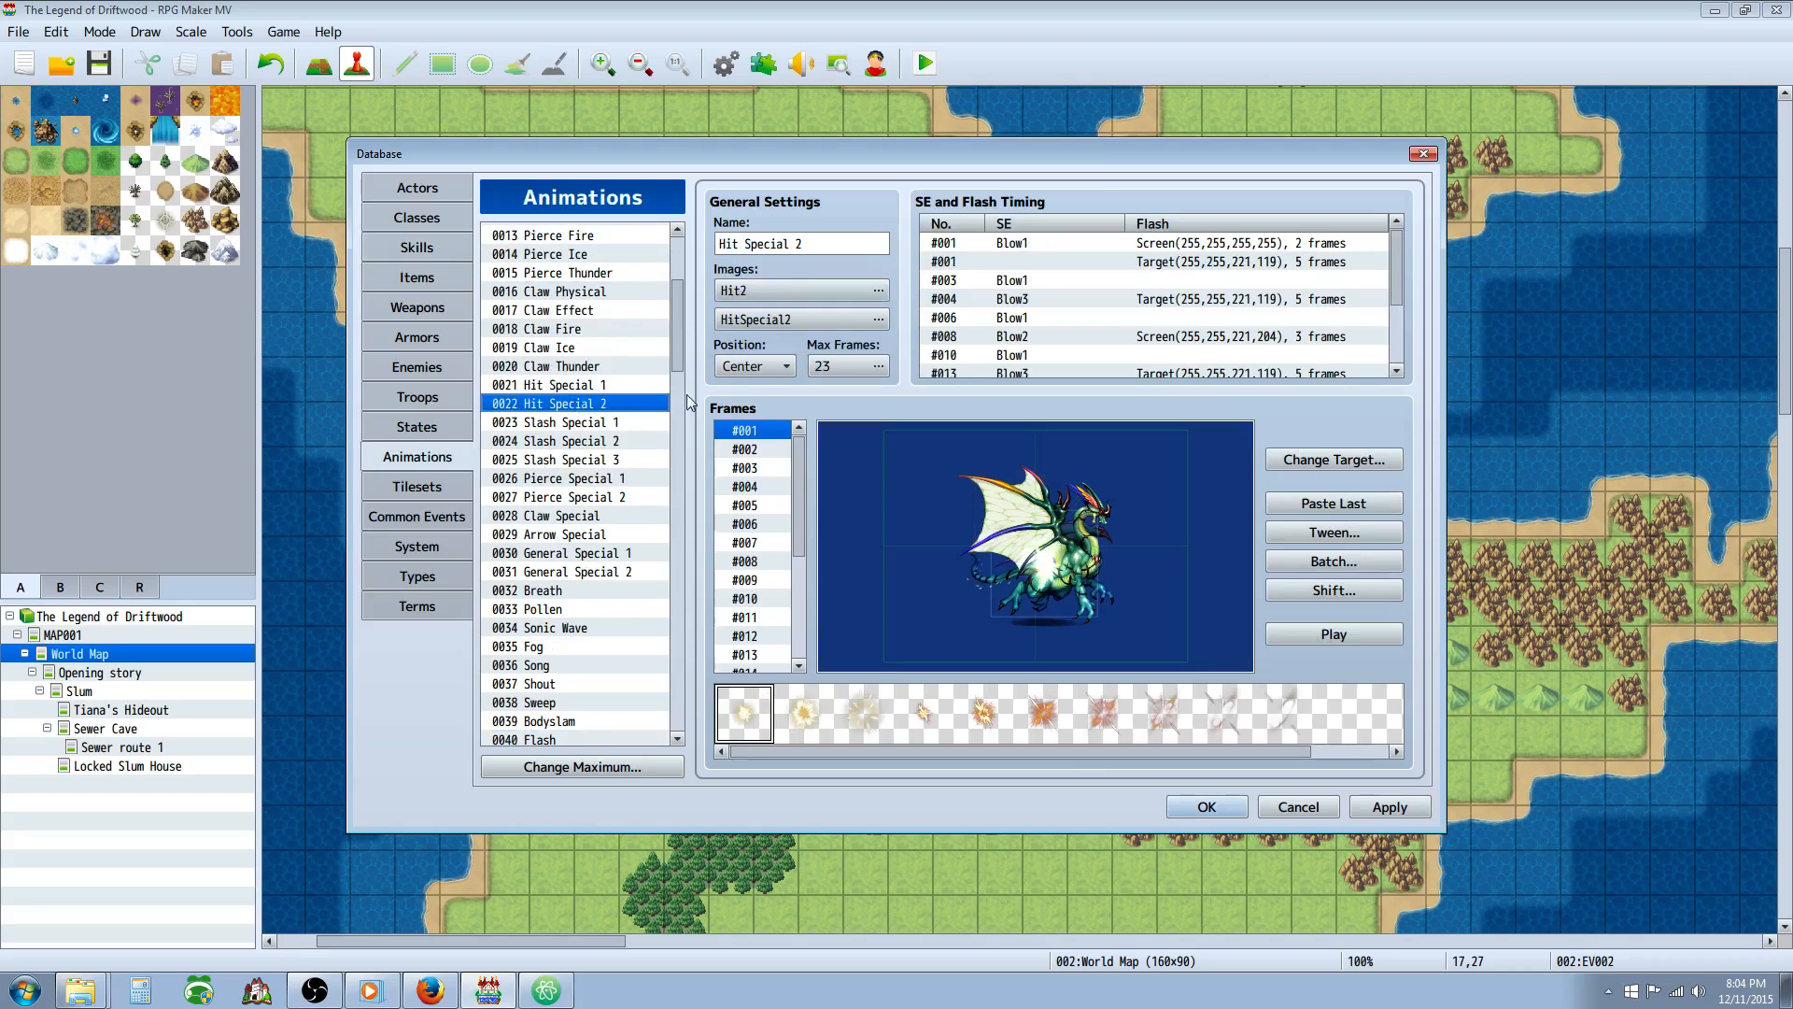
pyautogui.click(1331, 633)
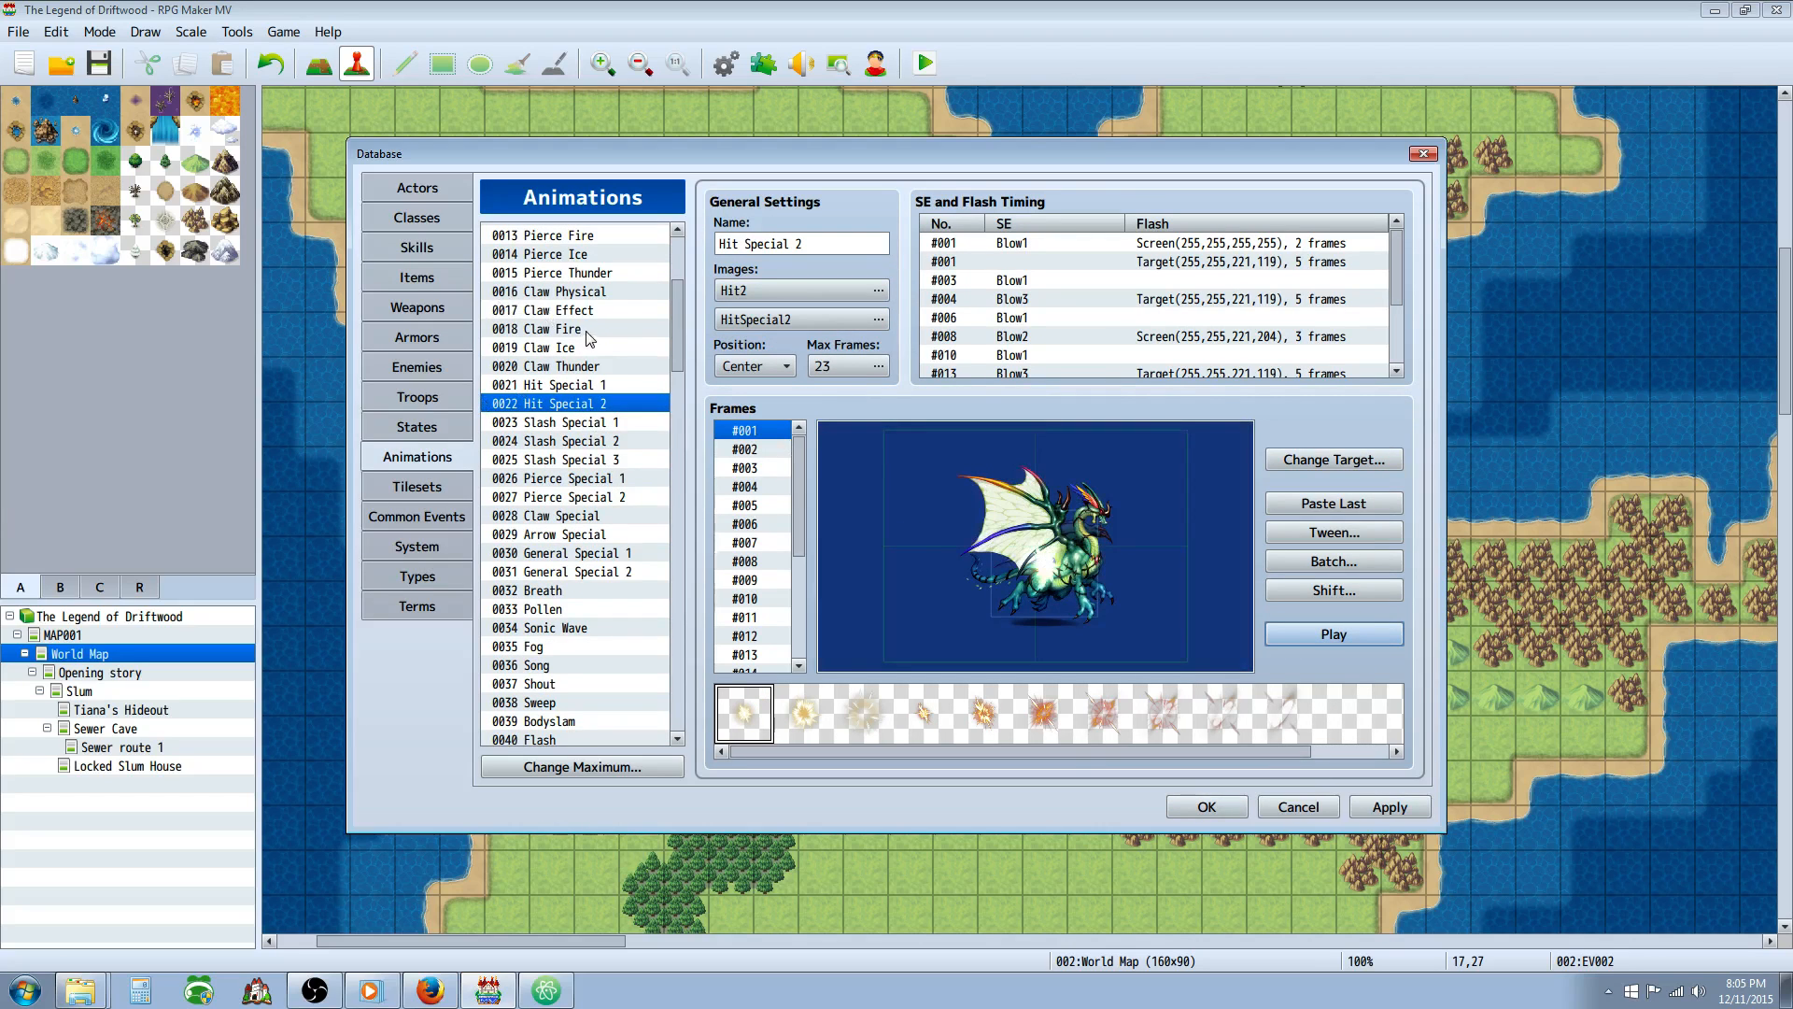
pyautogui.click(551, 253)
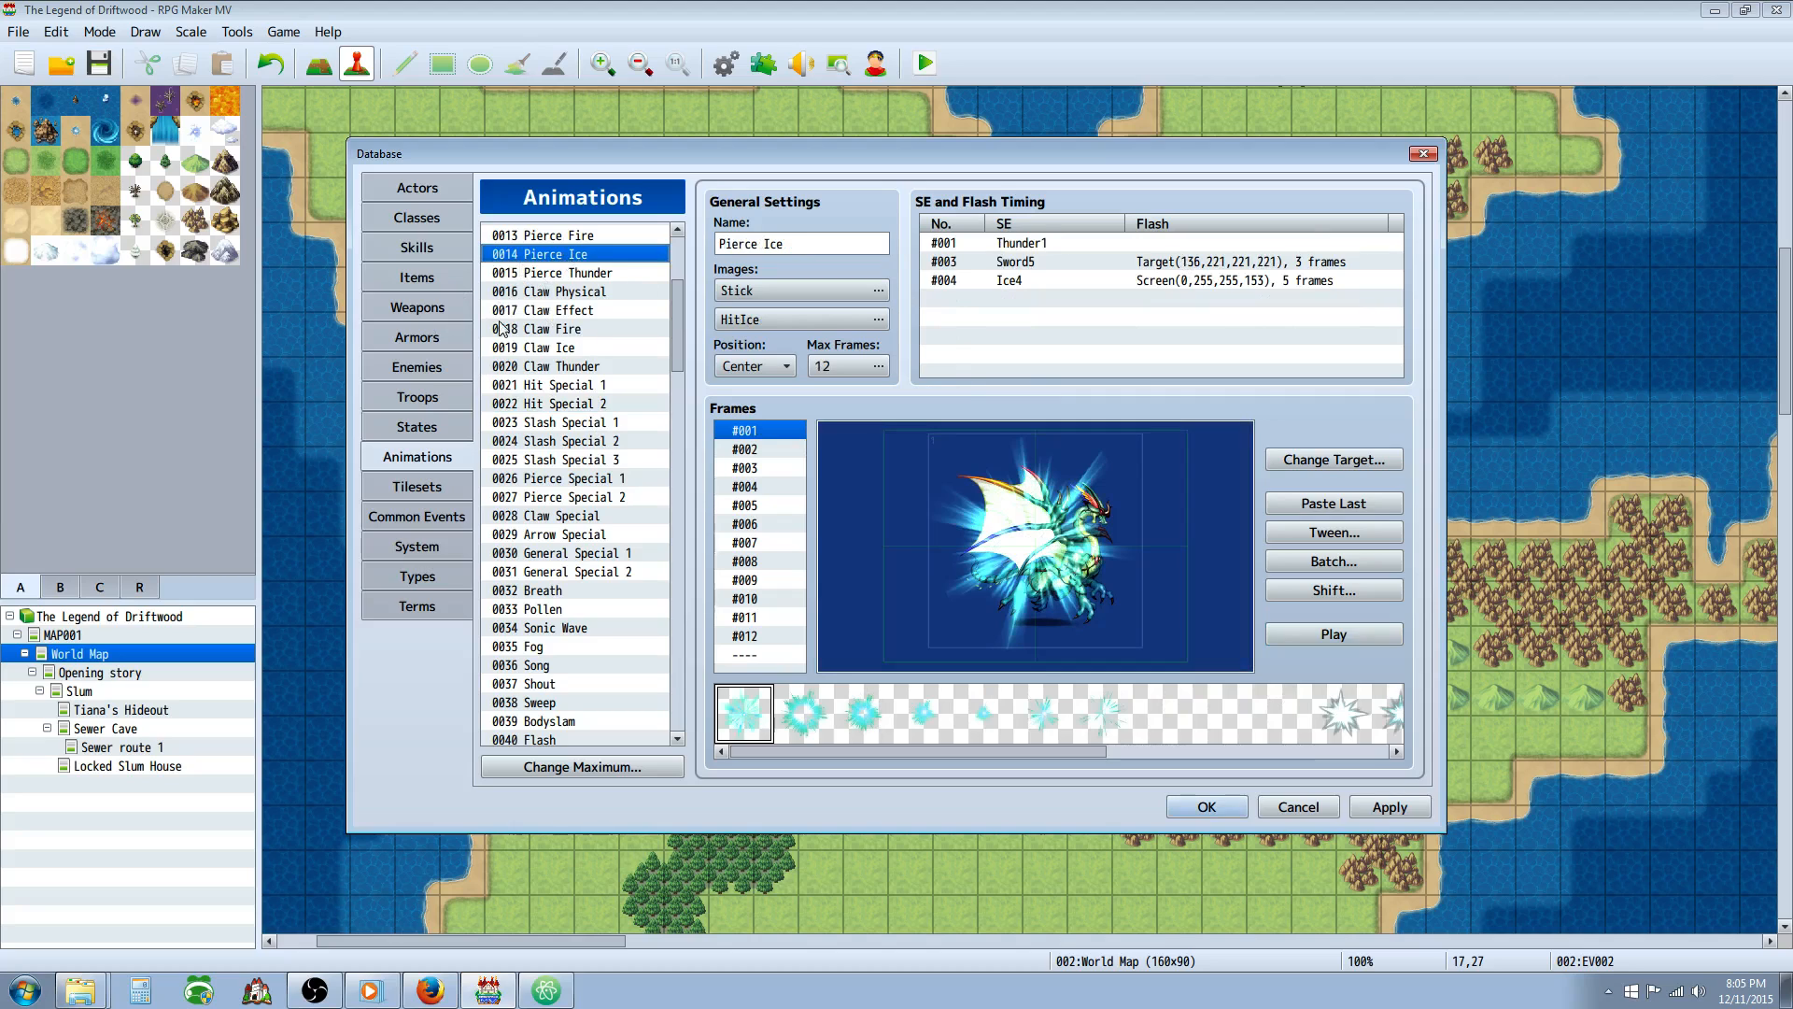
pyautogui.click(417, 246)
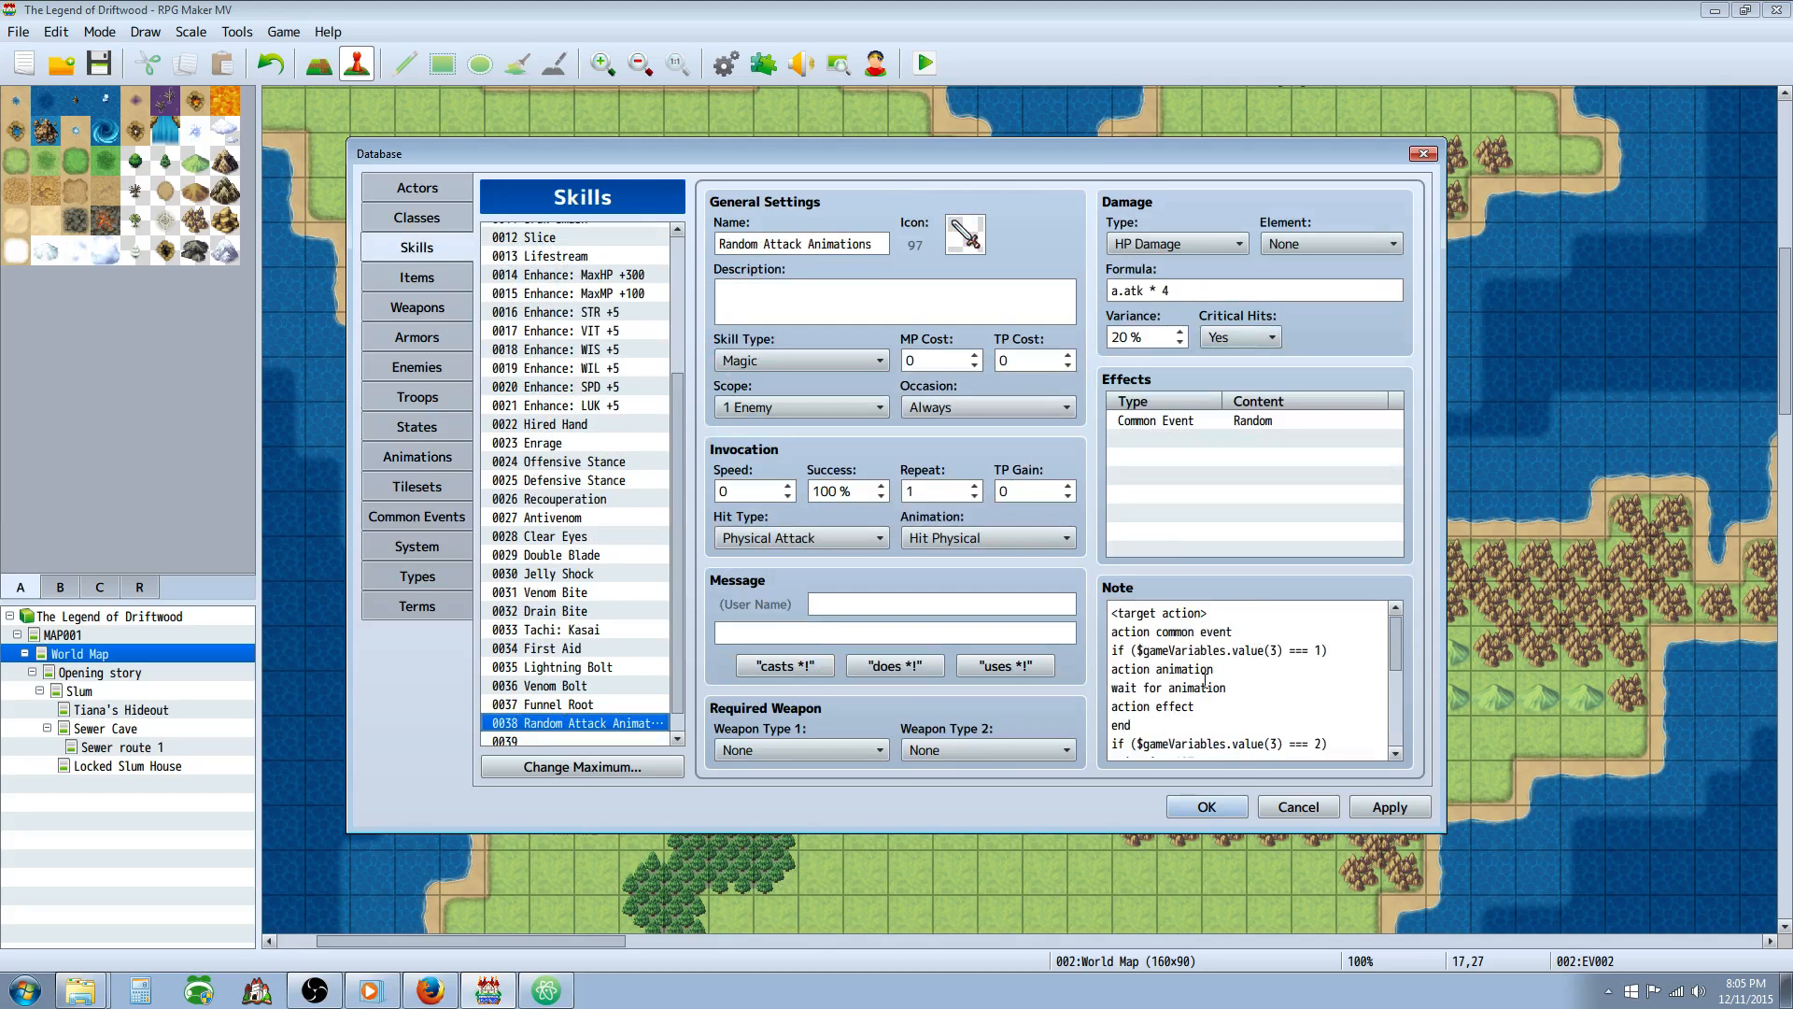
pyautogui.scroll(-3)
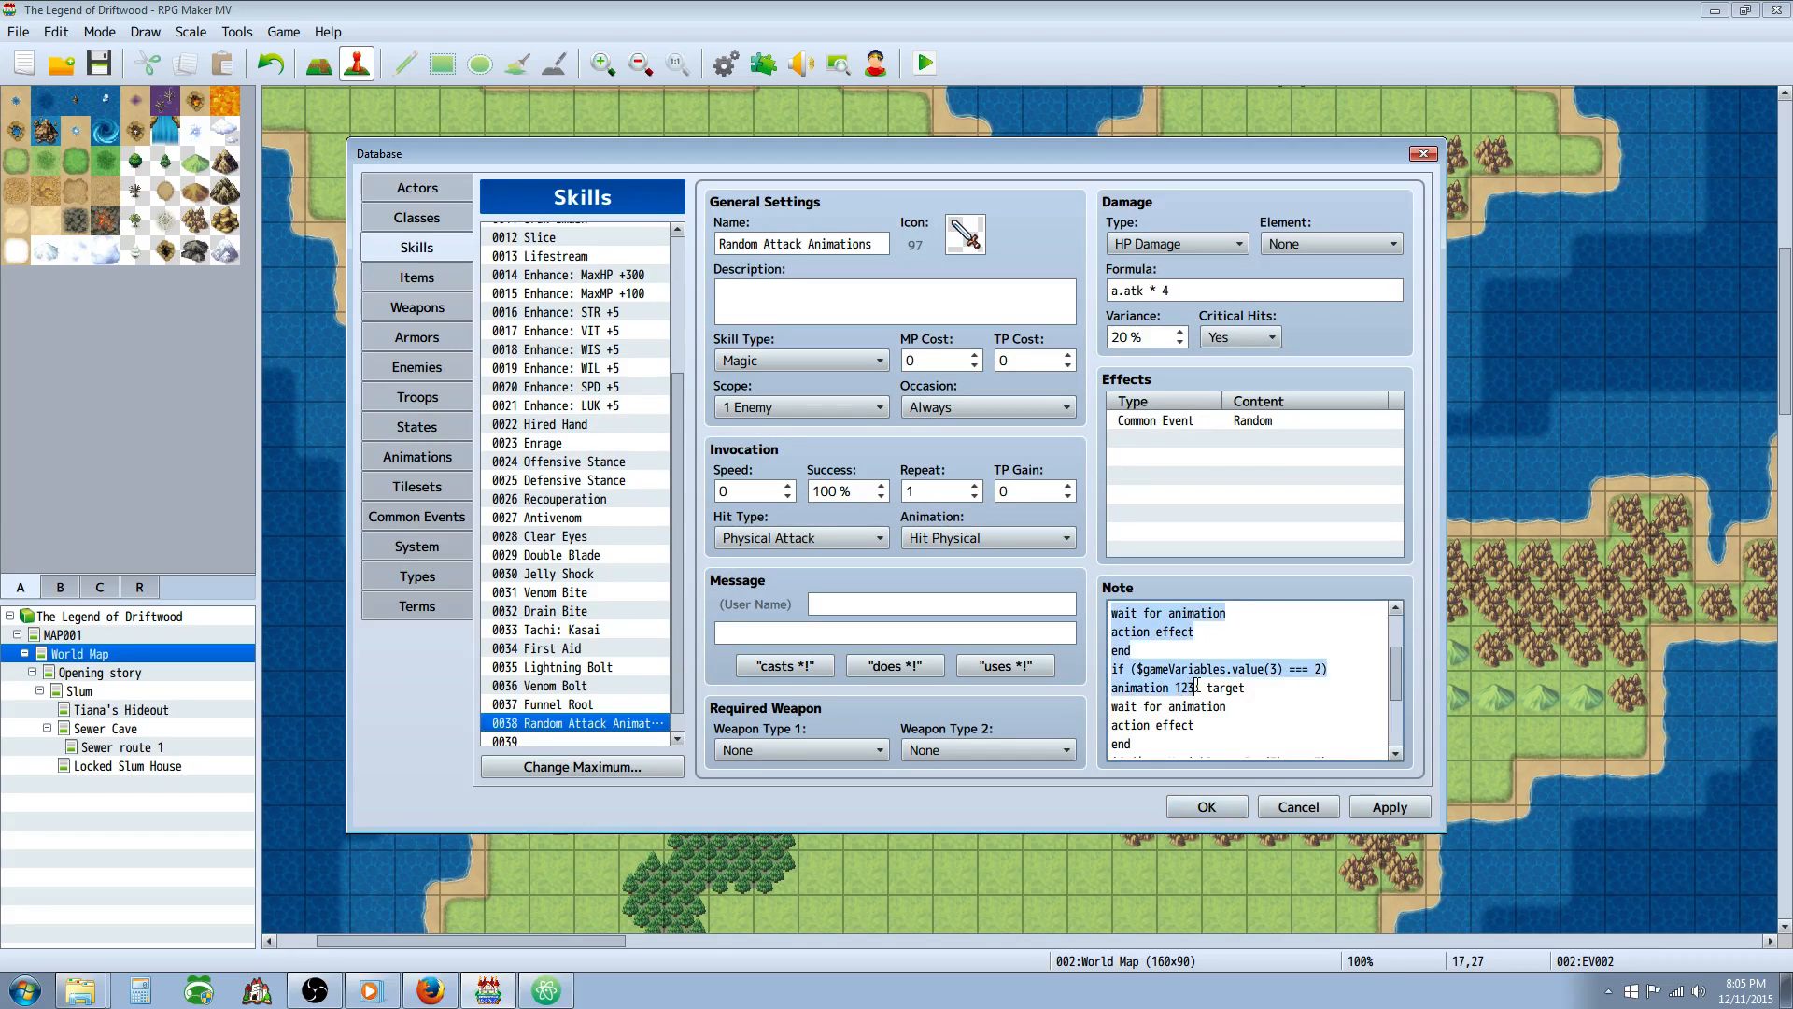
pyautogui.doubleClick(1225, 687)
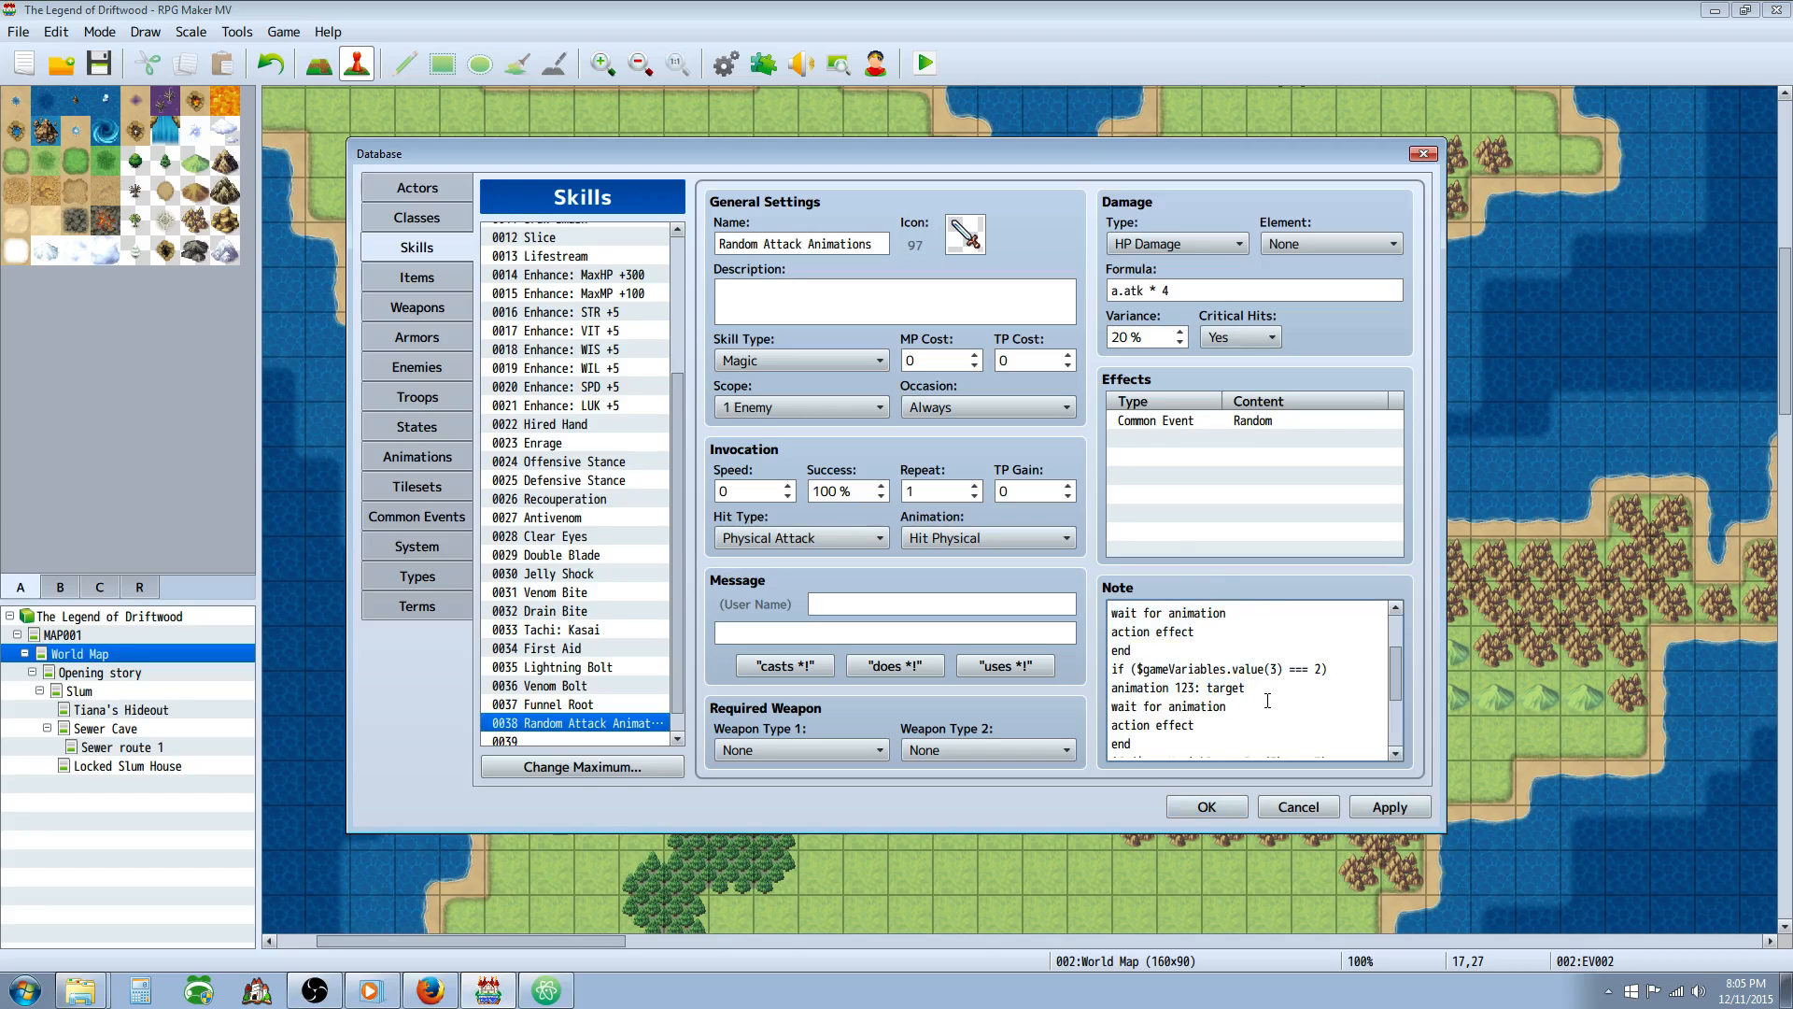
pyautogui.write('opponents')
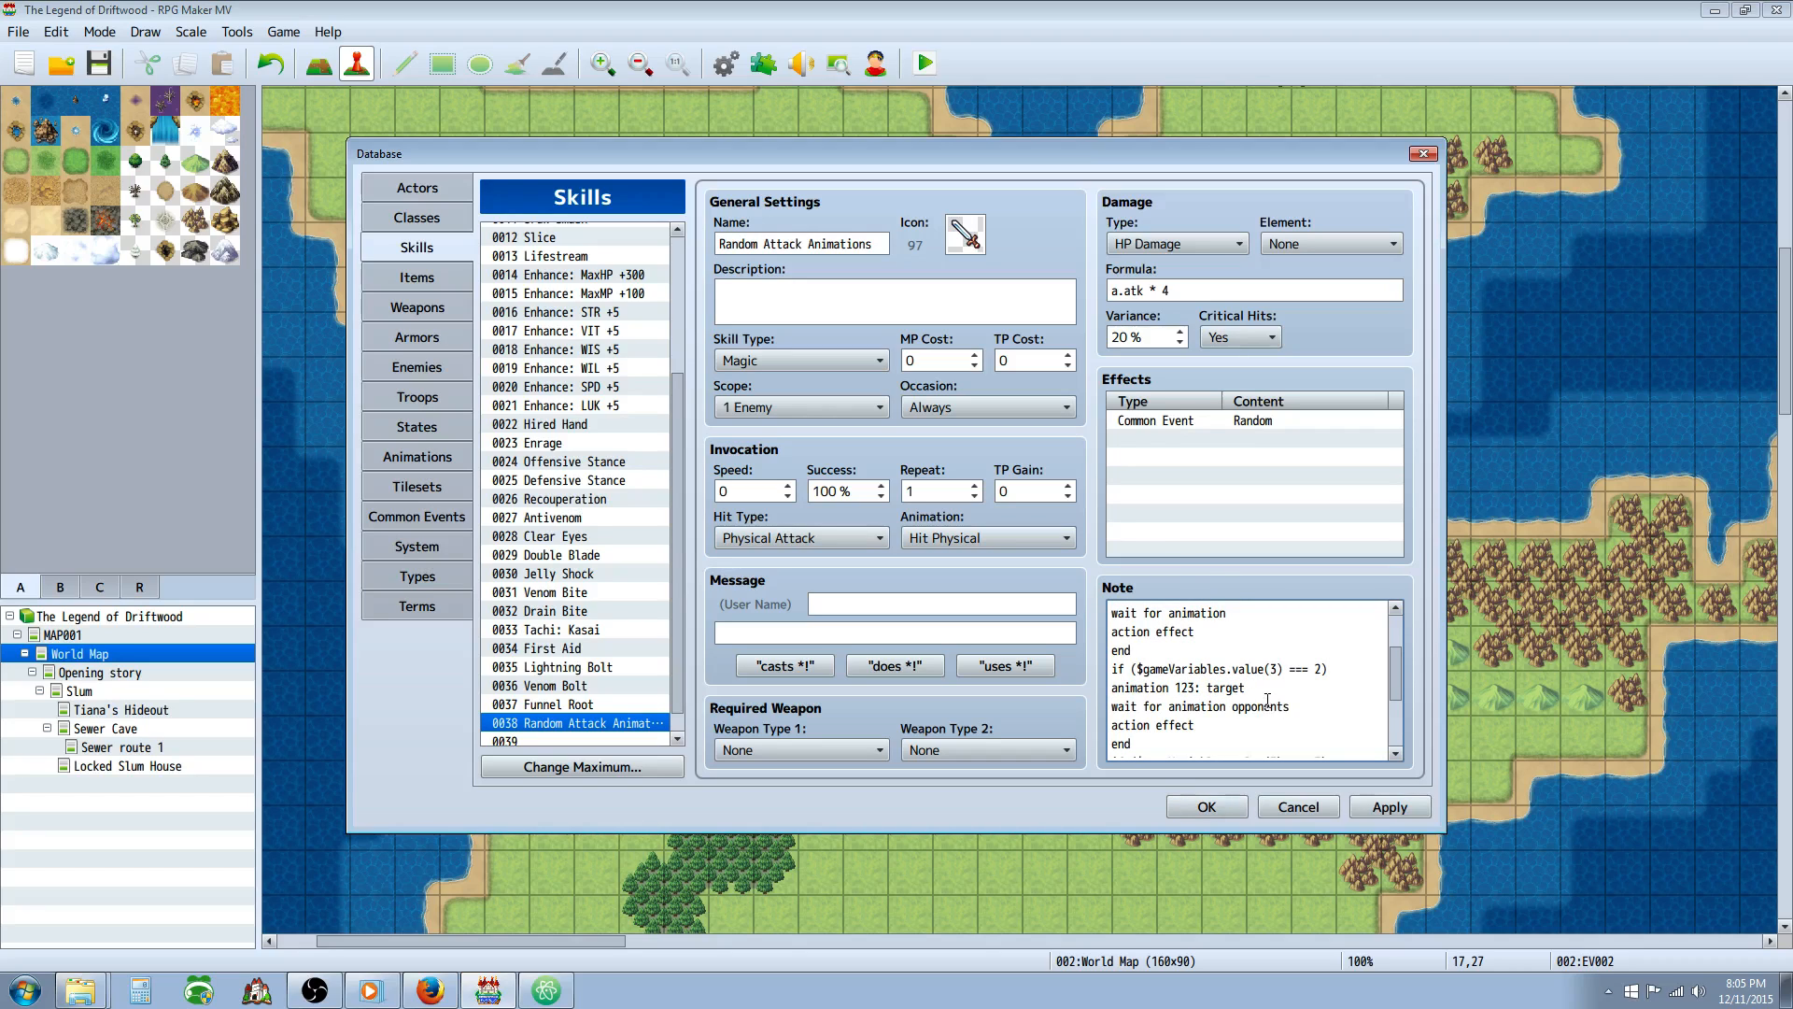
pyautogui.doubleClick(1223, 687)
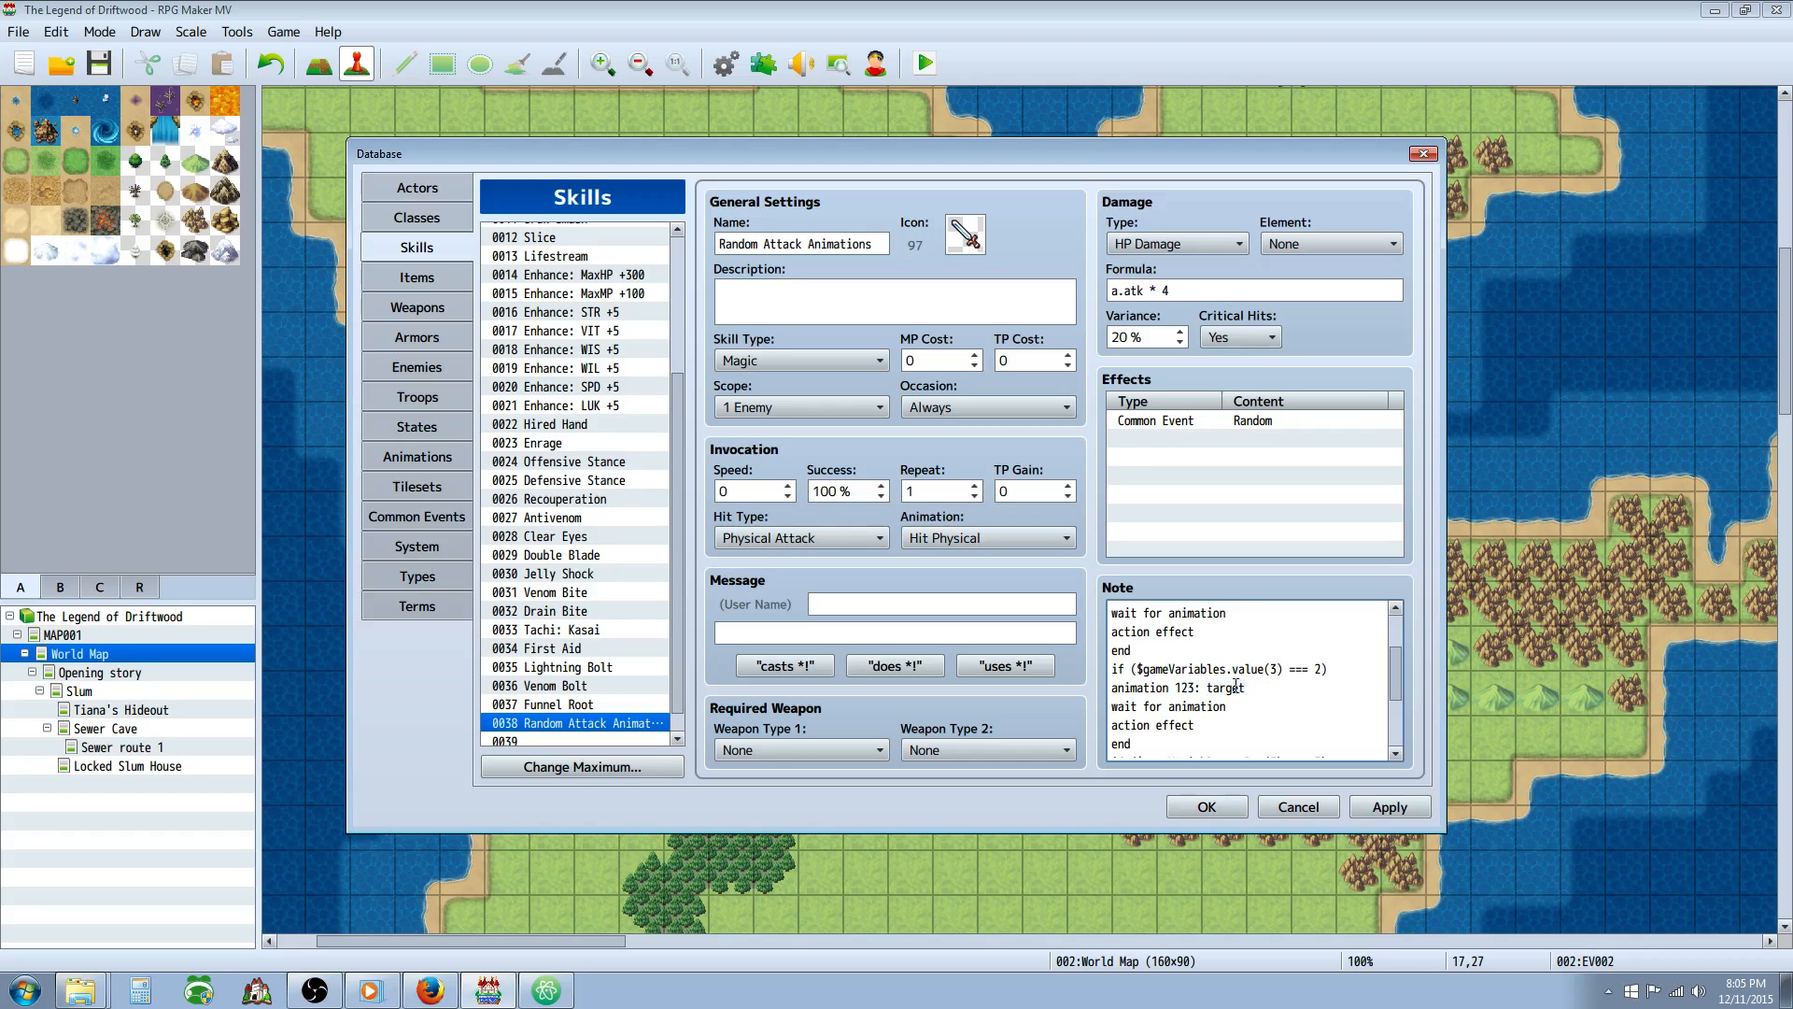
pyautogui.doubleClick(1167, 706)
pyautogui.write('6')
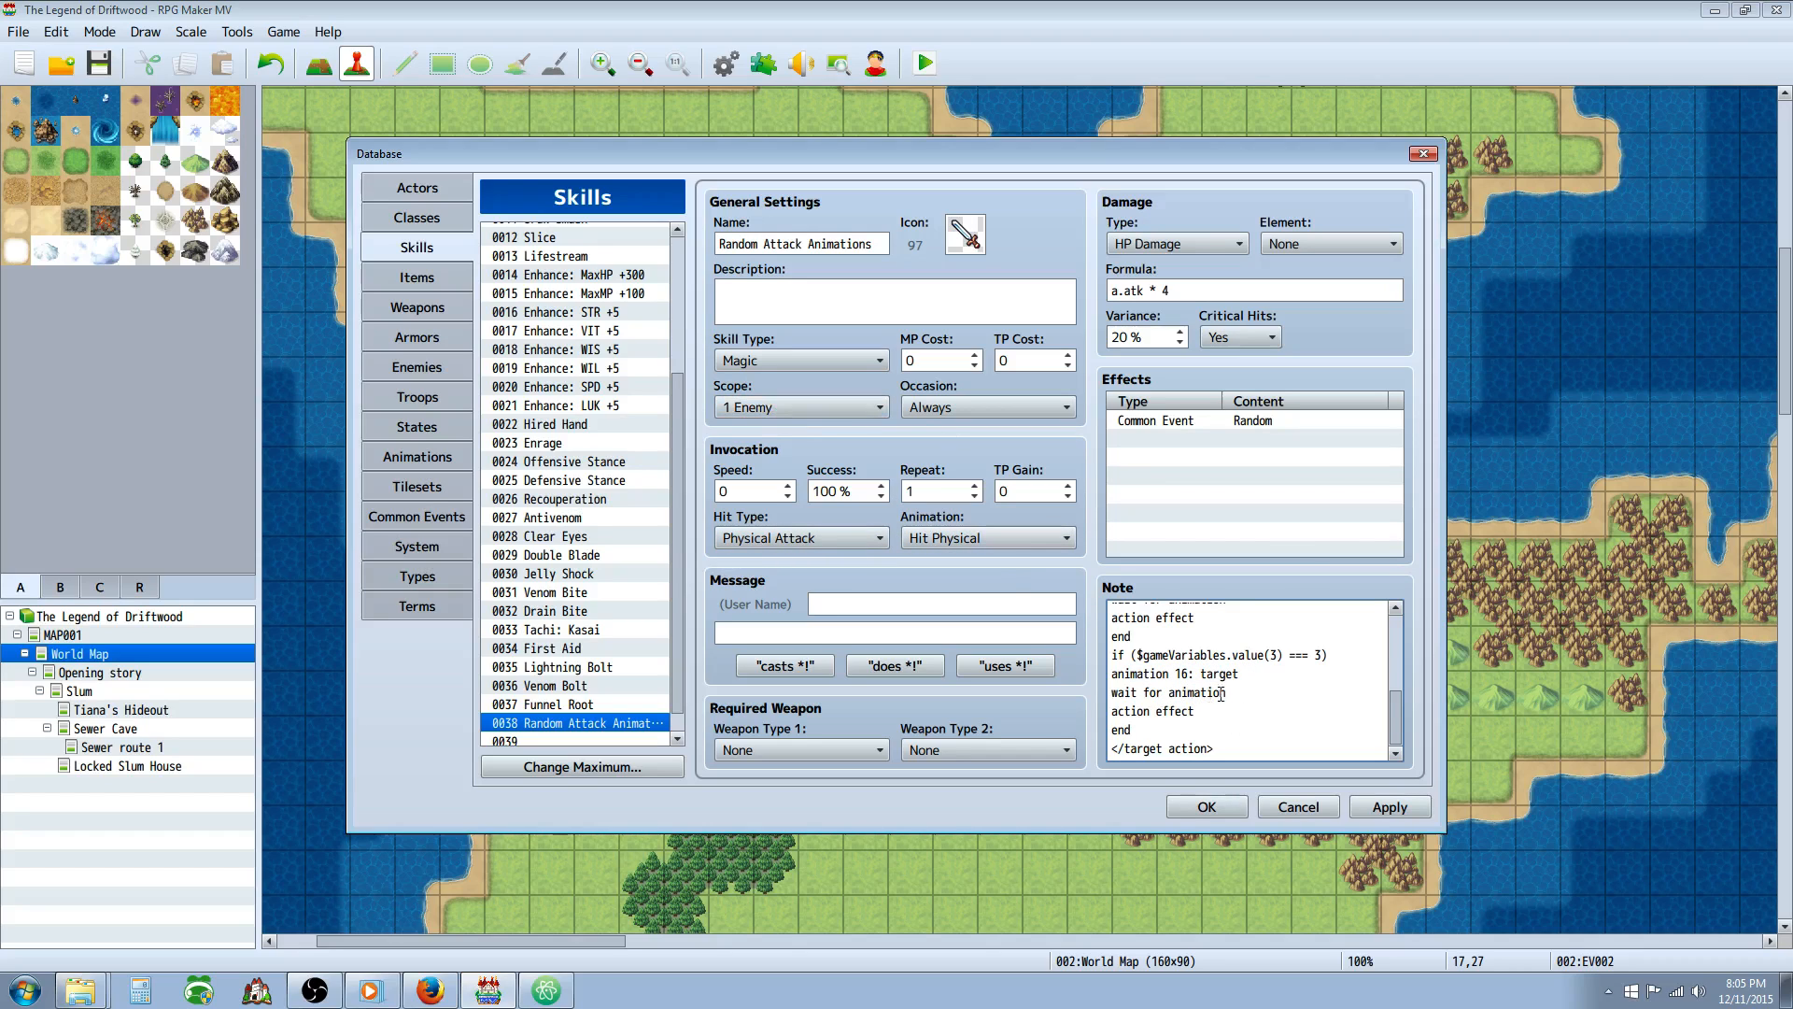
pyautogui.doubleClick(1152, 710)
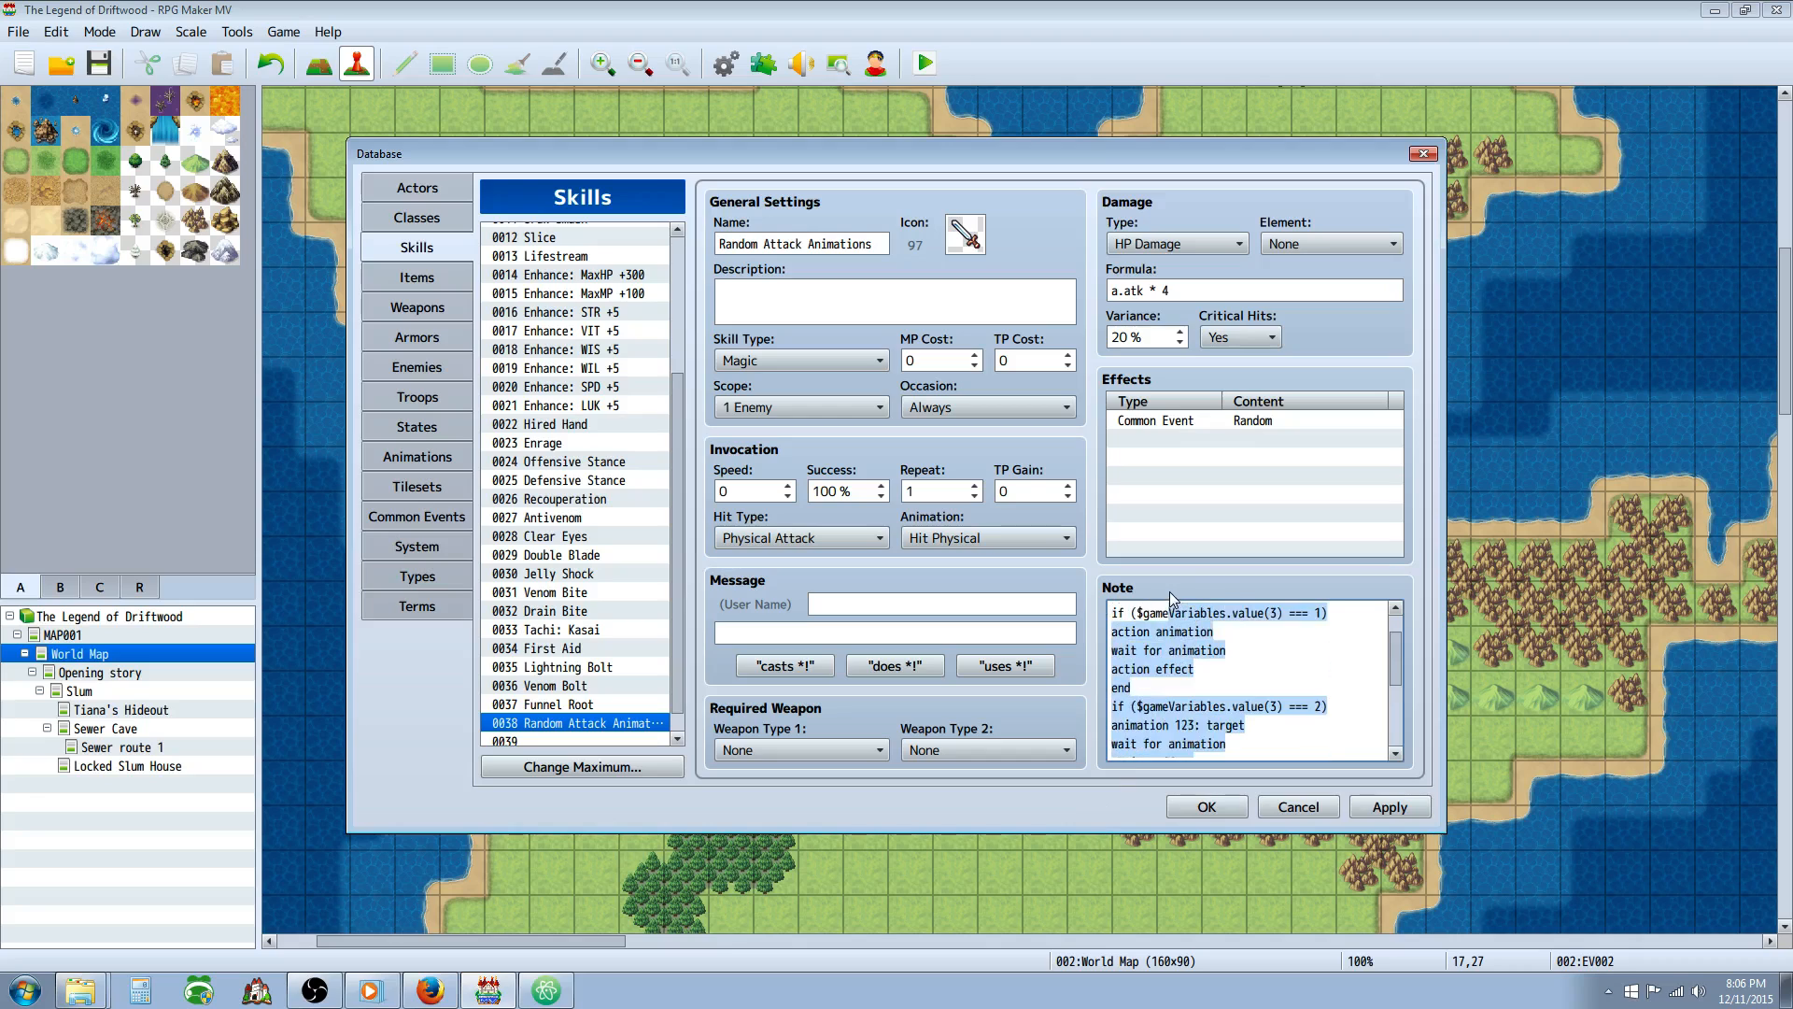
pyautogui.scroll(-3)
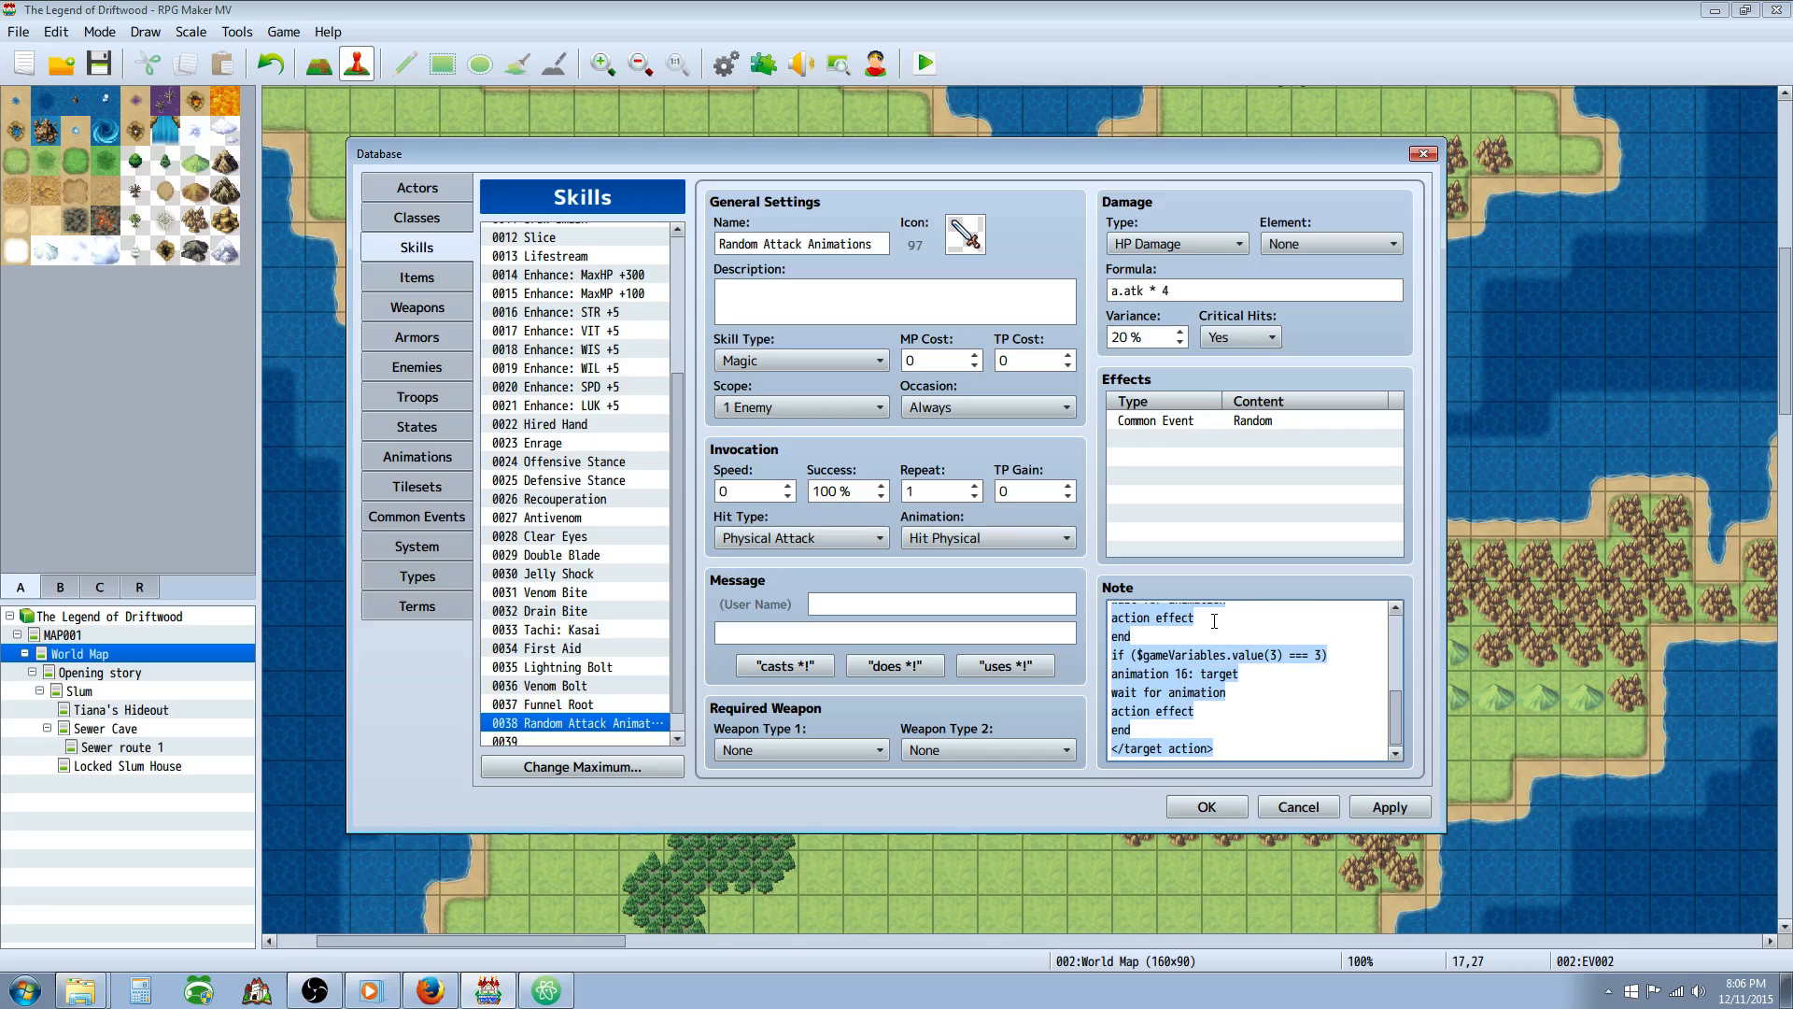
pyautogui.moveTo(1064, 524)
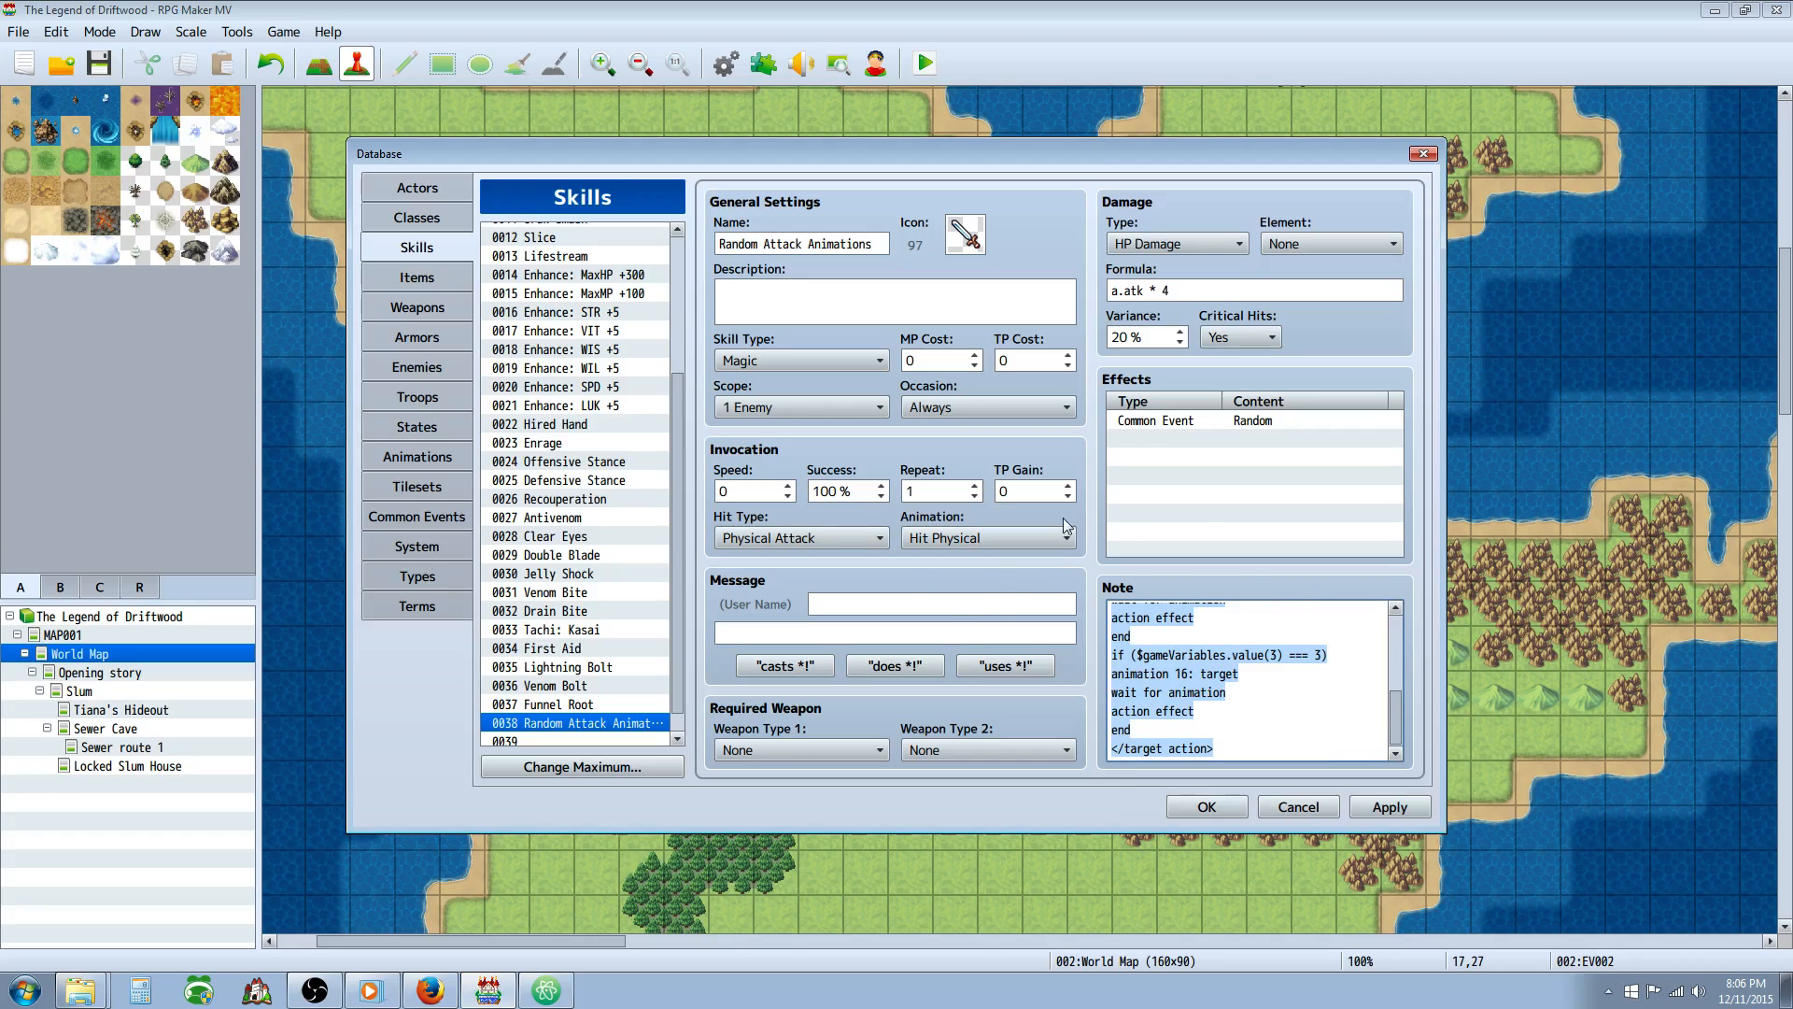
pyautogui.moveTo(679, 351)
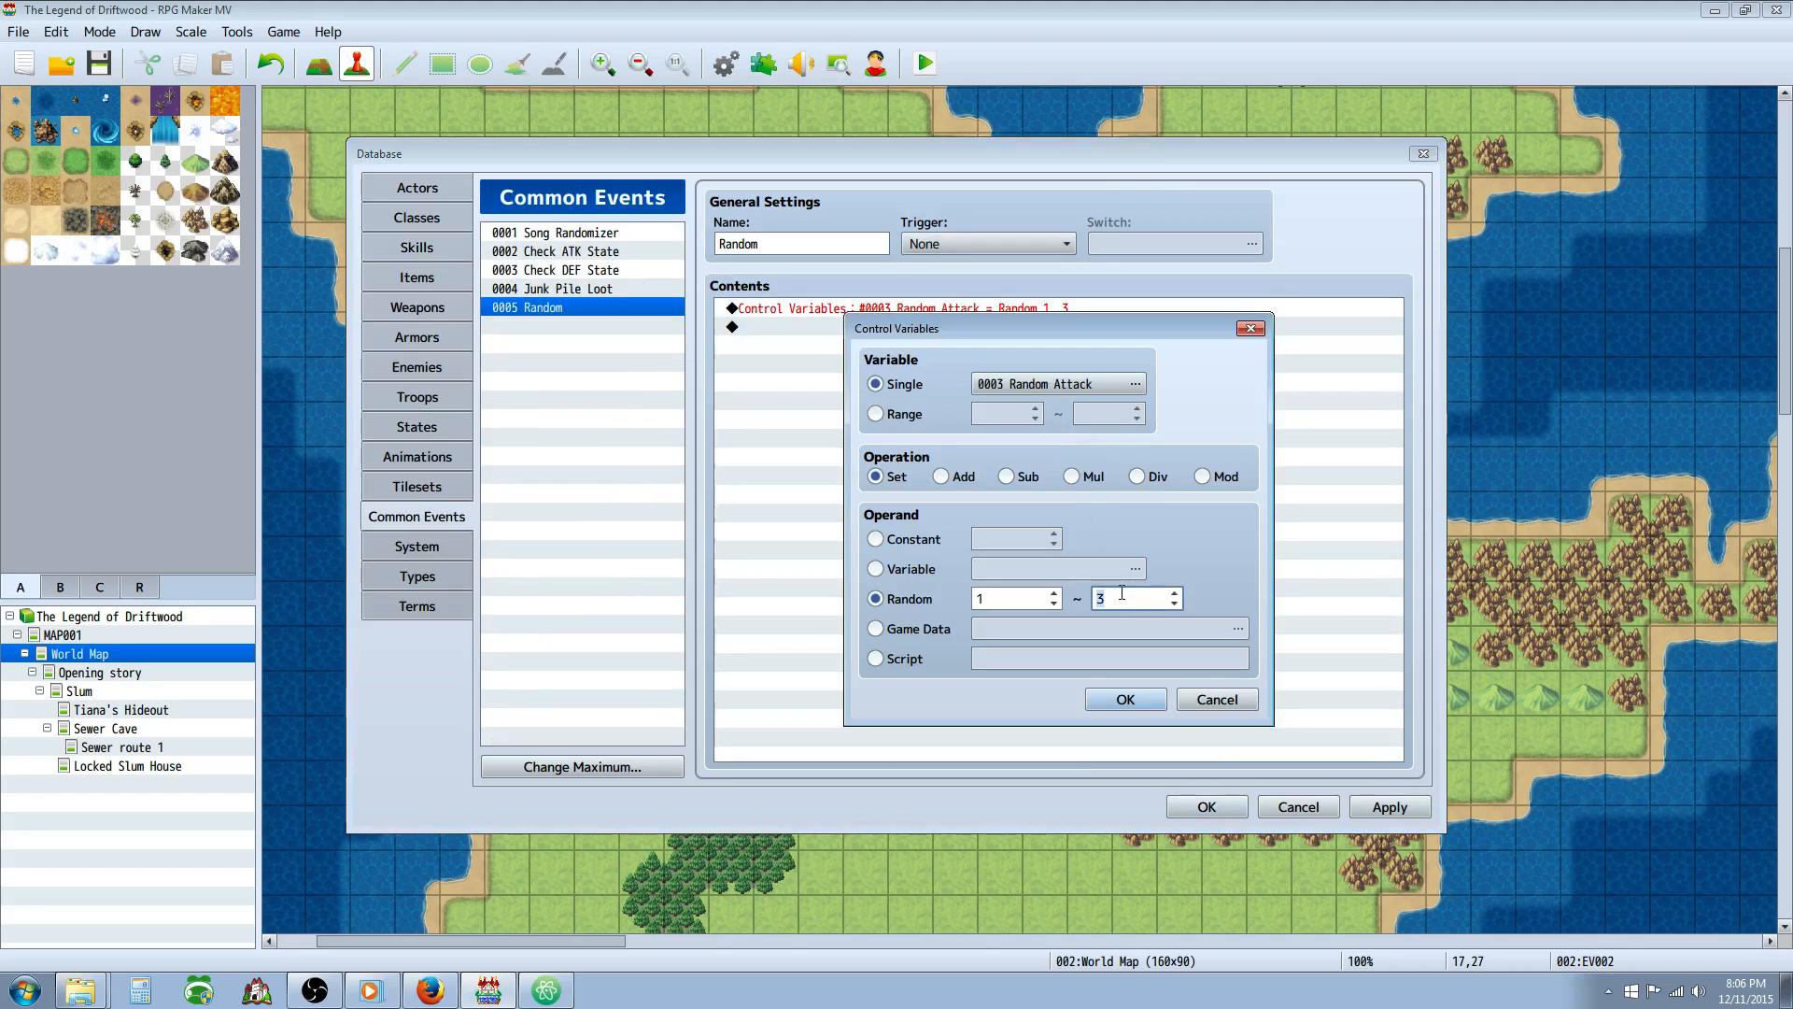
pyautogui.click(1122, 699)
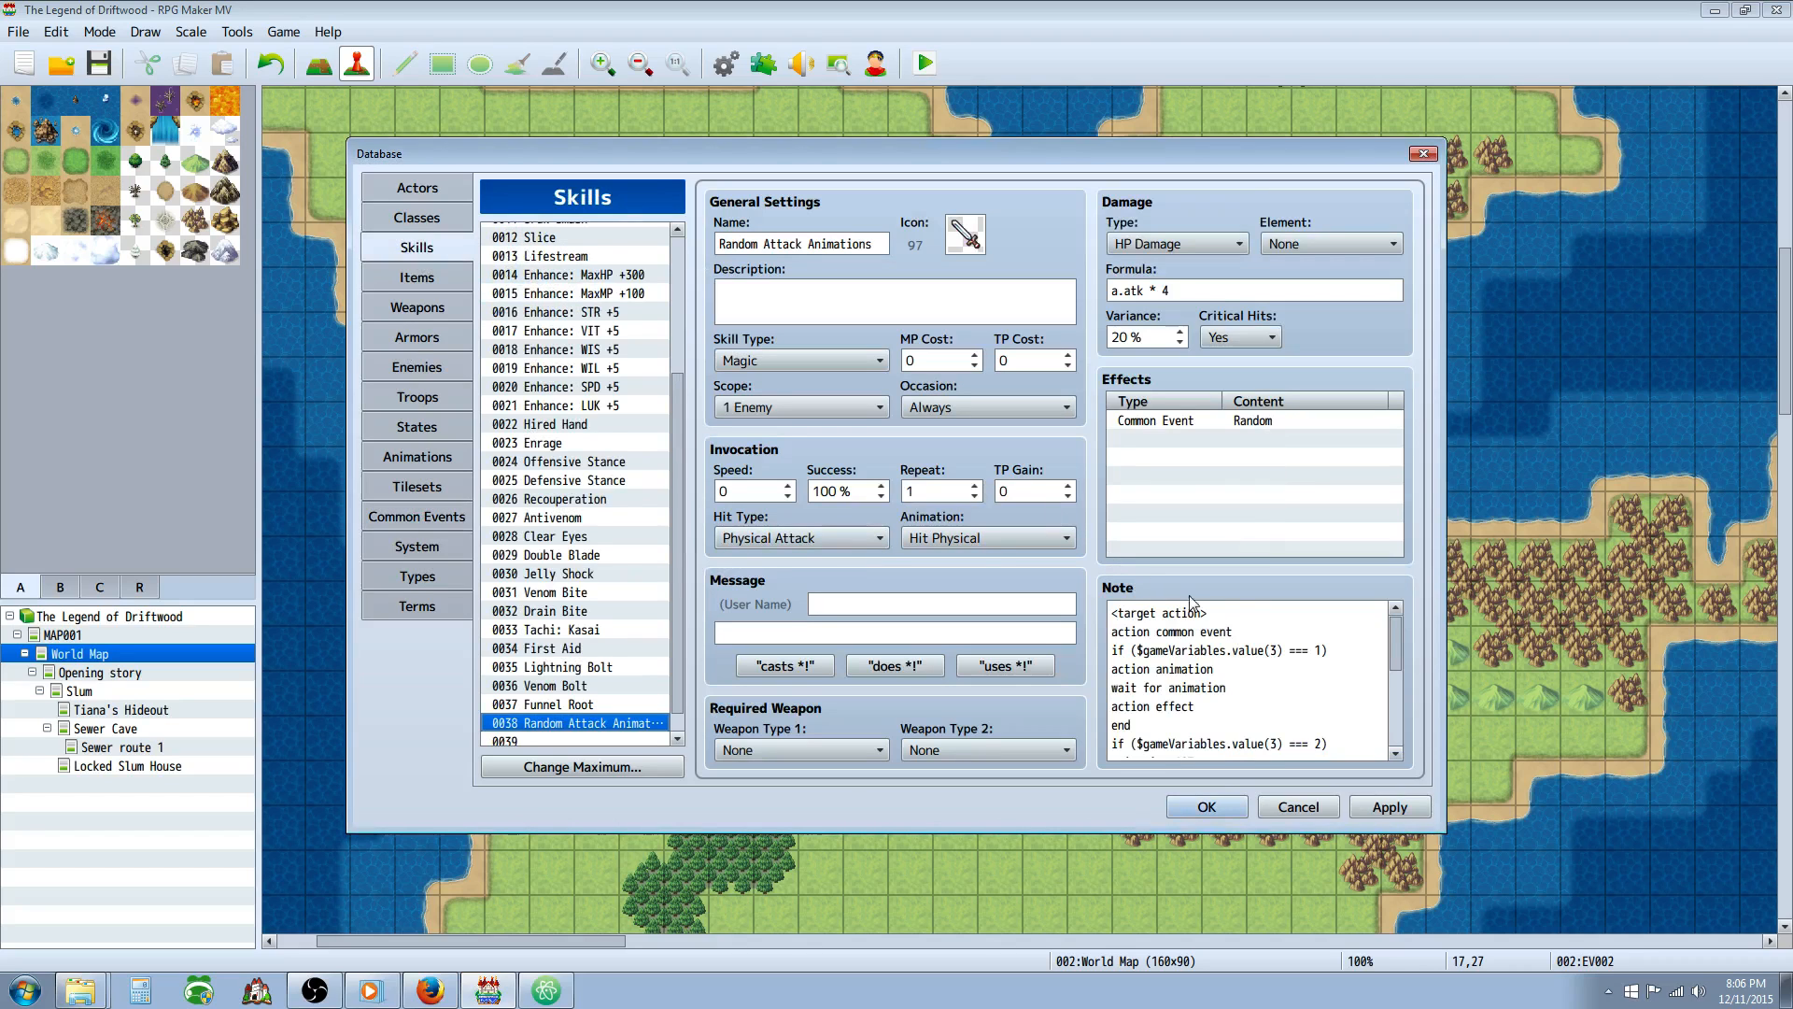
pyautogui.scroll(-3)
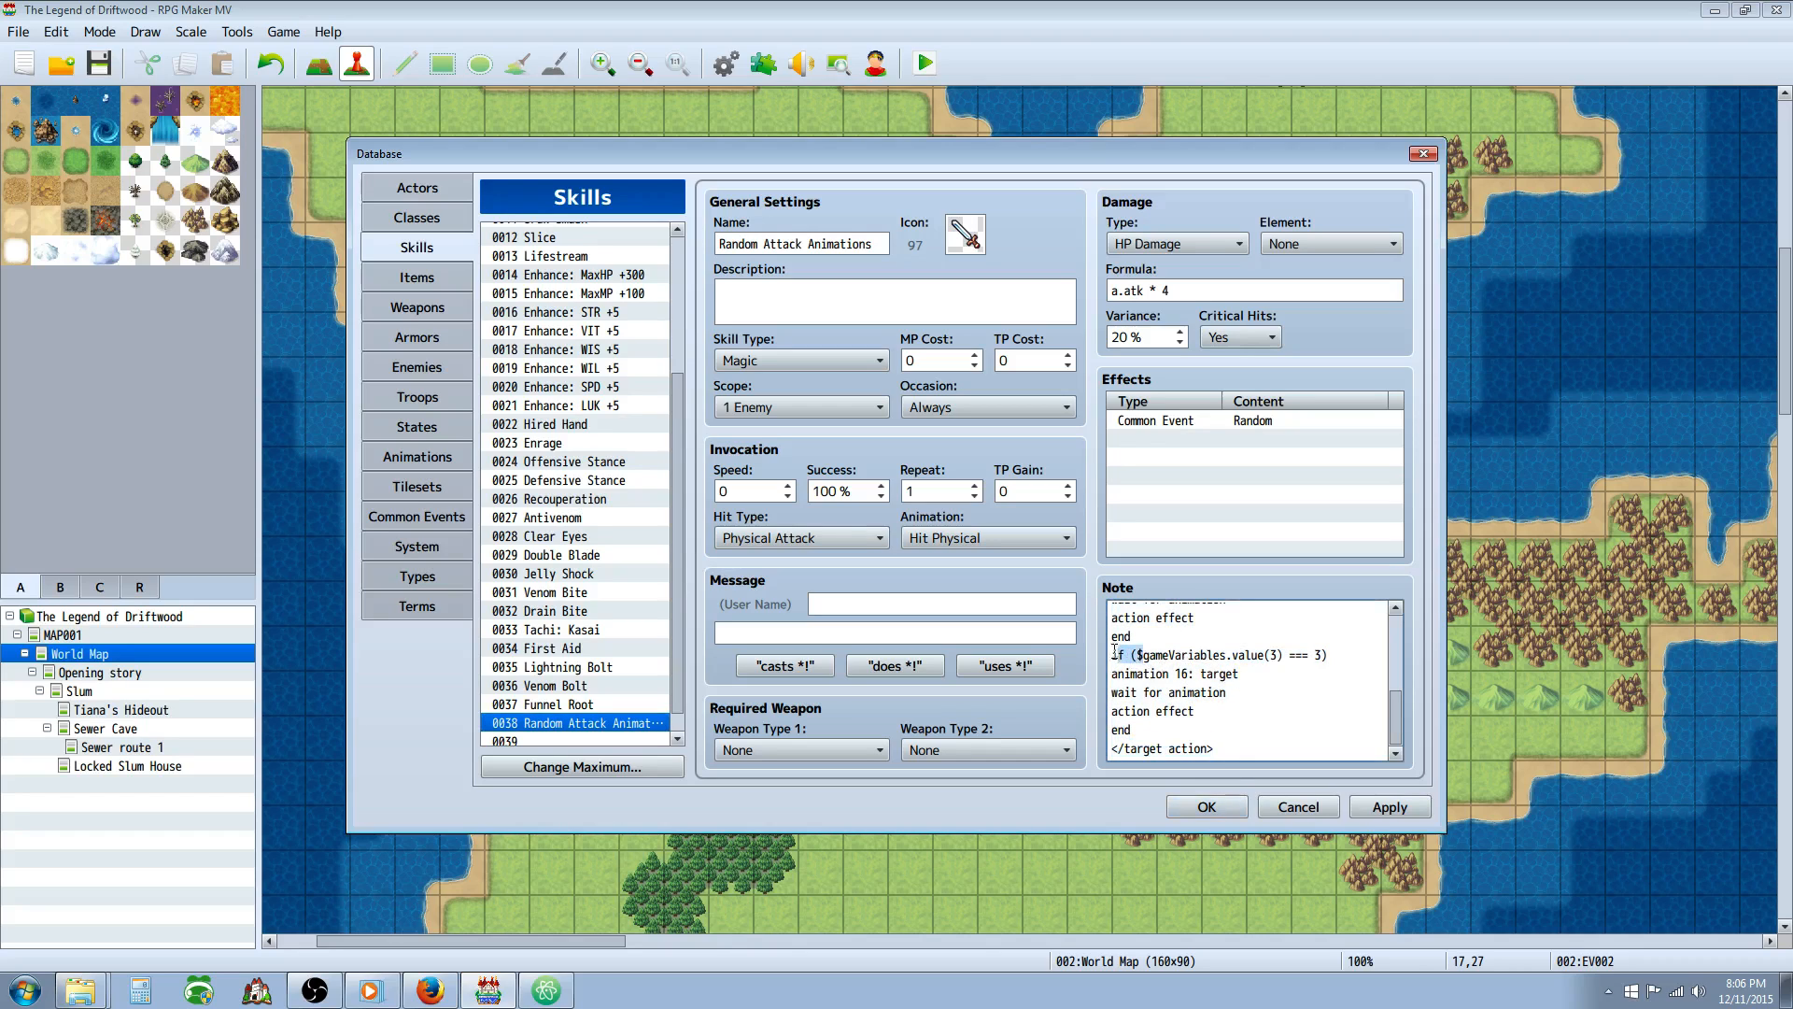
pyautogui.moveTo(1115, 654); pyautogui.dragTo(1222, 729)
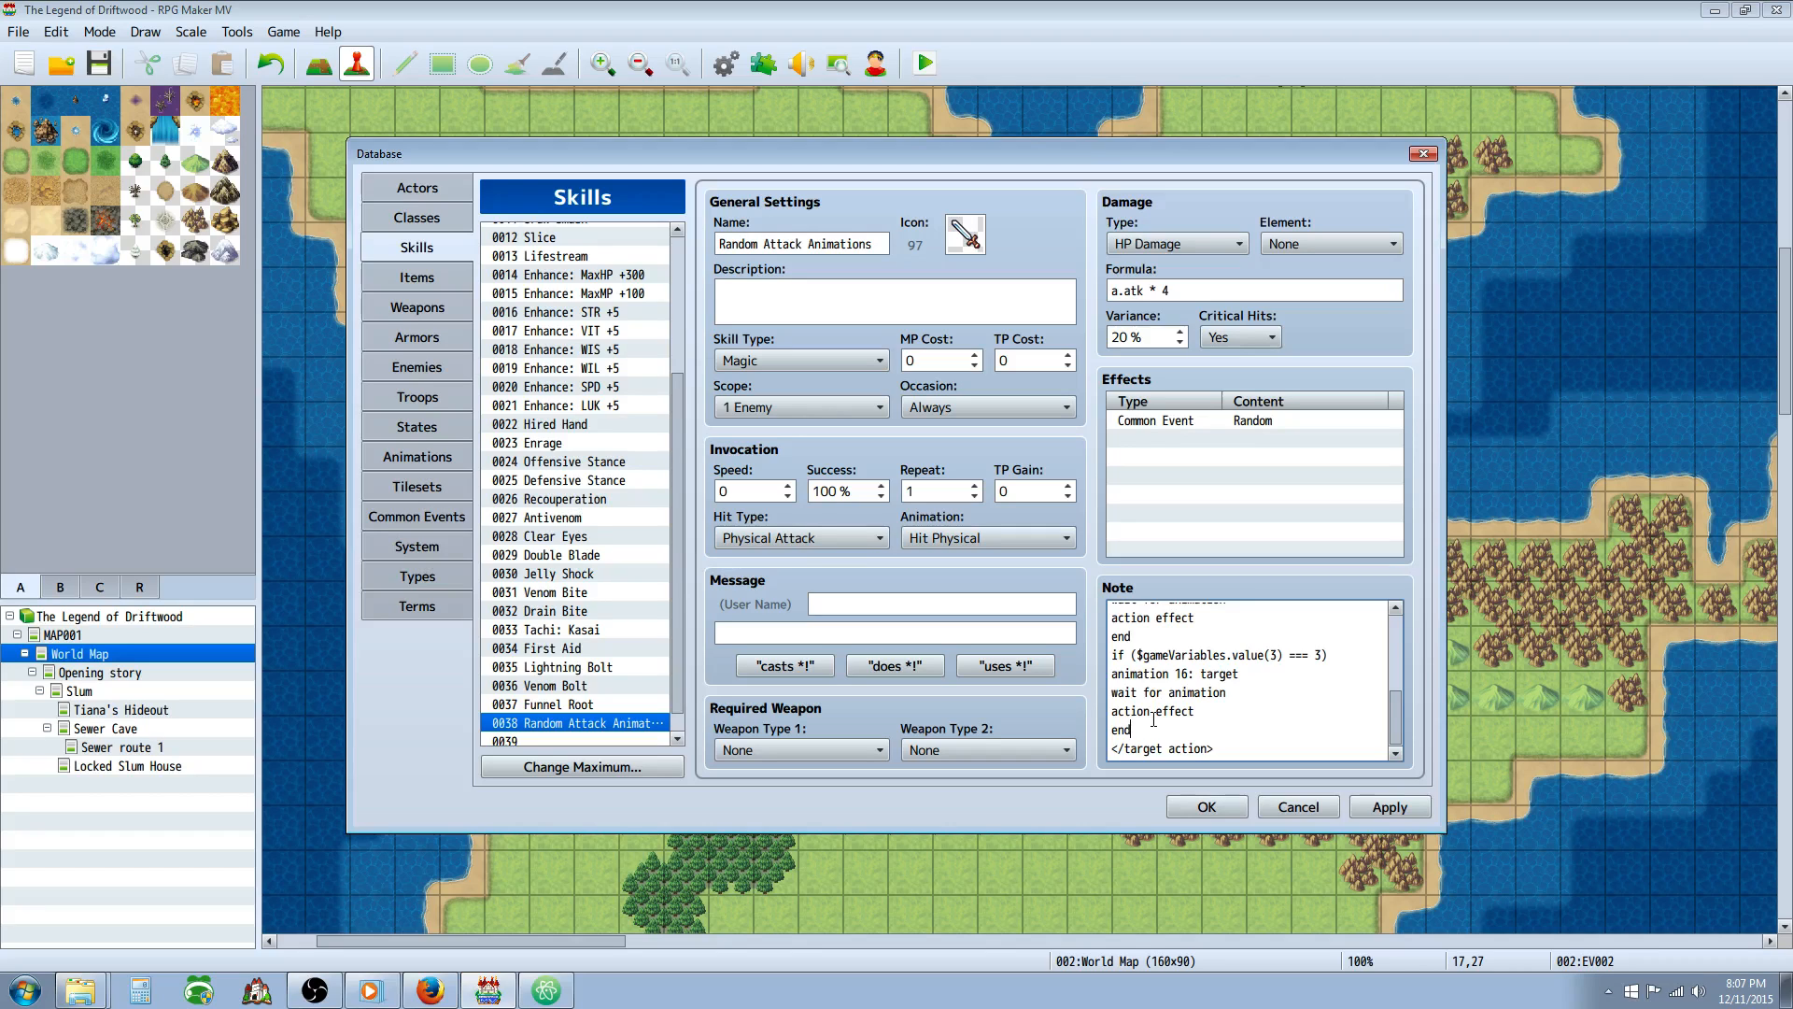
pyautogui.click(1128, 729)
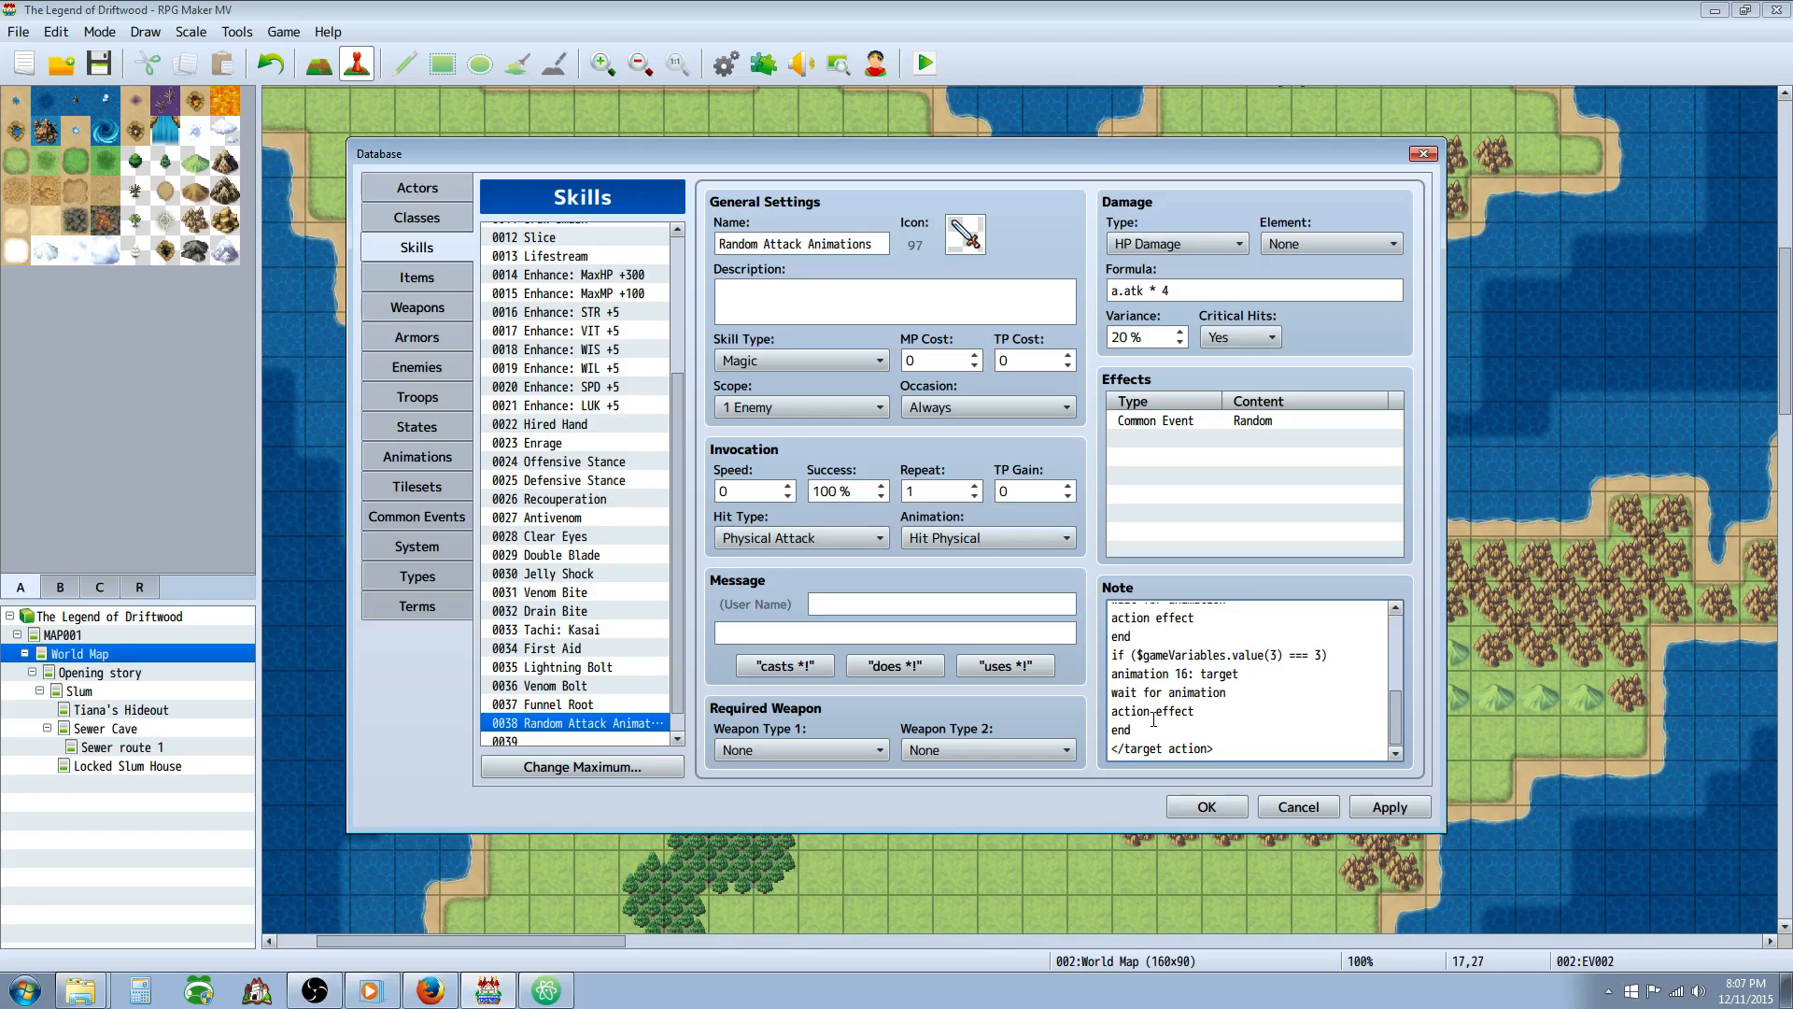